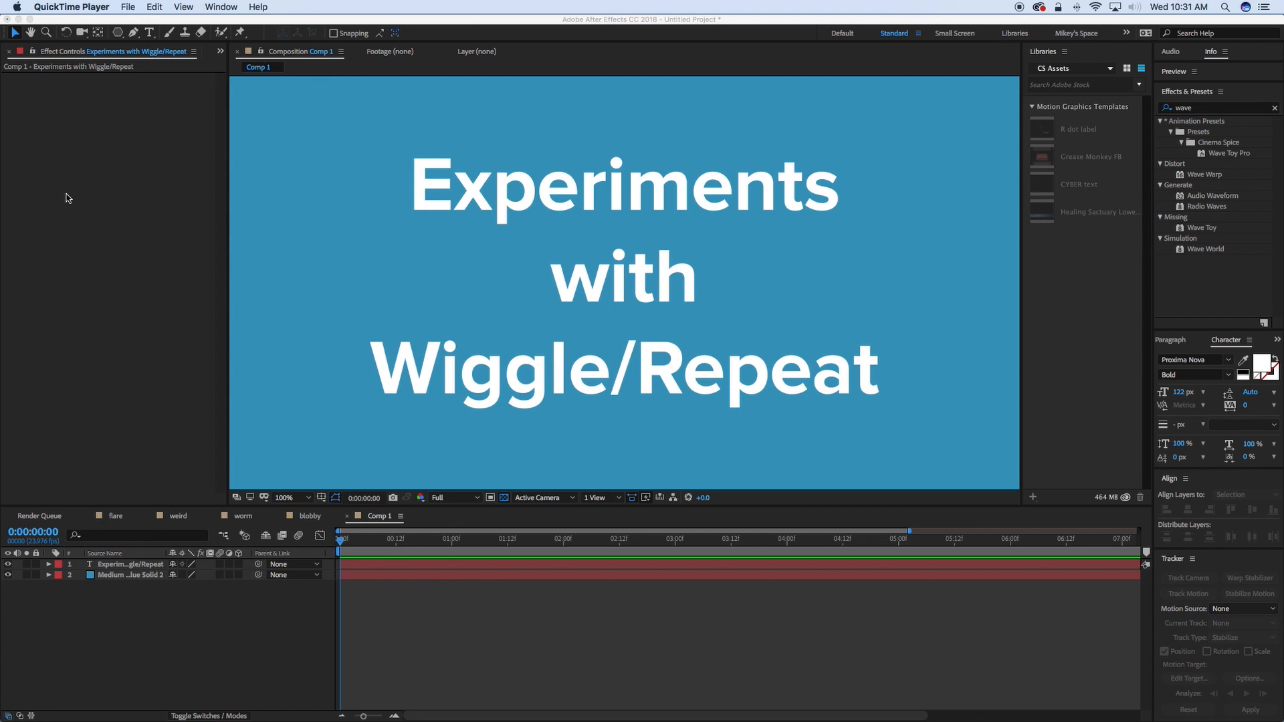
mouse_move(264, 355)
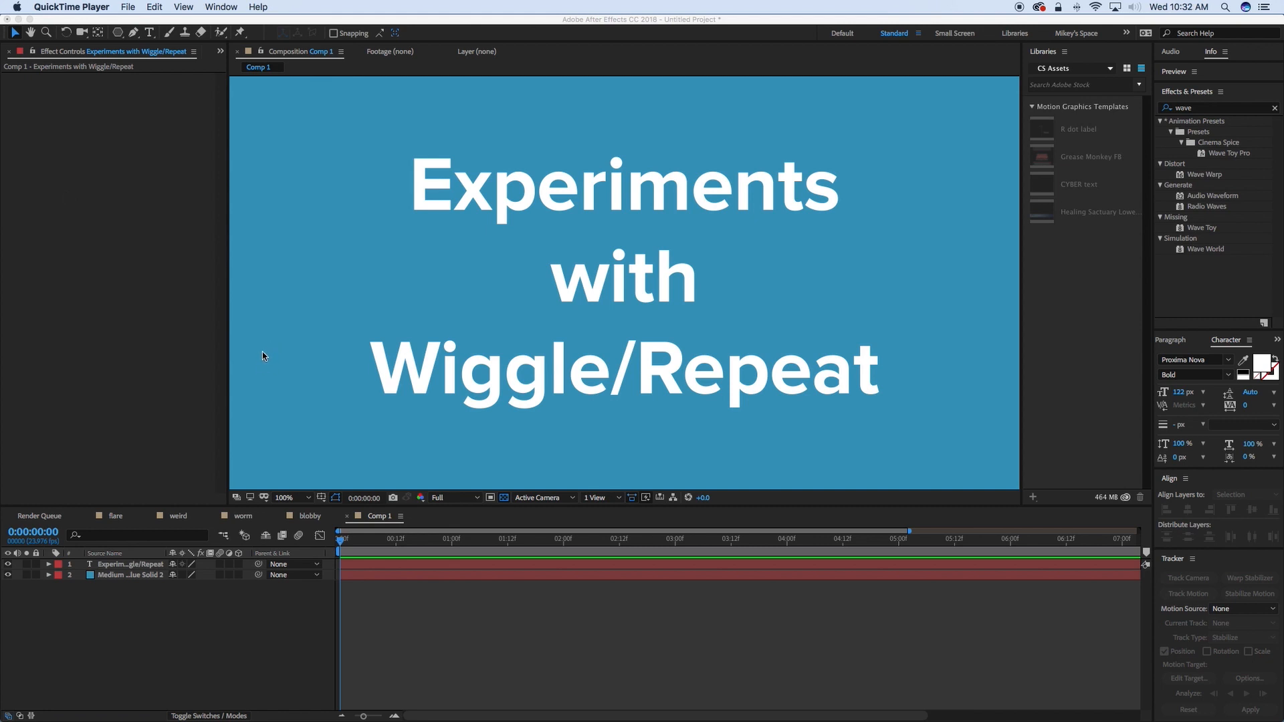
mouse_move(284, 385)
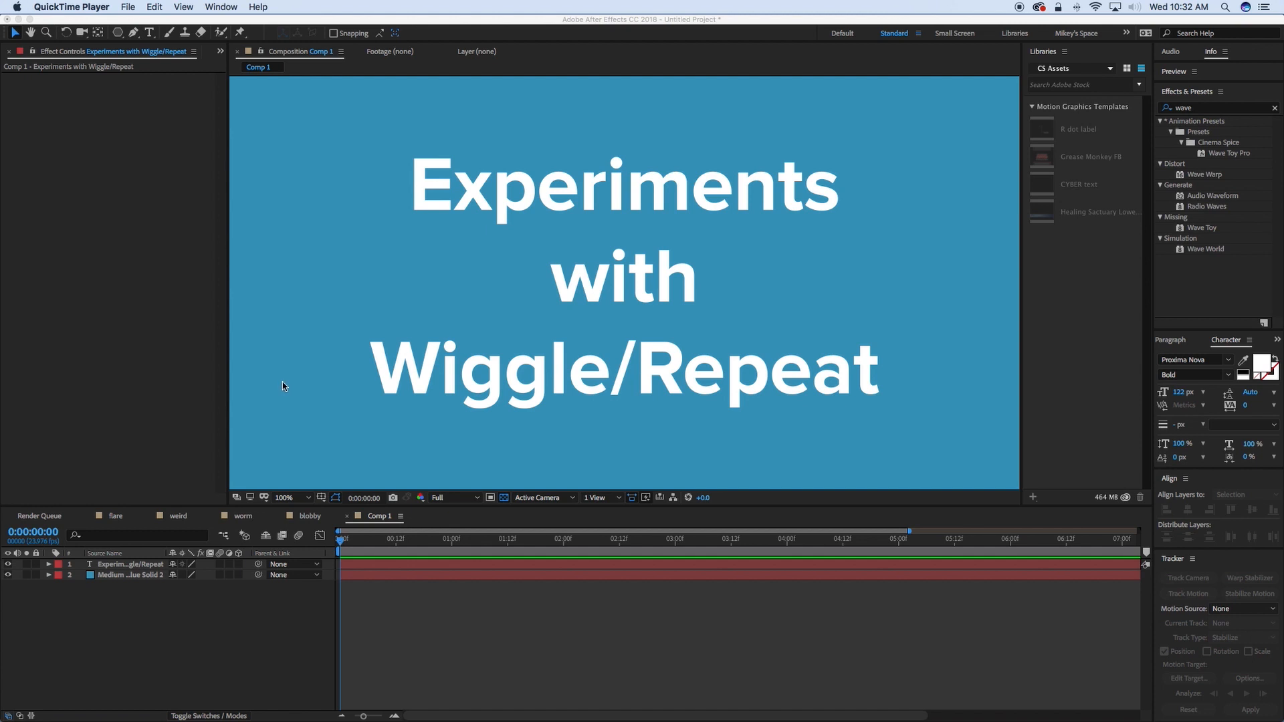
mouse_move(533, 388)
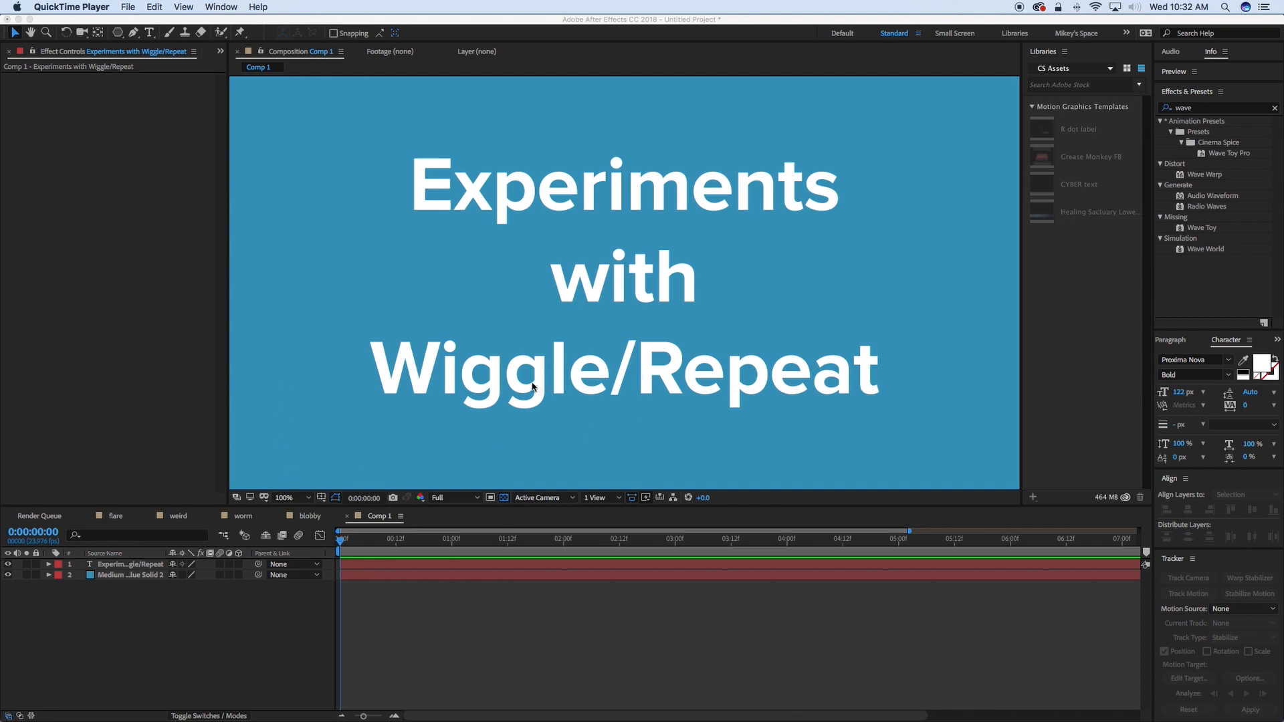
mouse_move(443, 553)
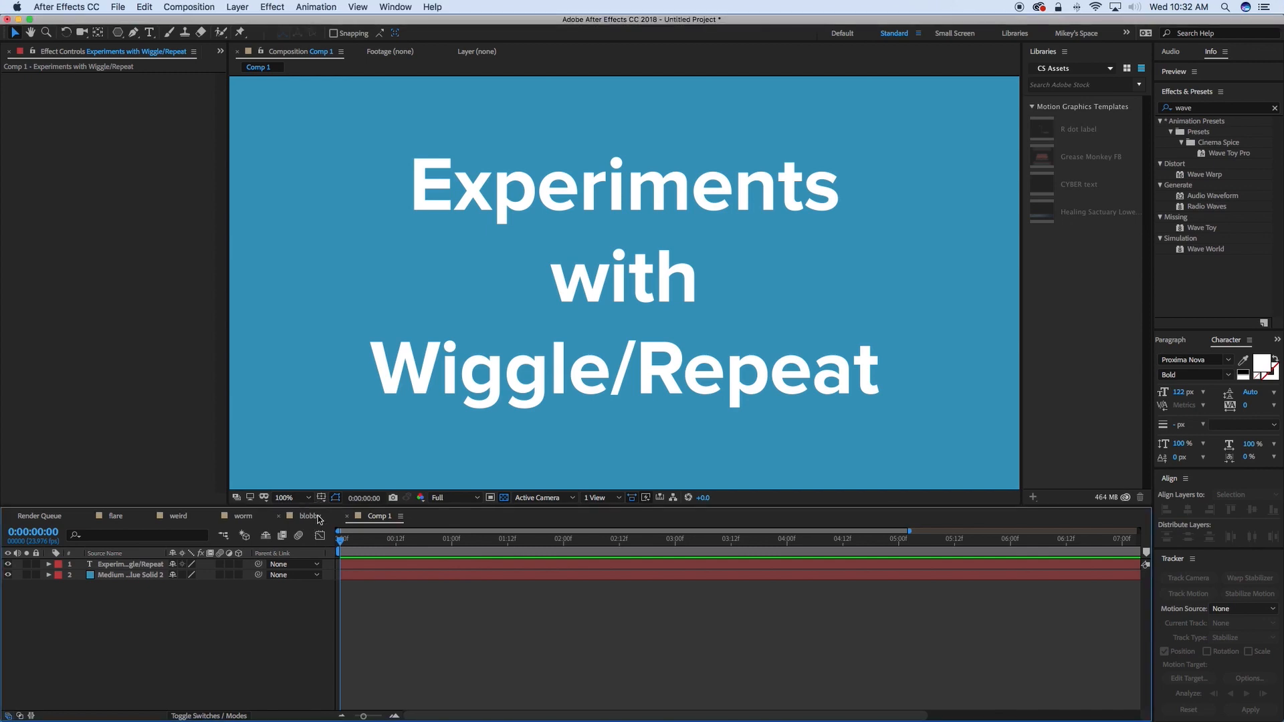
- Preview the blobby, worm and weird compositions from the Timeline tabs
click(309, 516)
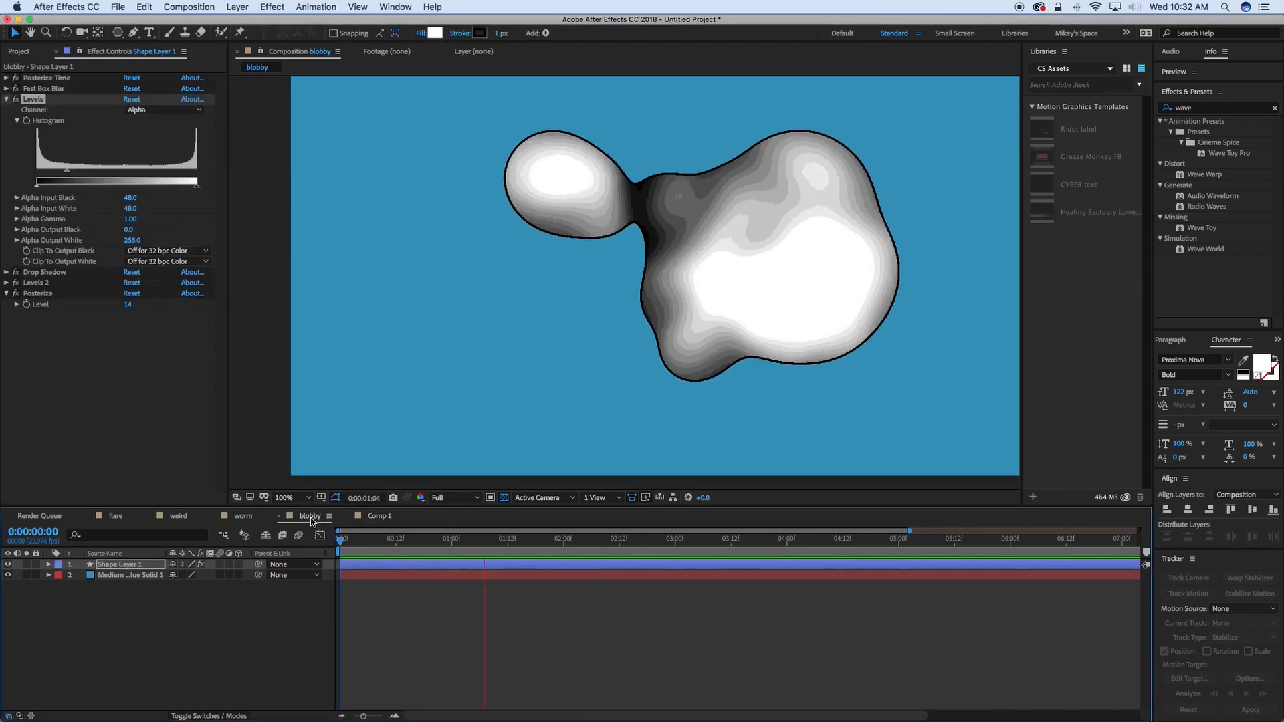
click(242, 516)
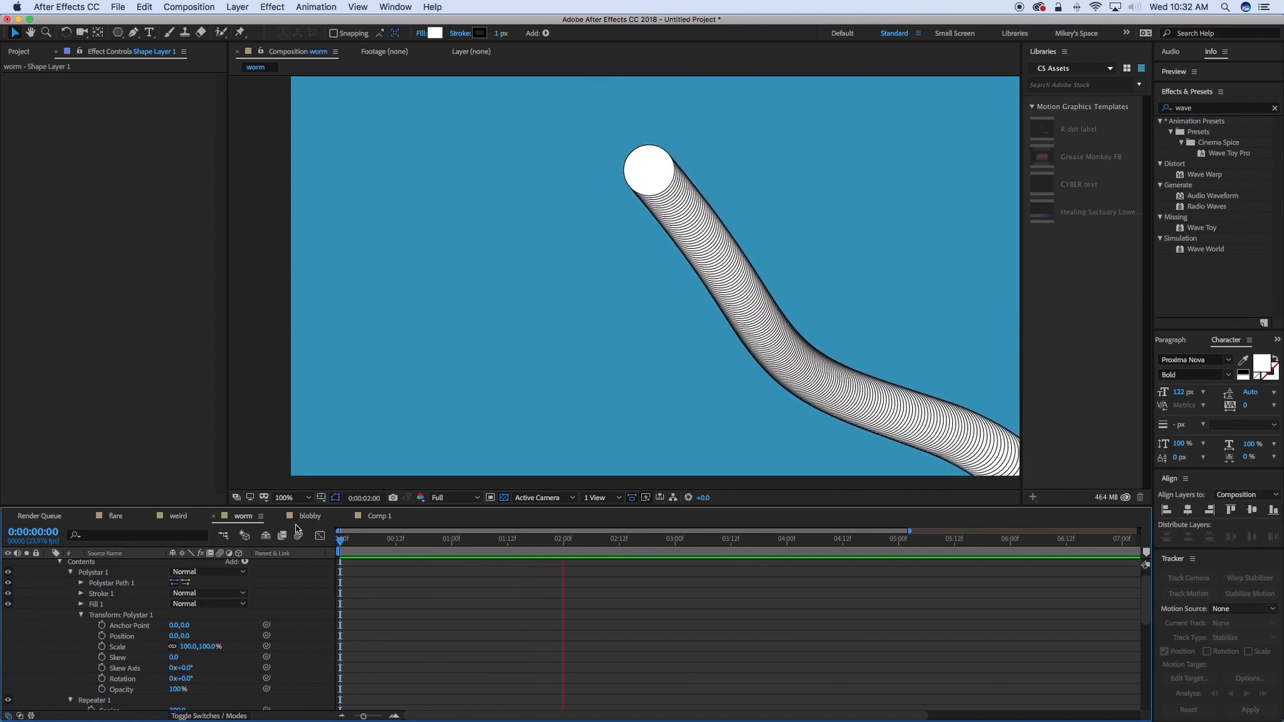
click(178, 517)
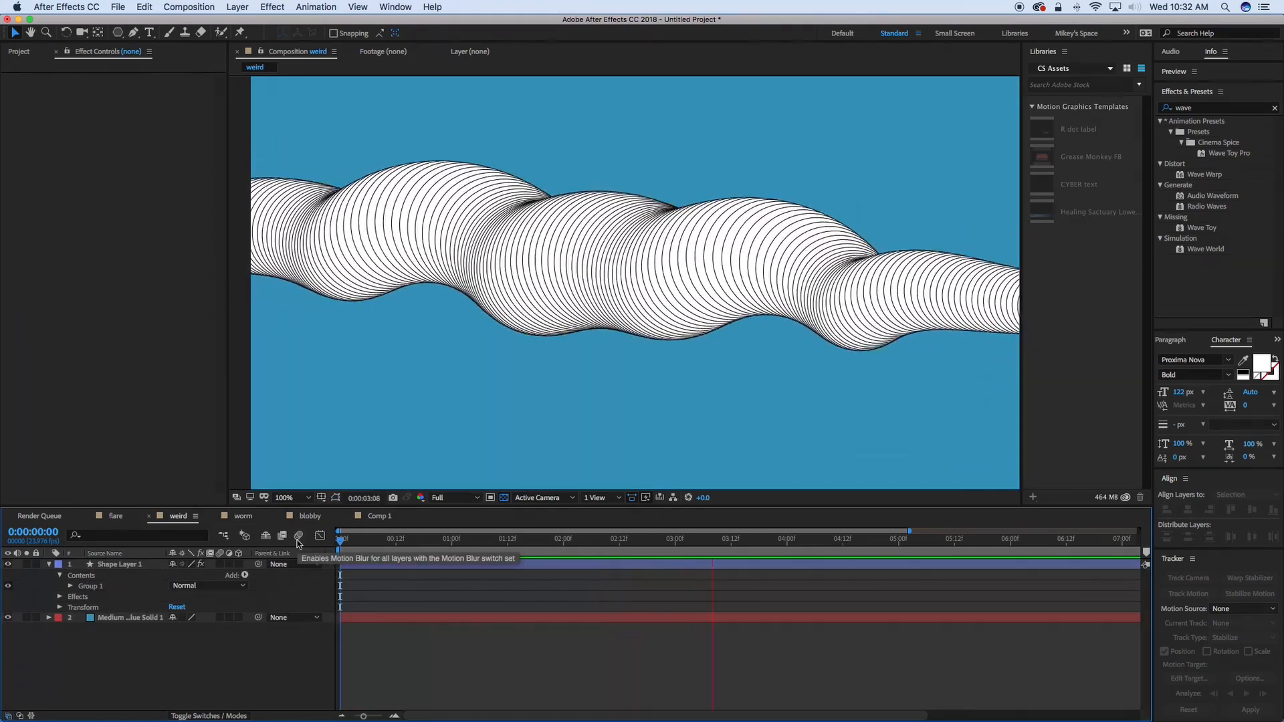
click(115, 516)
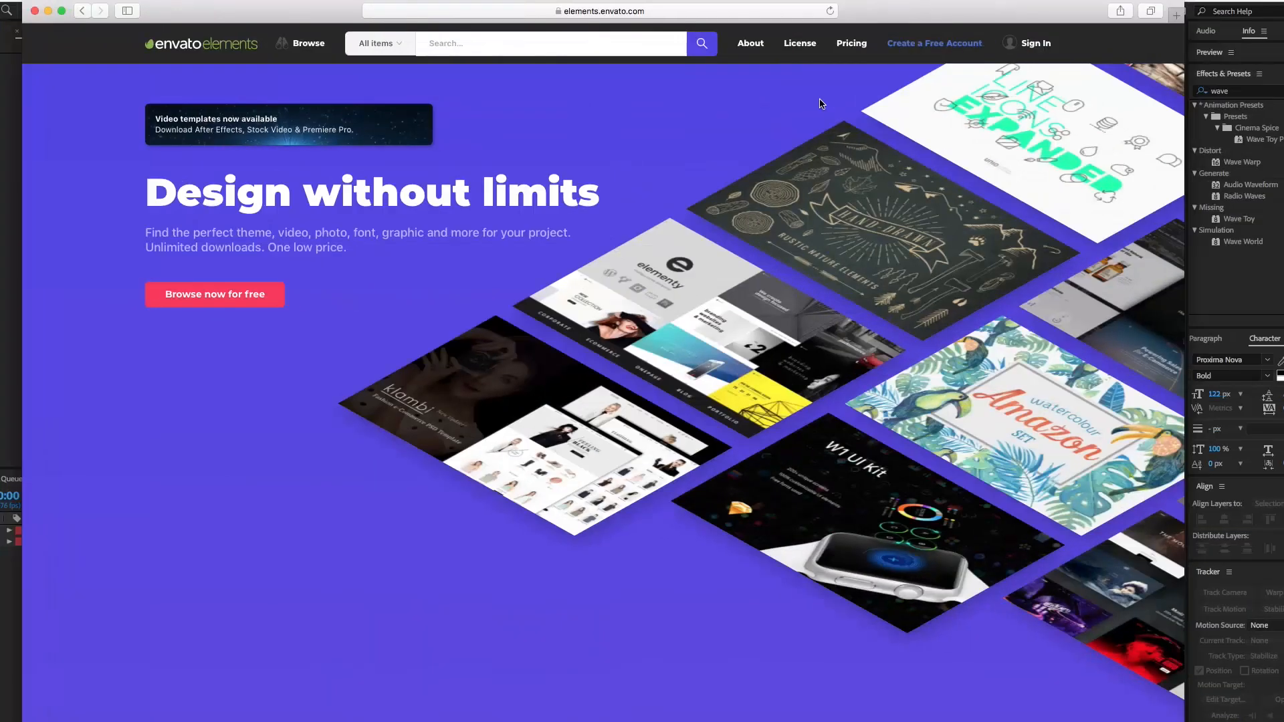
mouse_move(709, 100)
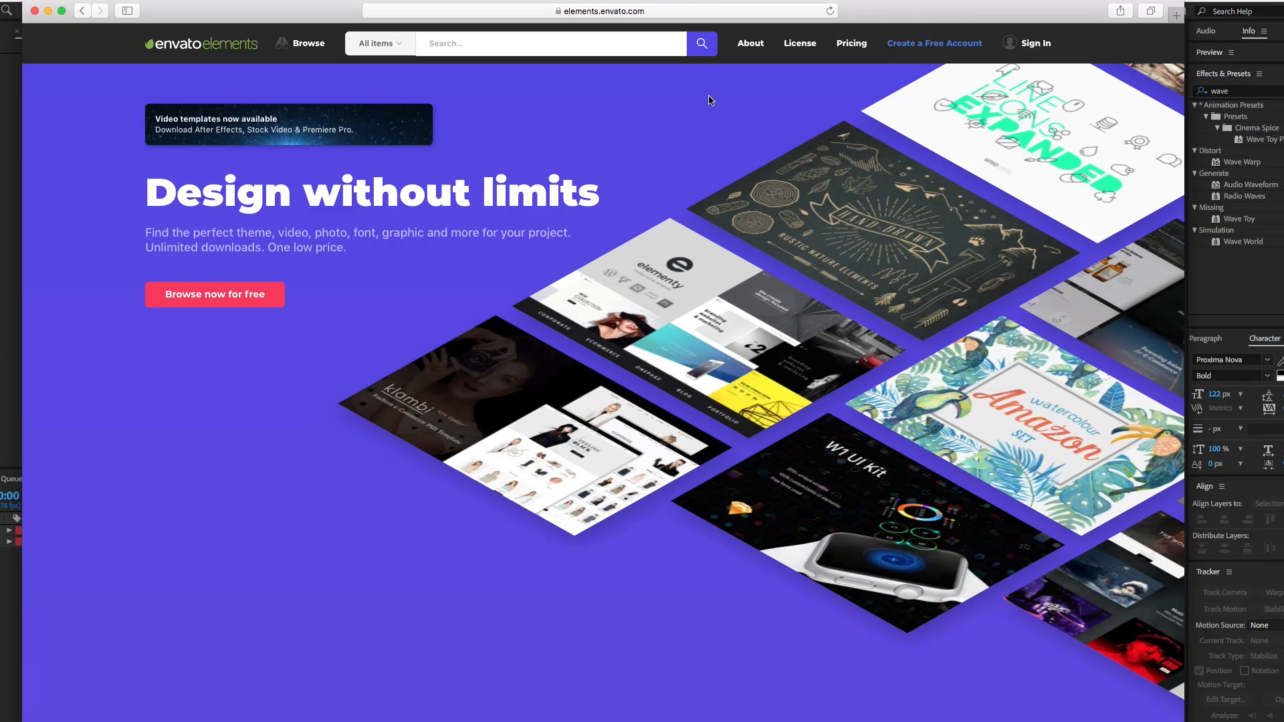
mouse_move(338, 170)
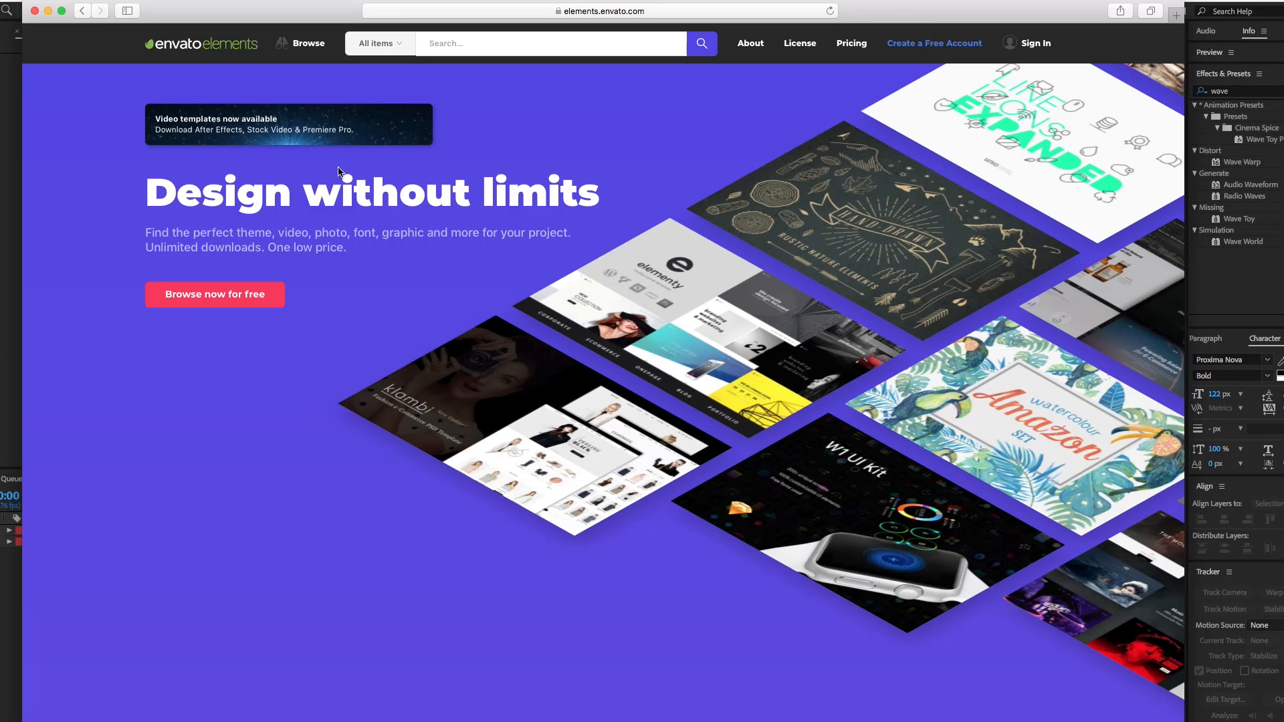
mouse_move(378, 170)
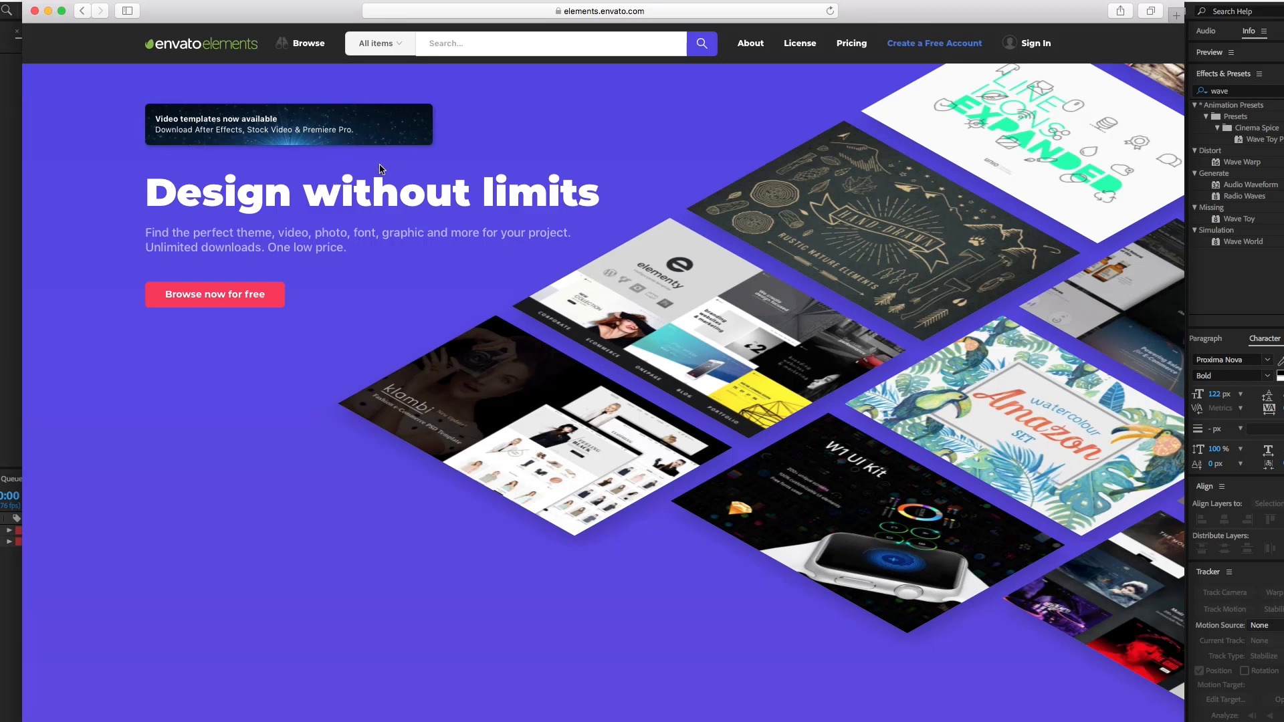
mouse_move(369, 162)
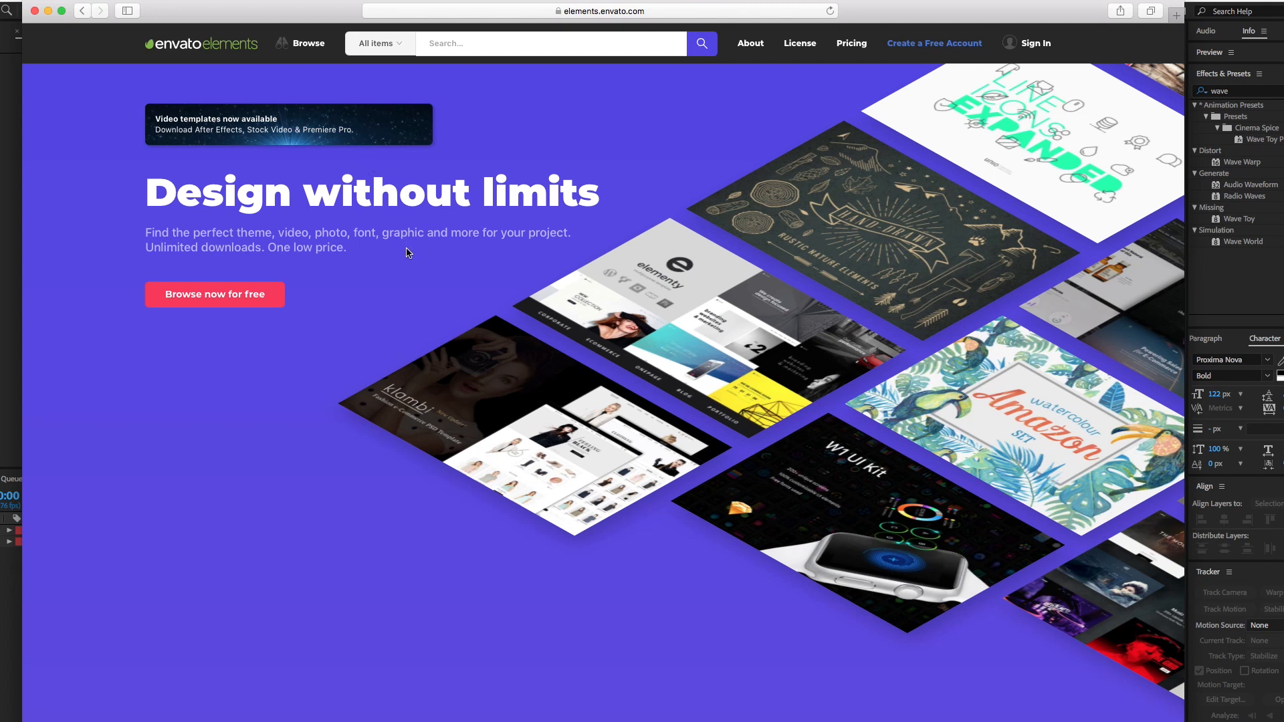
- Scroll through the Envato Elements homepage categories and back toward the top
scroll(down, 3)
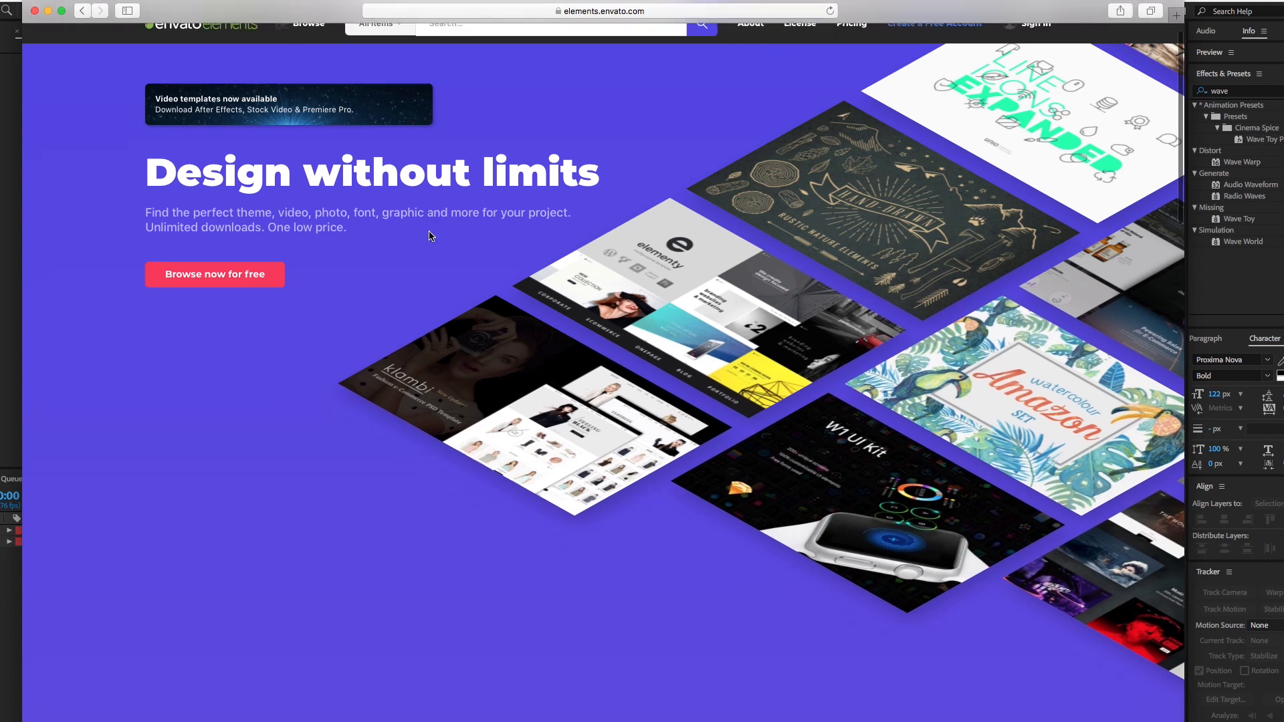
scroll(down, 3)
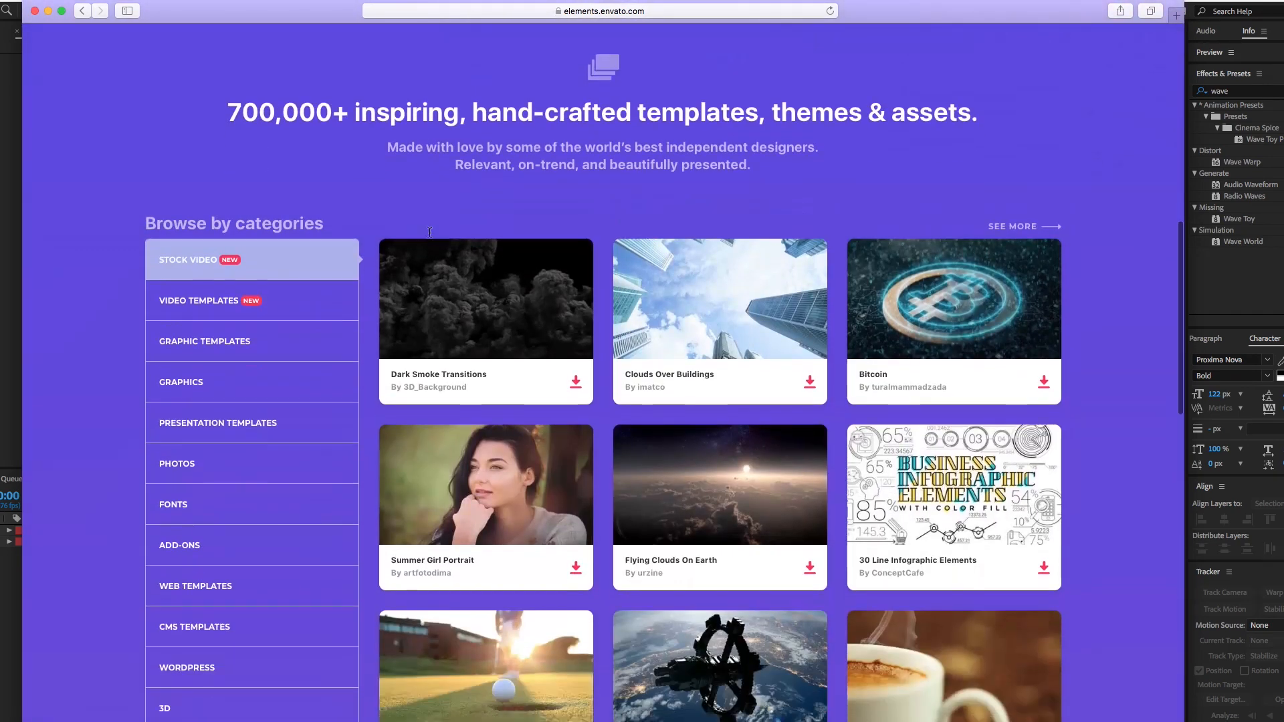
scroll(up, 3)
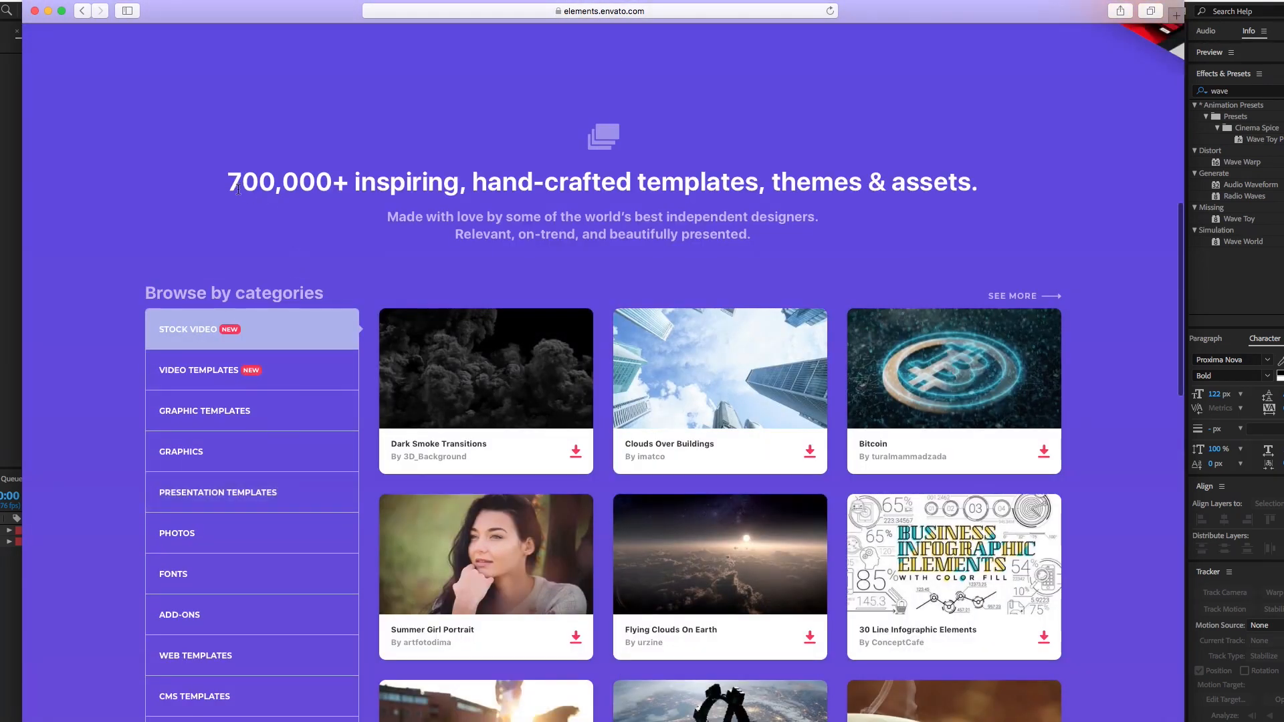
mouse_move(782, 245)
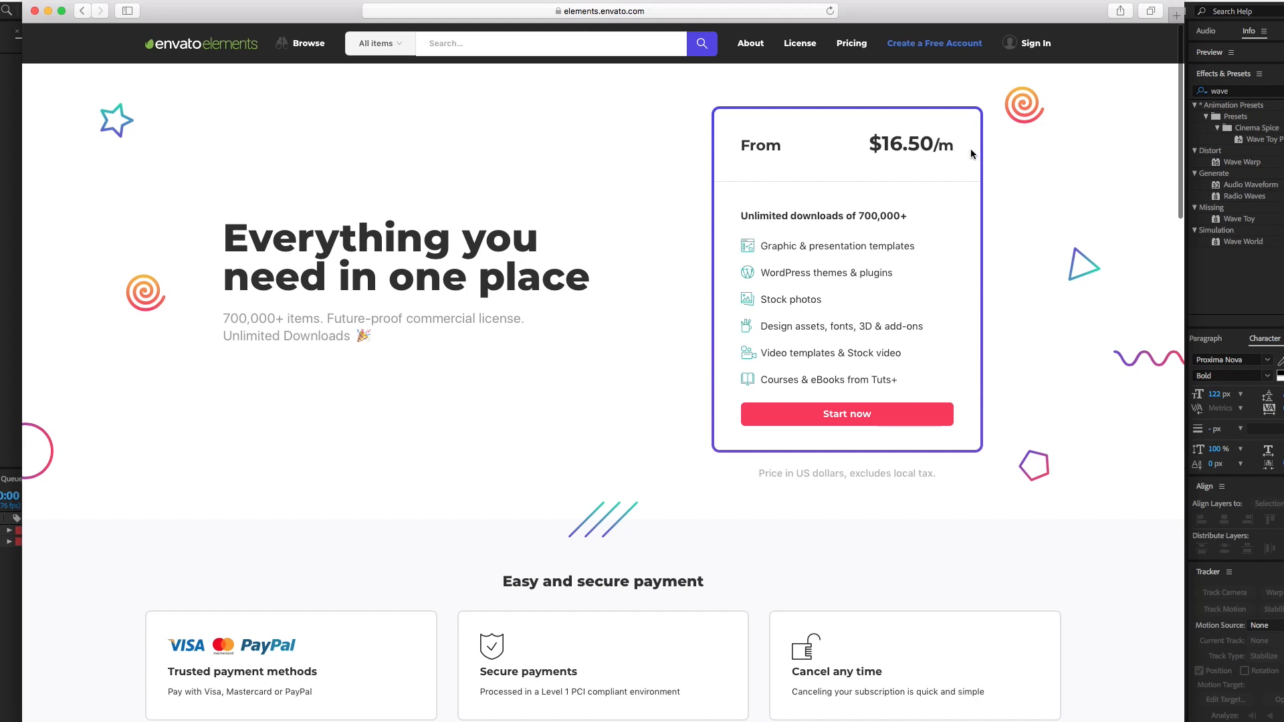
mouse_move(780, 80)
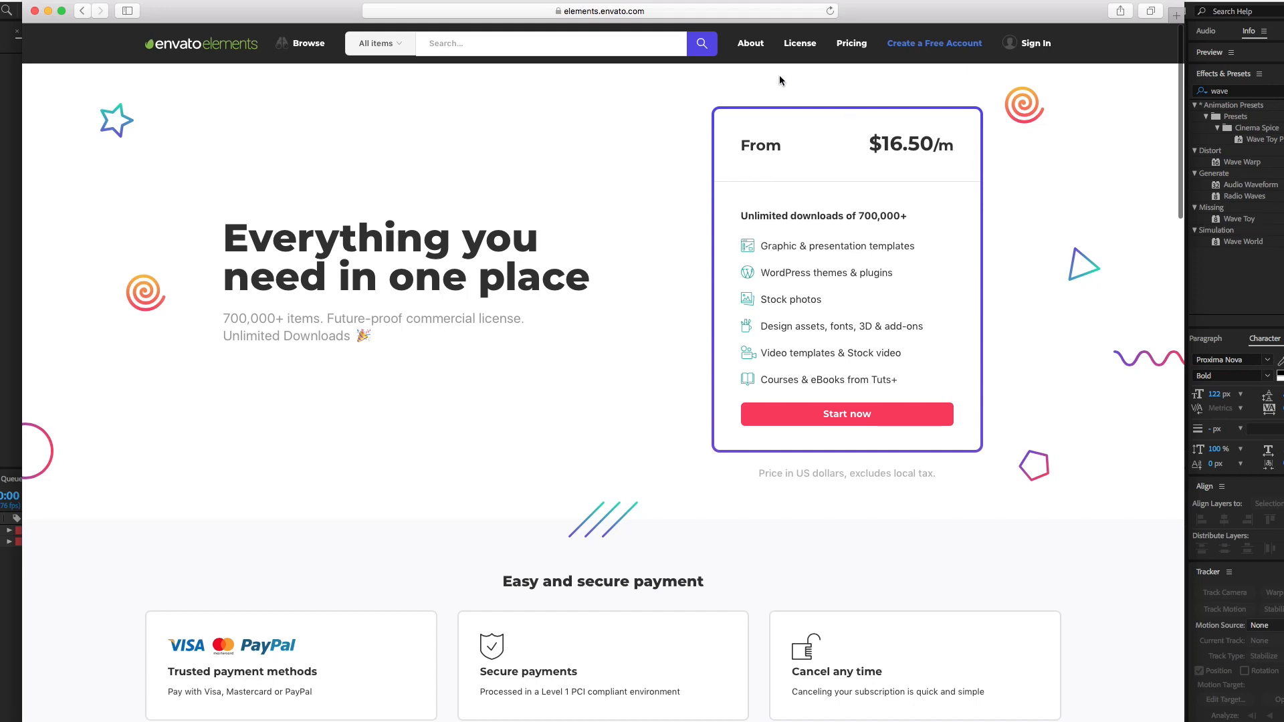
mouse_move(749, 43)
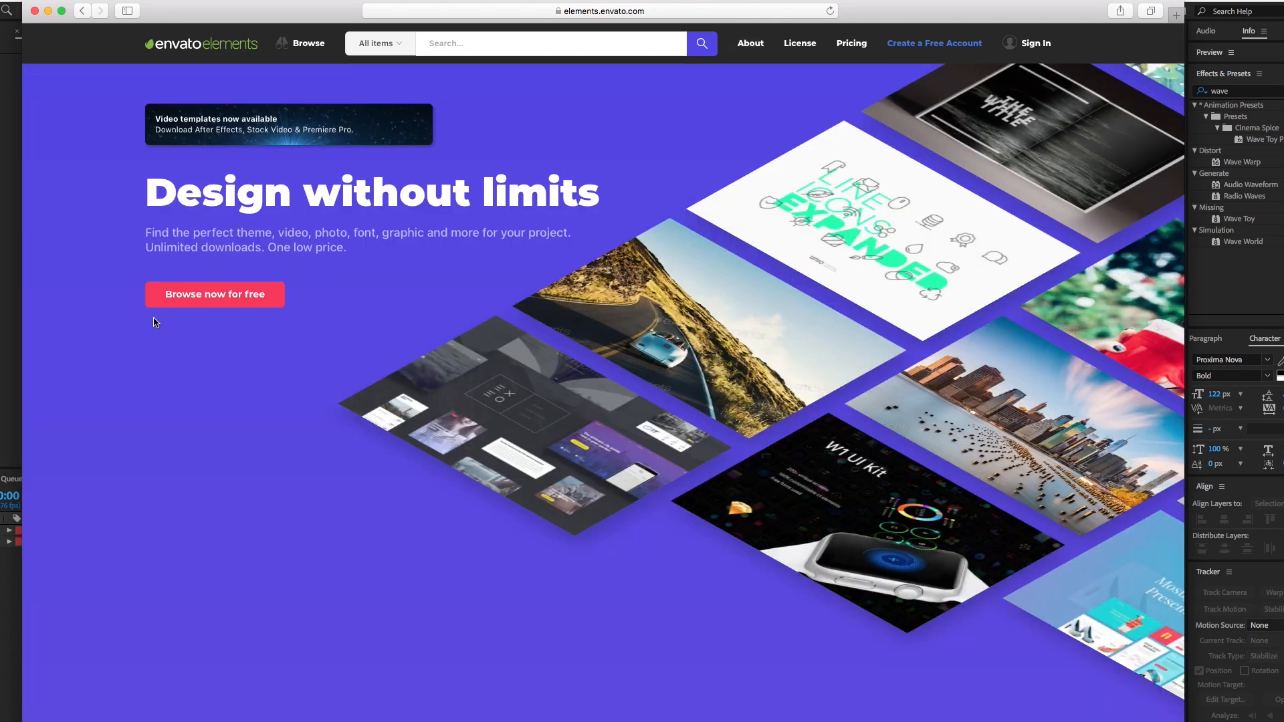
mouse_move(206, 63)
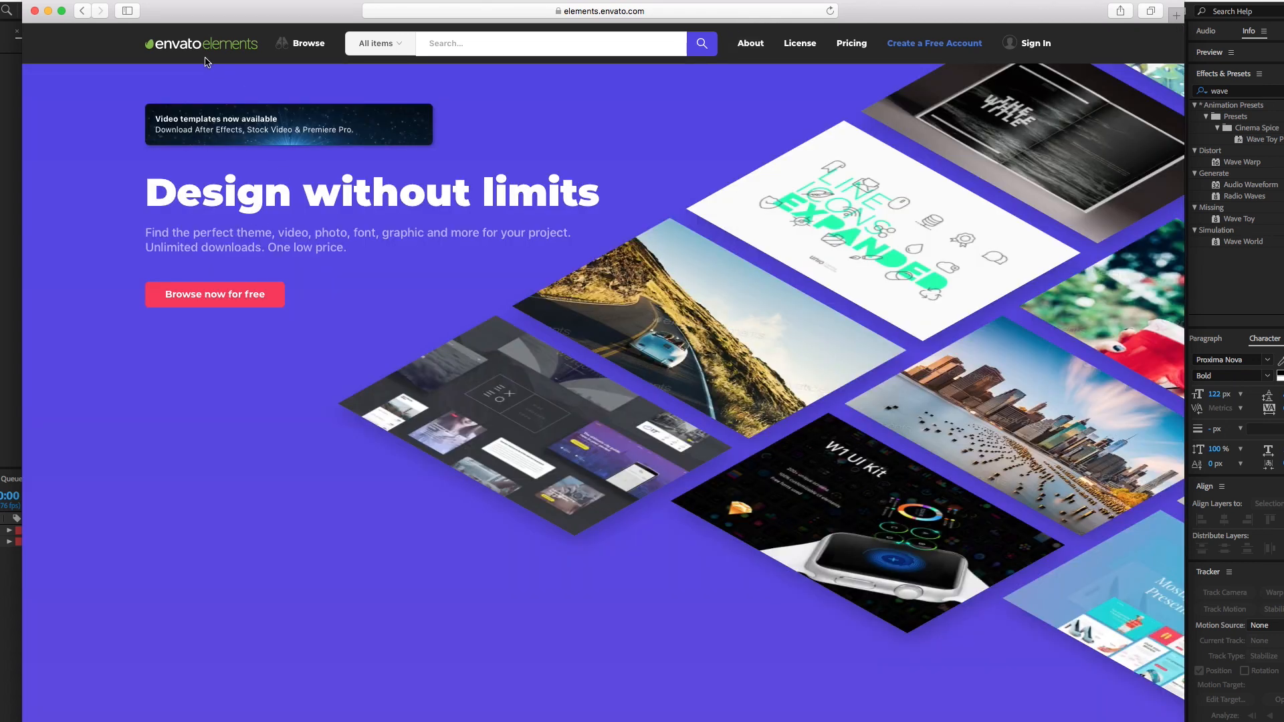
mouse_move(221, 130)
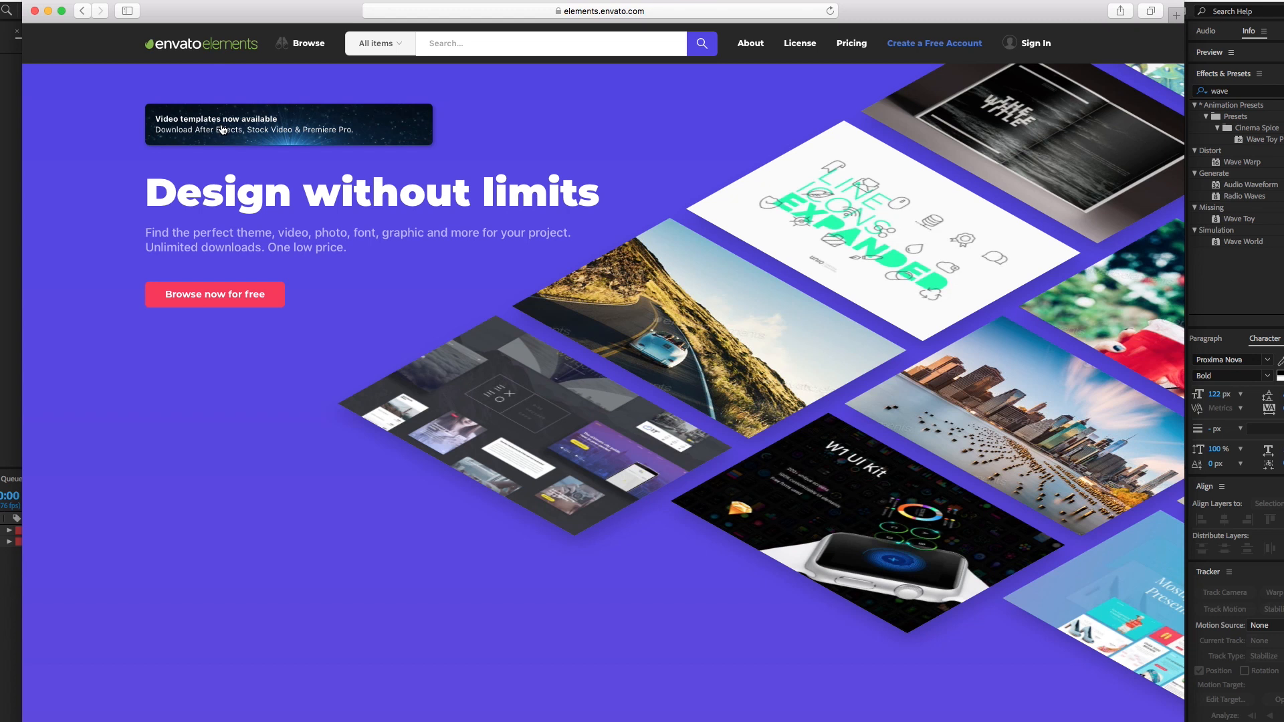
mouse_move(662, 175)
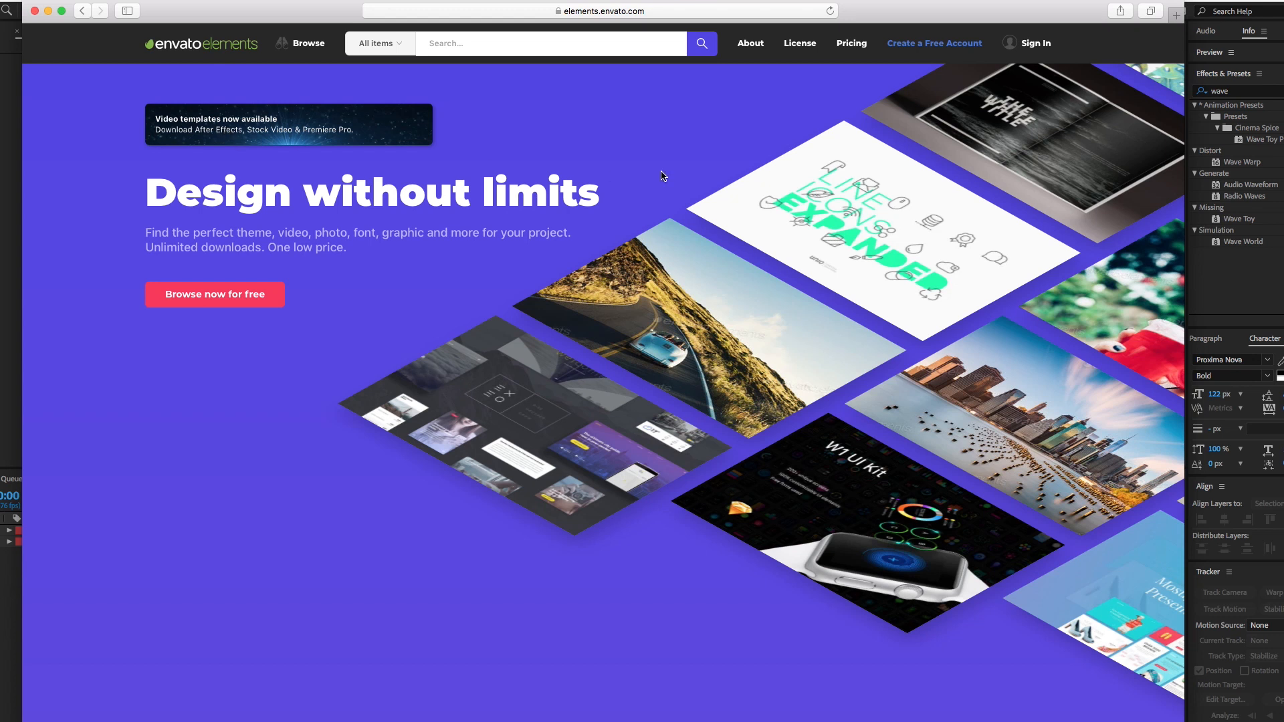
mouse_move(654, 174)
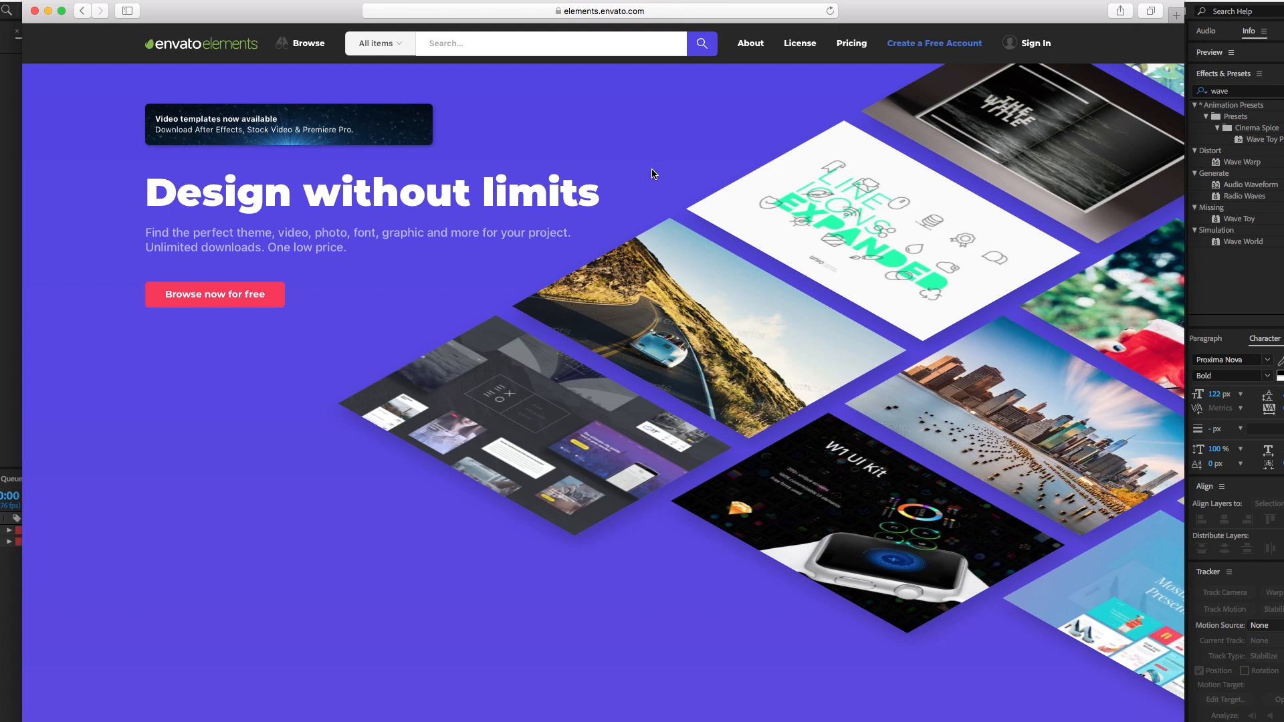
mouse_move(230, 100)
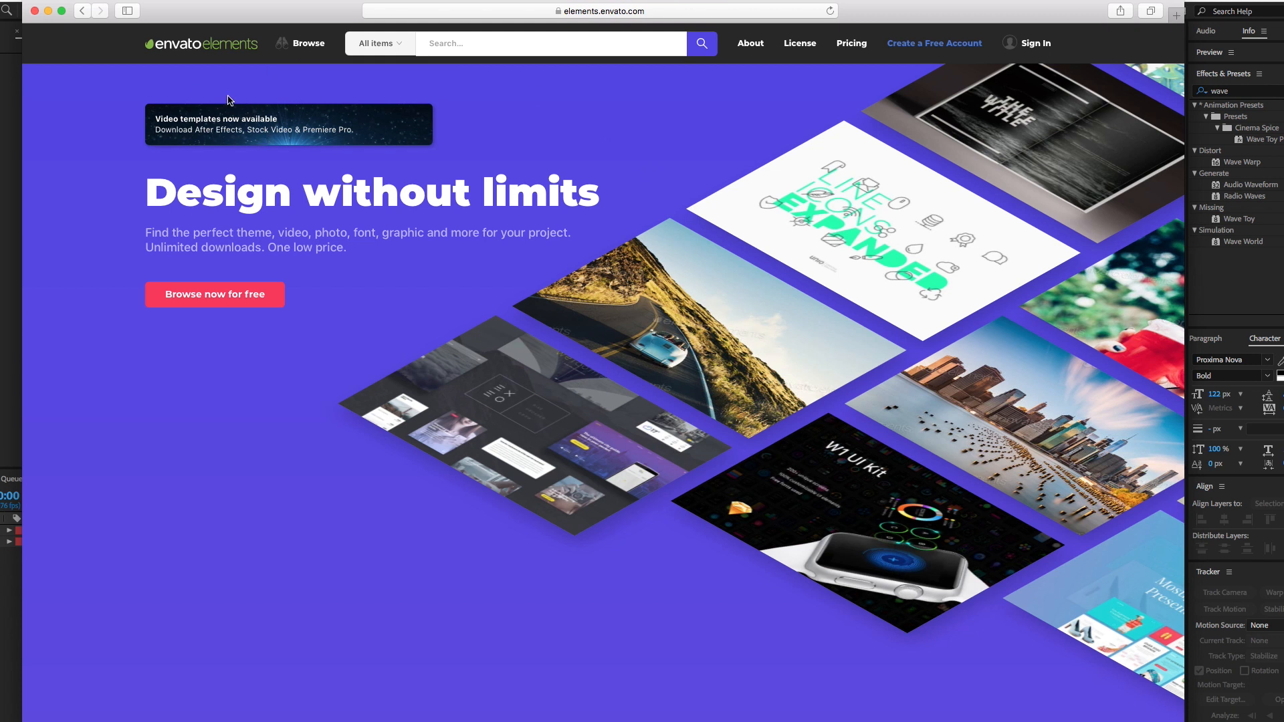
mouse_move(176, 64)
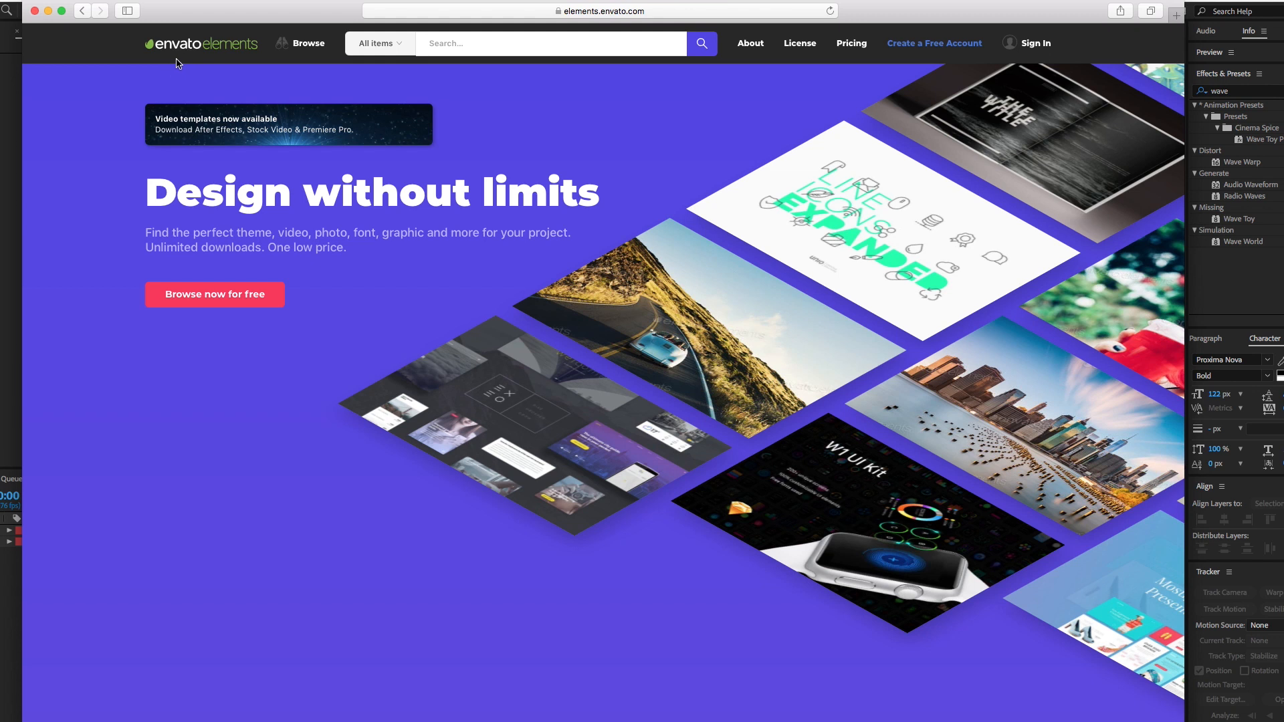
mouse_move(554, 223)
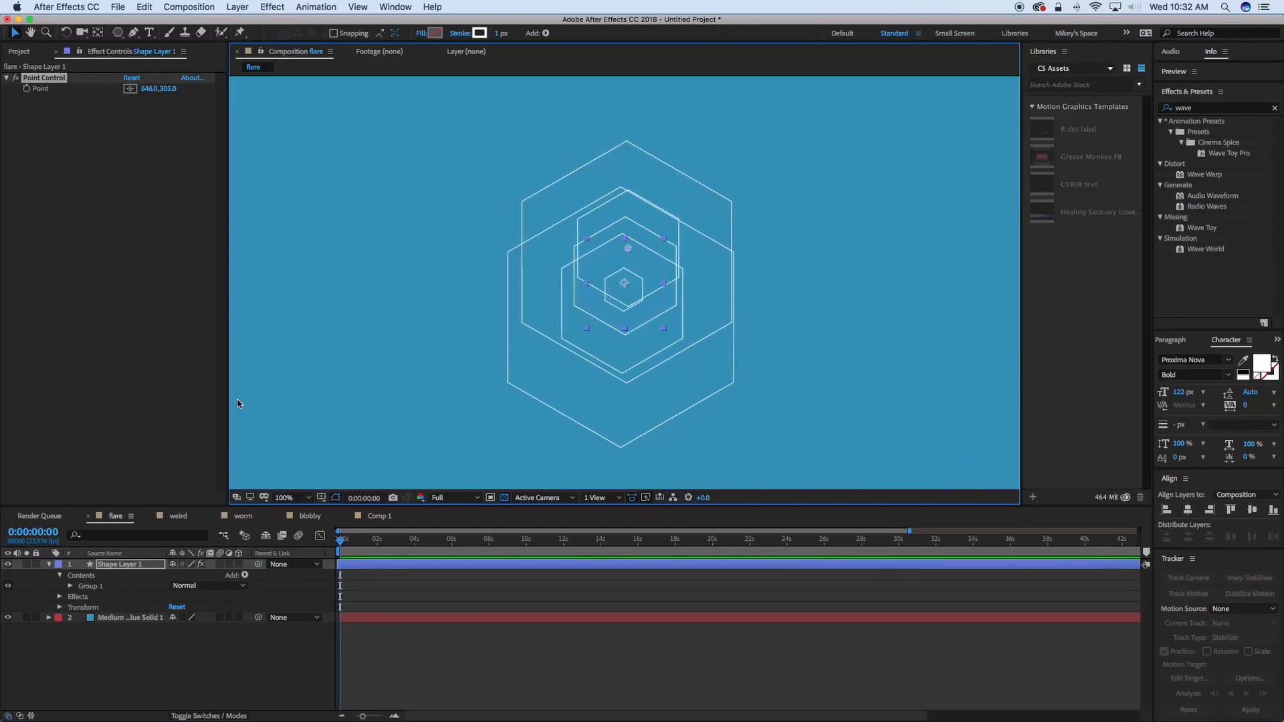
mouse_move(364, 519)
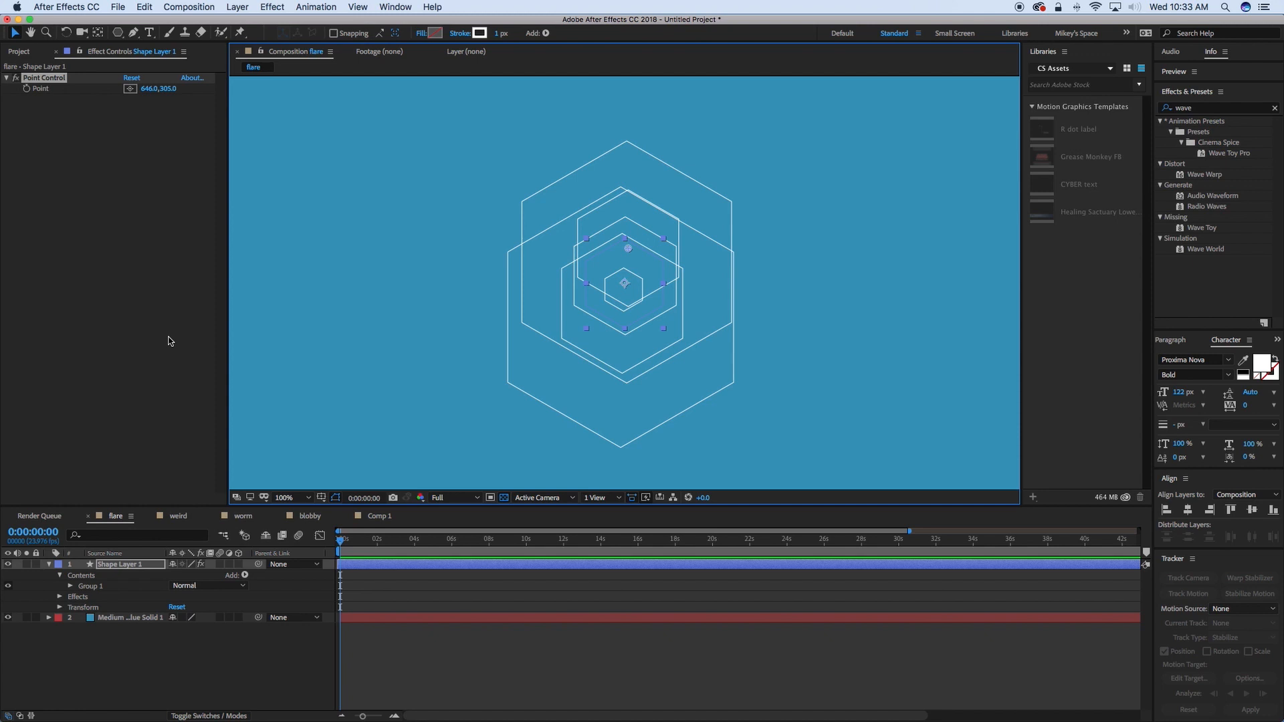
mouse_move(632, 250)
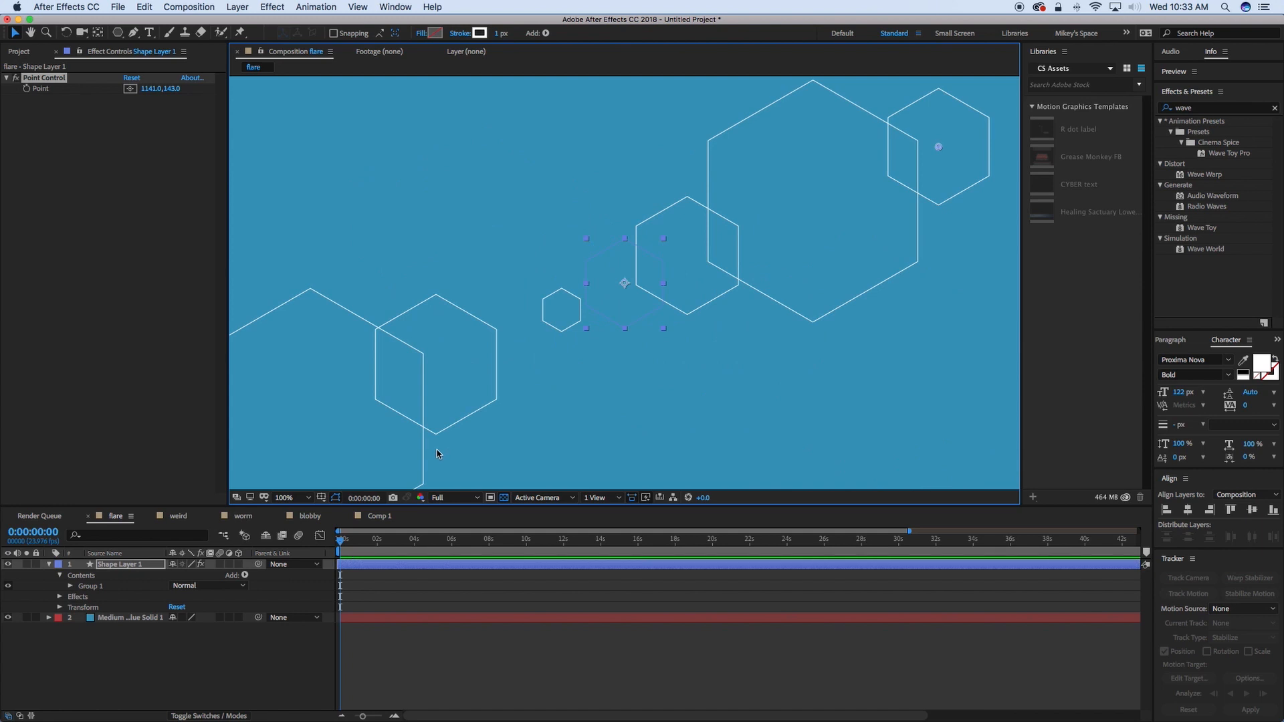
mouse_move(972, 211)
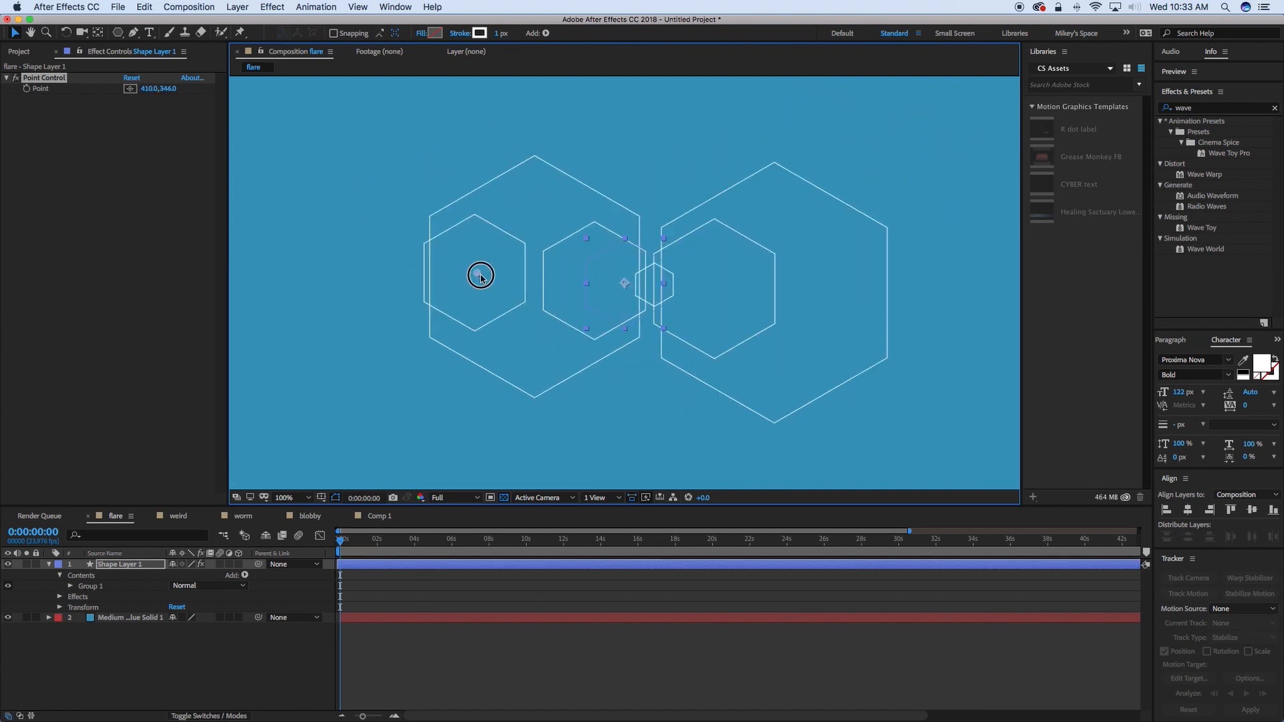
- Move the Point Control effect point to re-aim the hexagon lens flare
drag(480, 274, 333, 132)
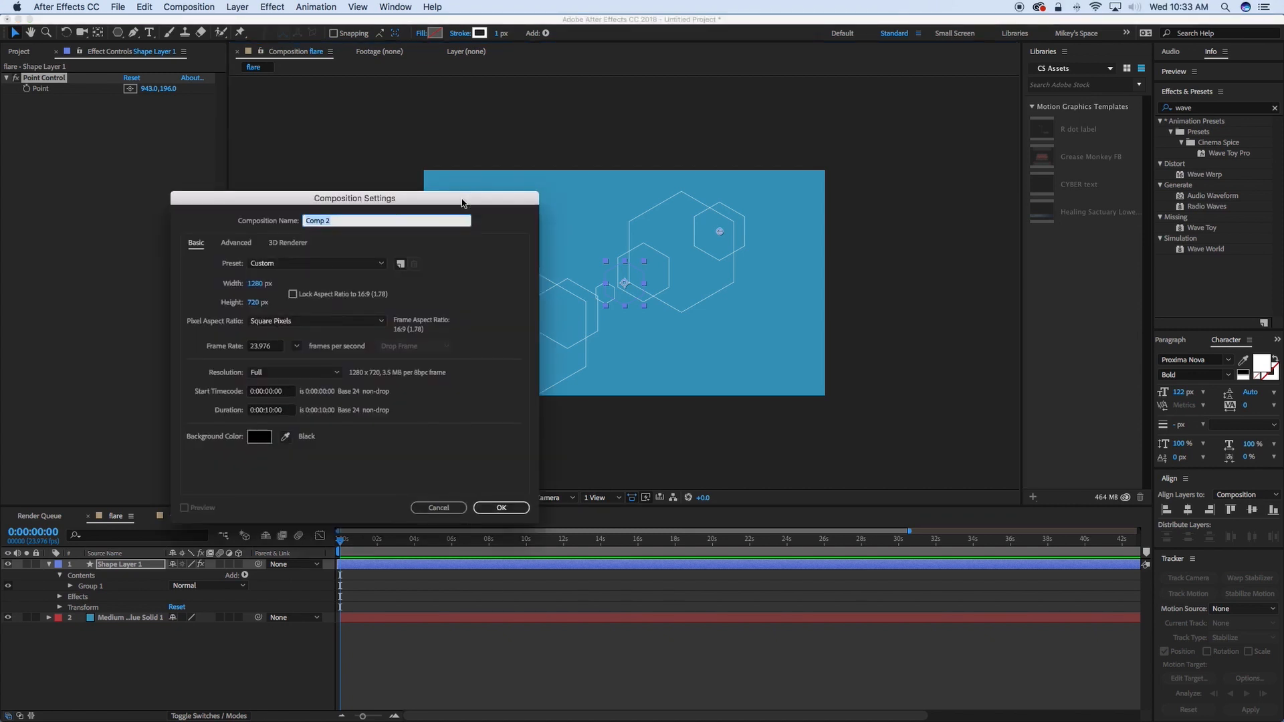
- Name the new 1280×720 composition 'wiggle repeat' and create it
text(wiggle)
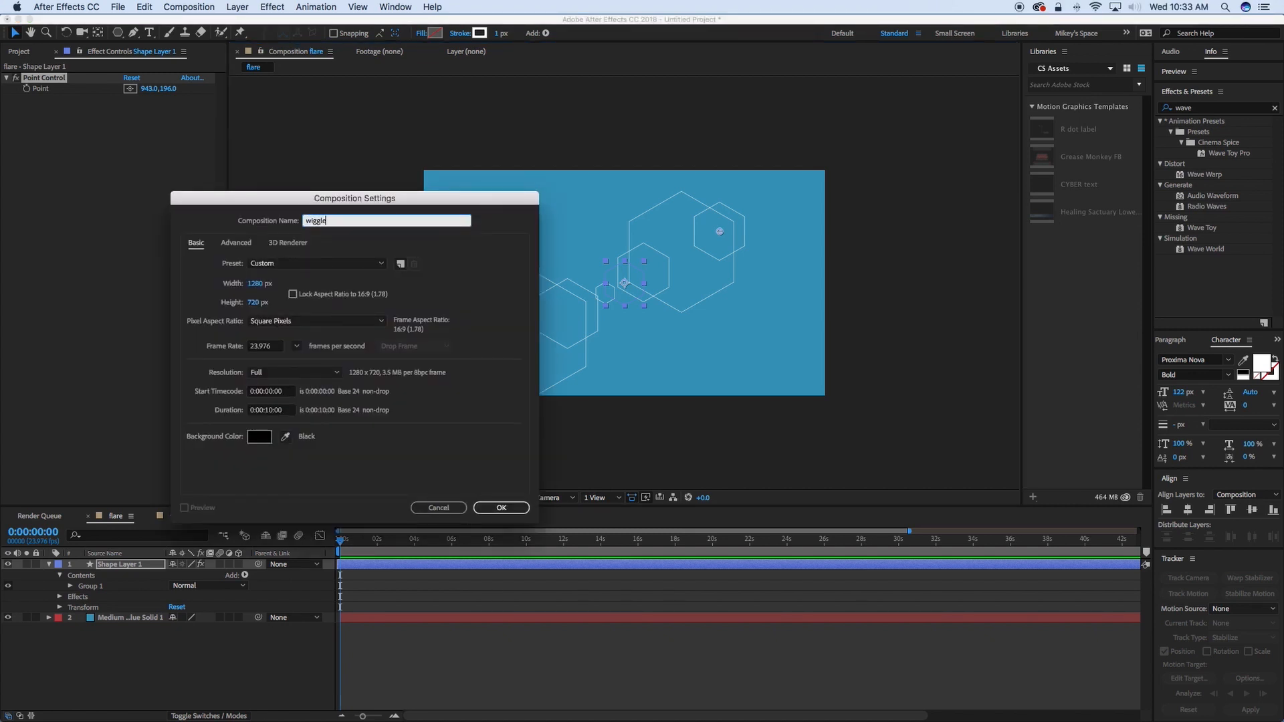
click(500, 508)
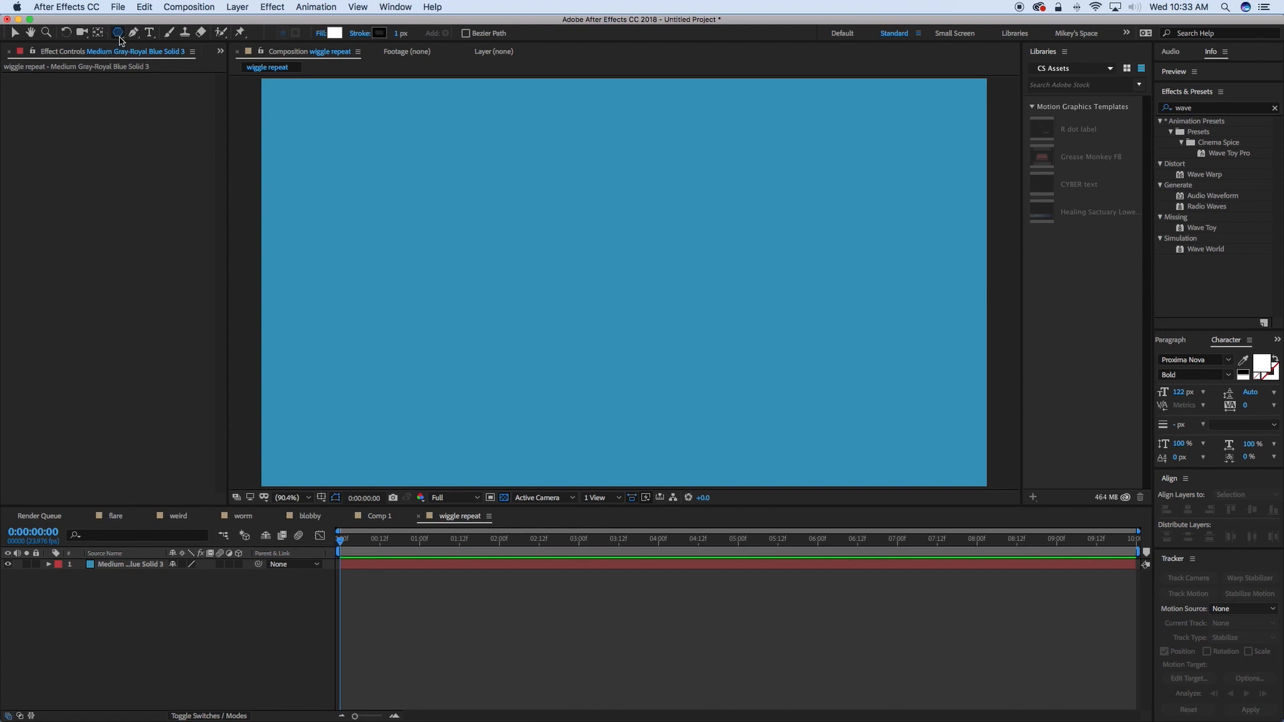
- Draw a white polystar shape and adjust its Type and Points into a circle
click(118, 32)
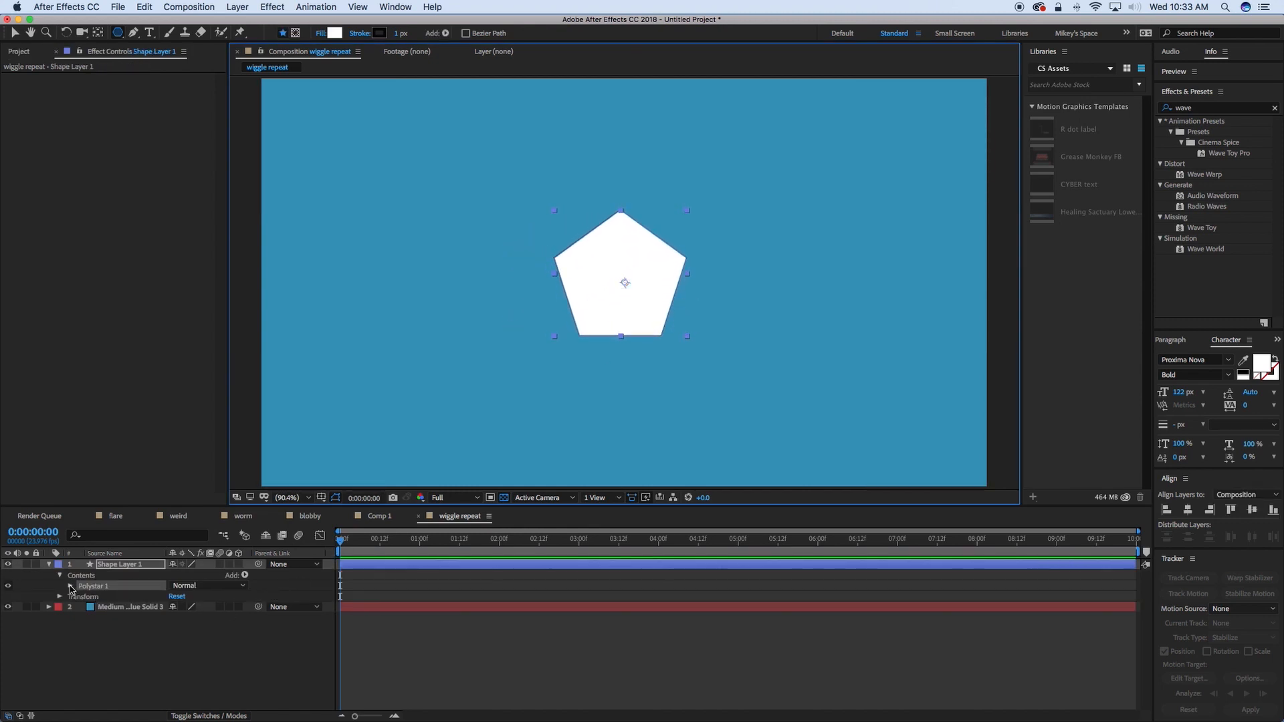
click(57, 585)
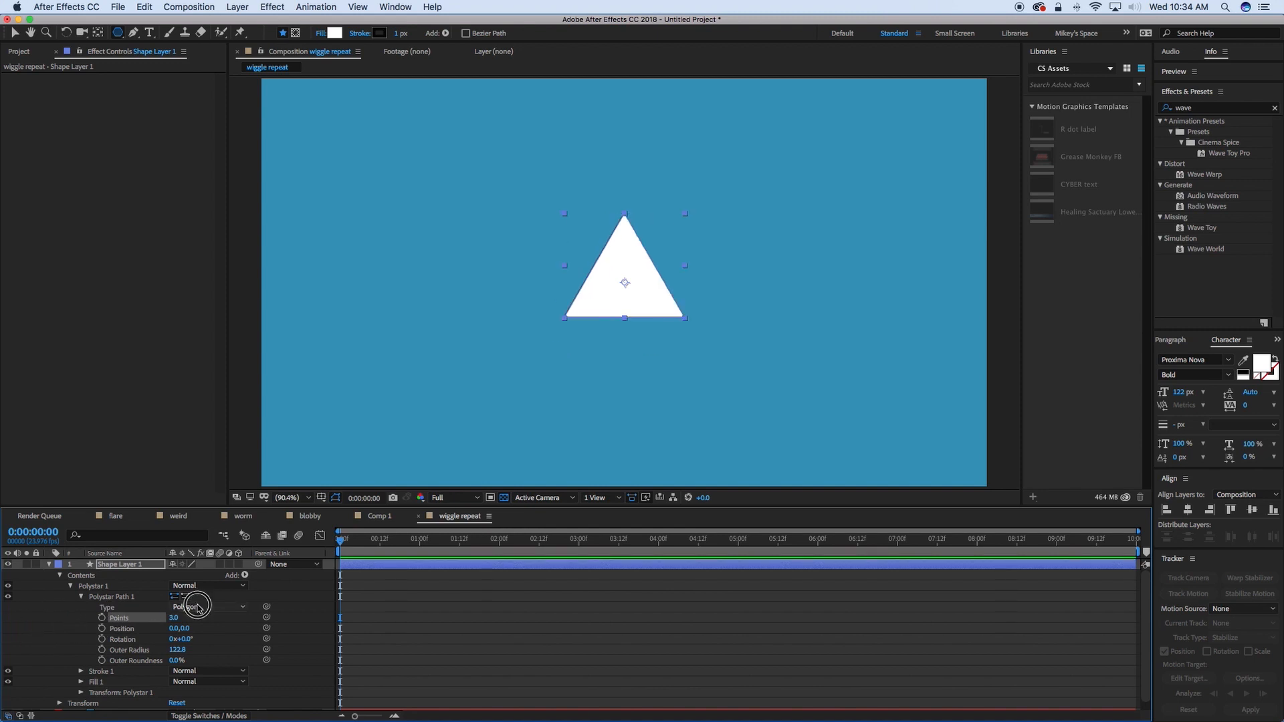
click(207, 608)
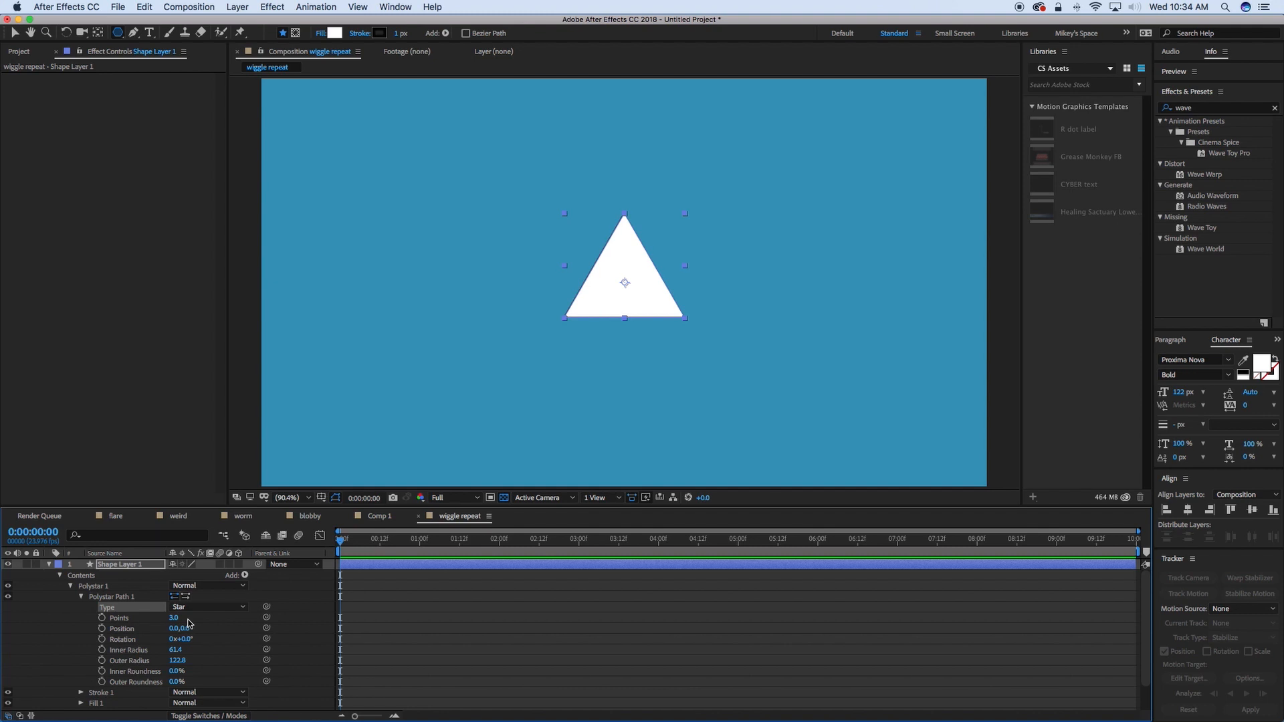
click(207, 607)
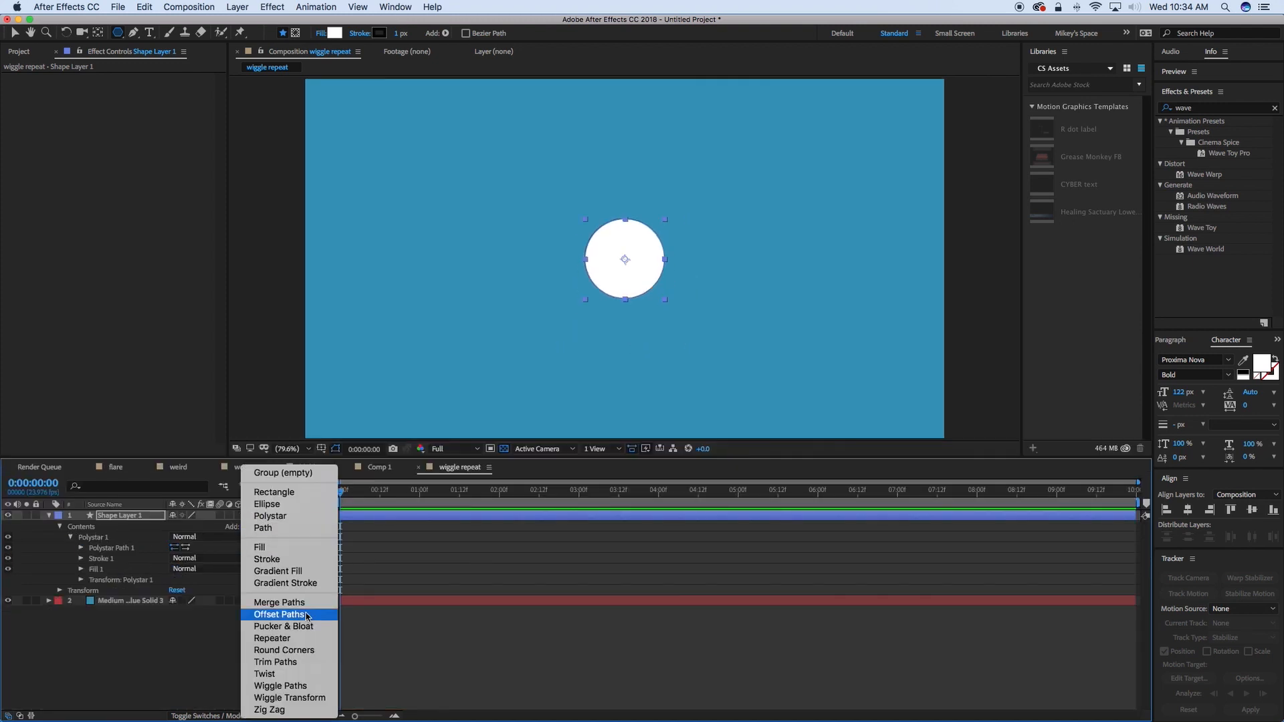
- Add a Repeater to the circle shape, giving a row of five overlapping copies
click(273, 638)
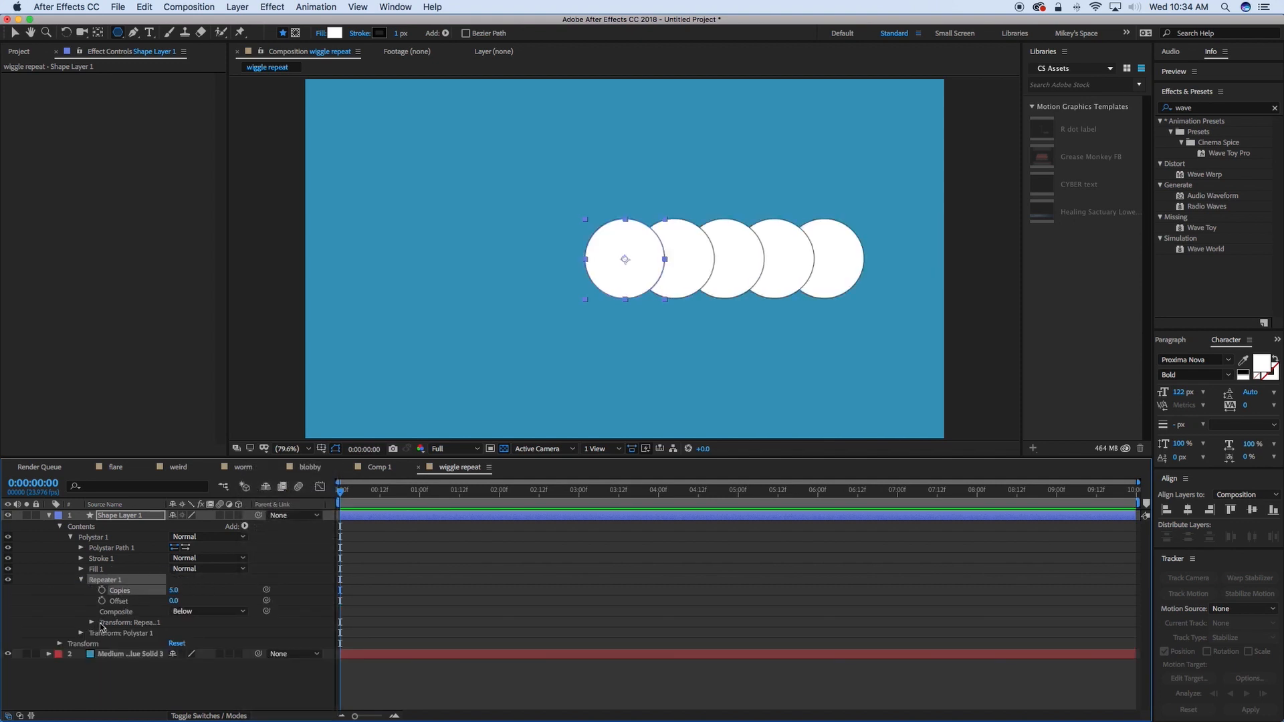
click(80, 579)
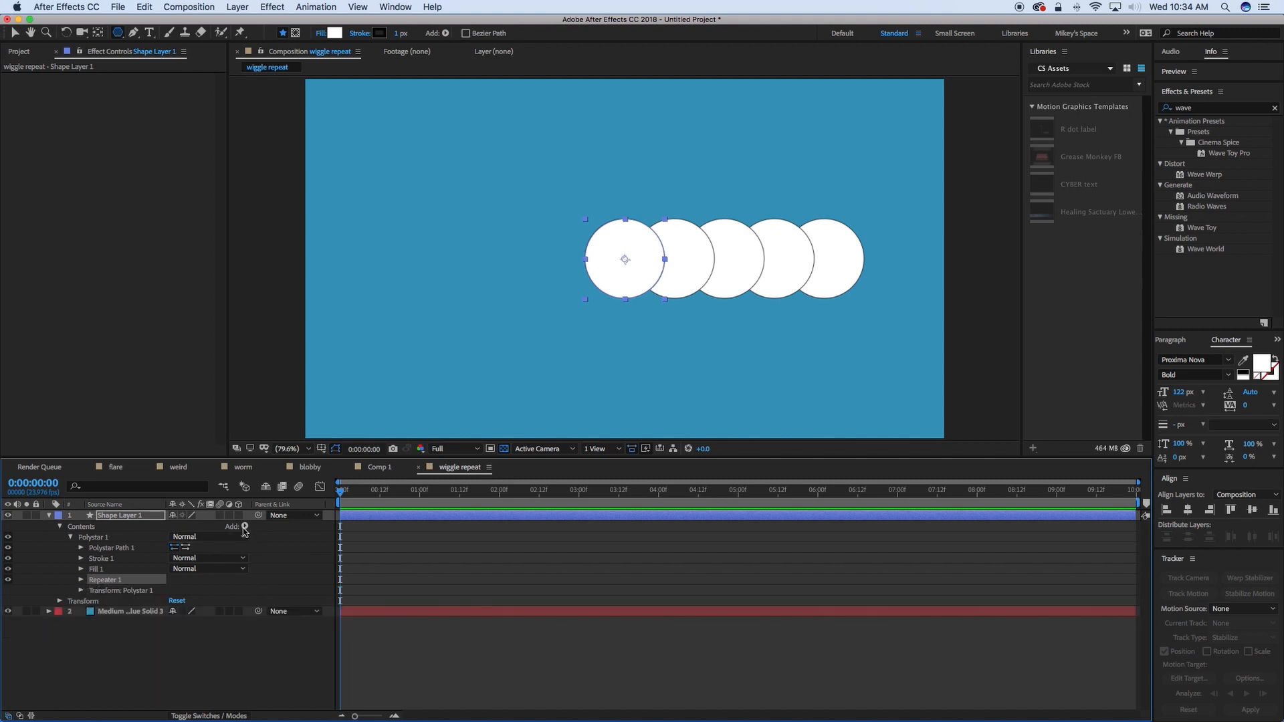
click(244, 527)
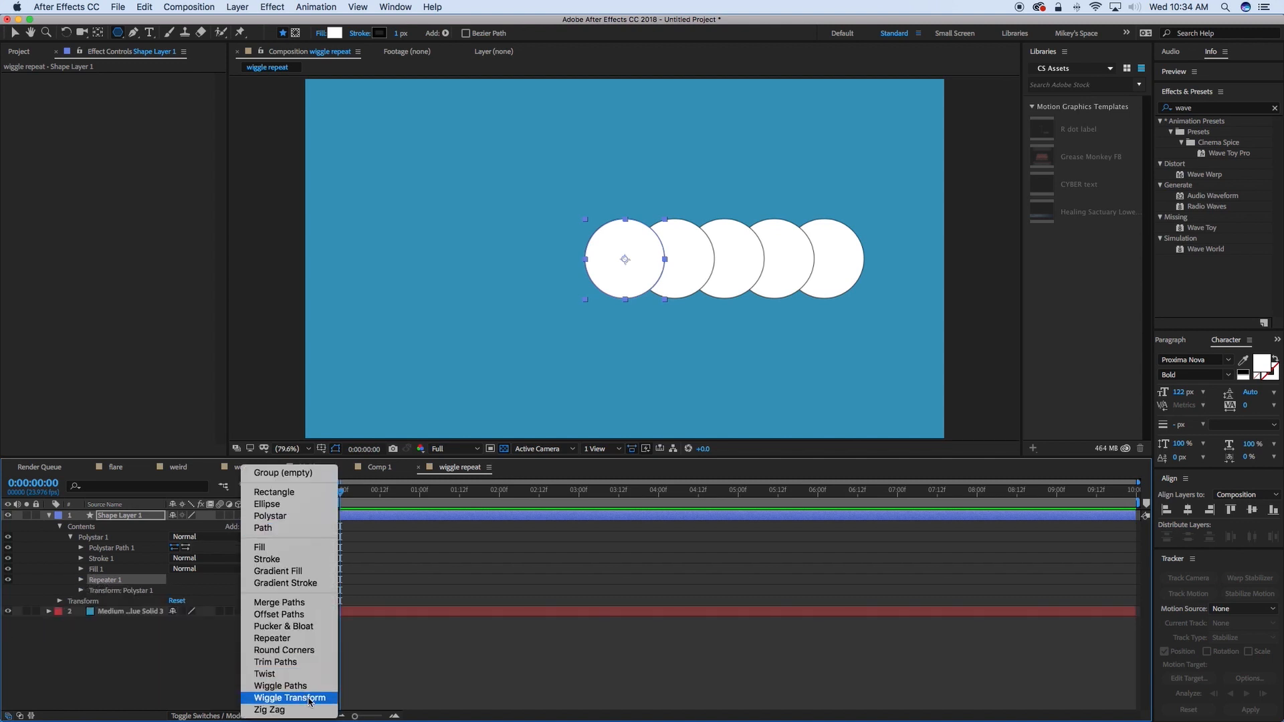
click(279, 685)
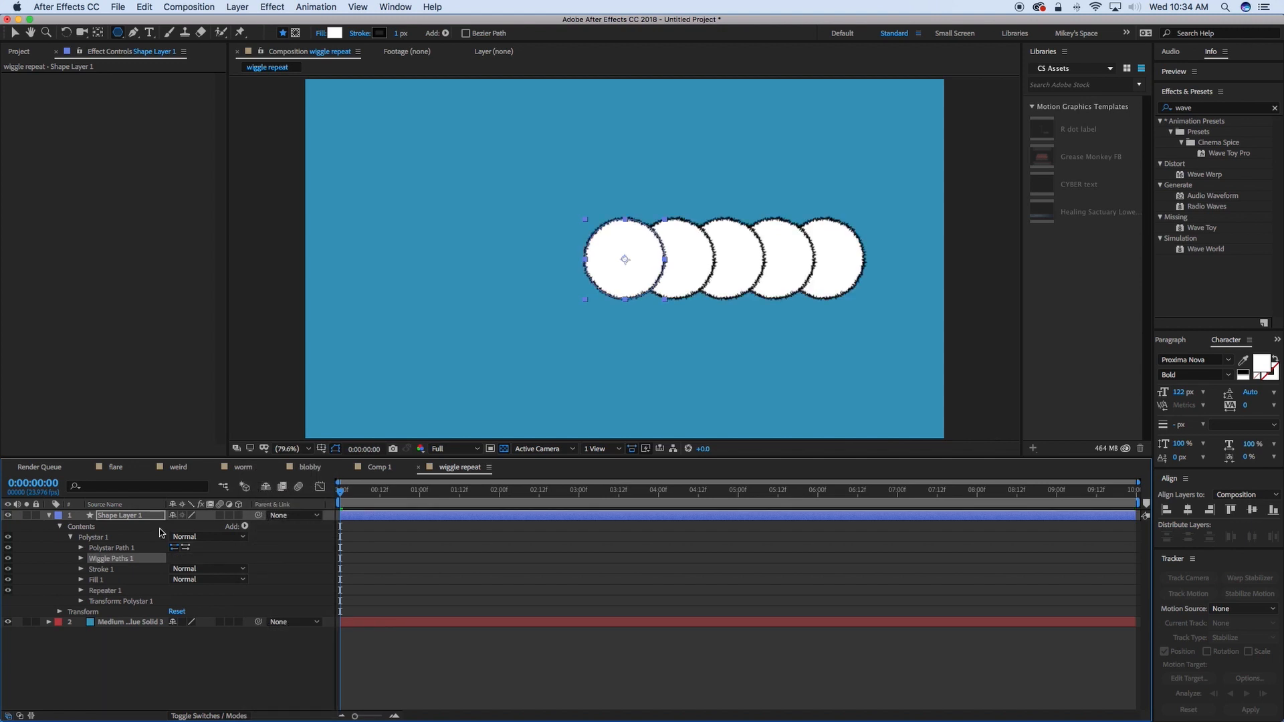
click(378, 490)
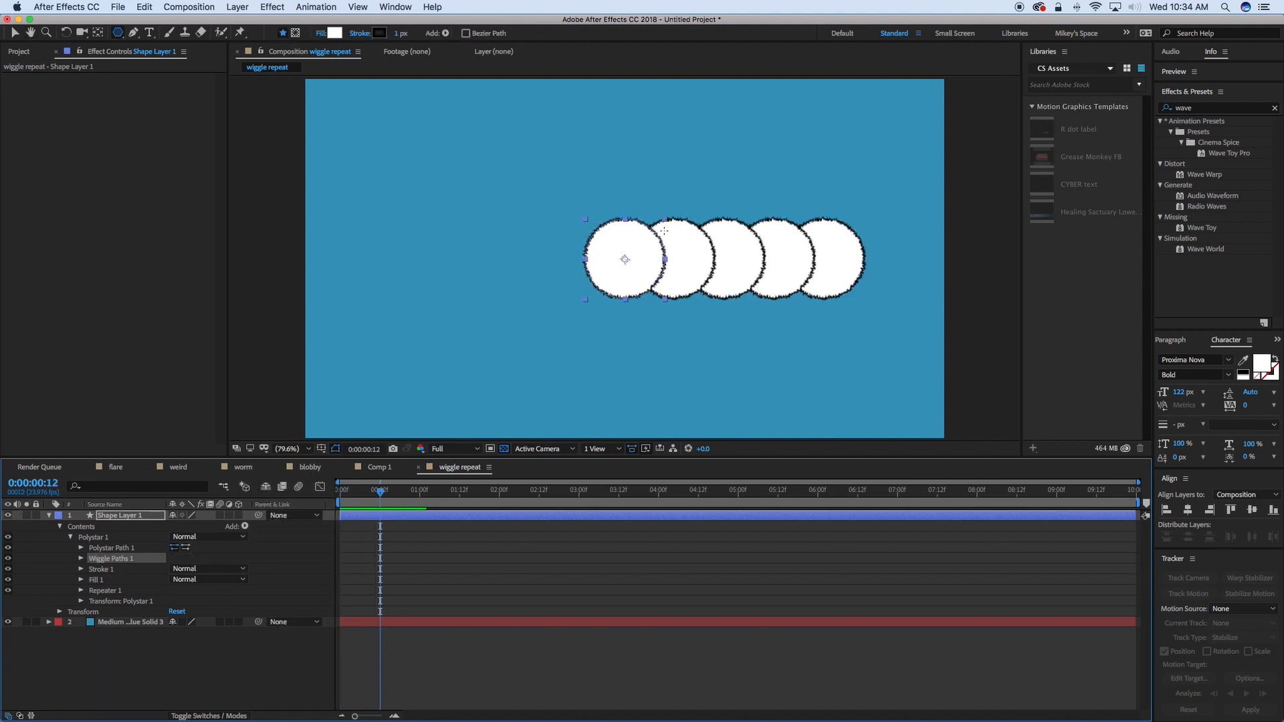
click(294, 448)
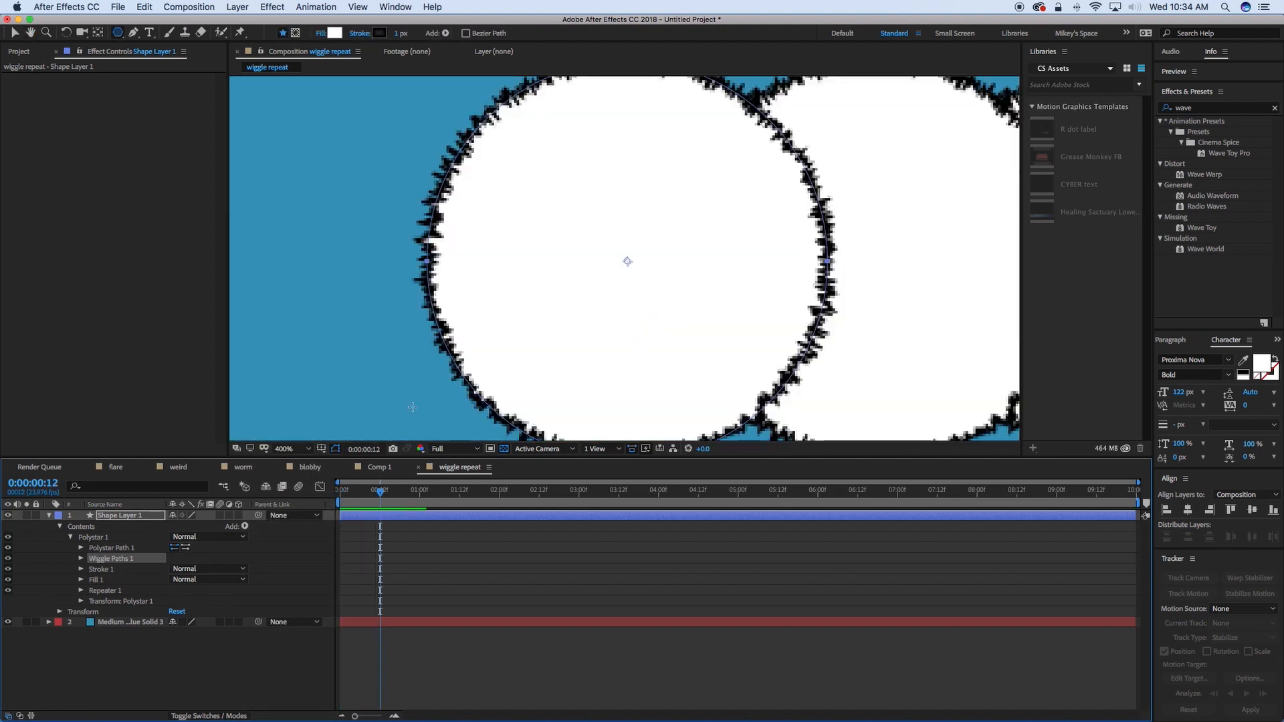
click(81, 558)
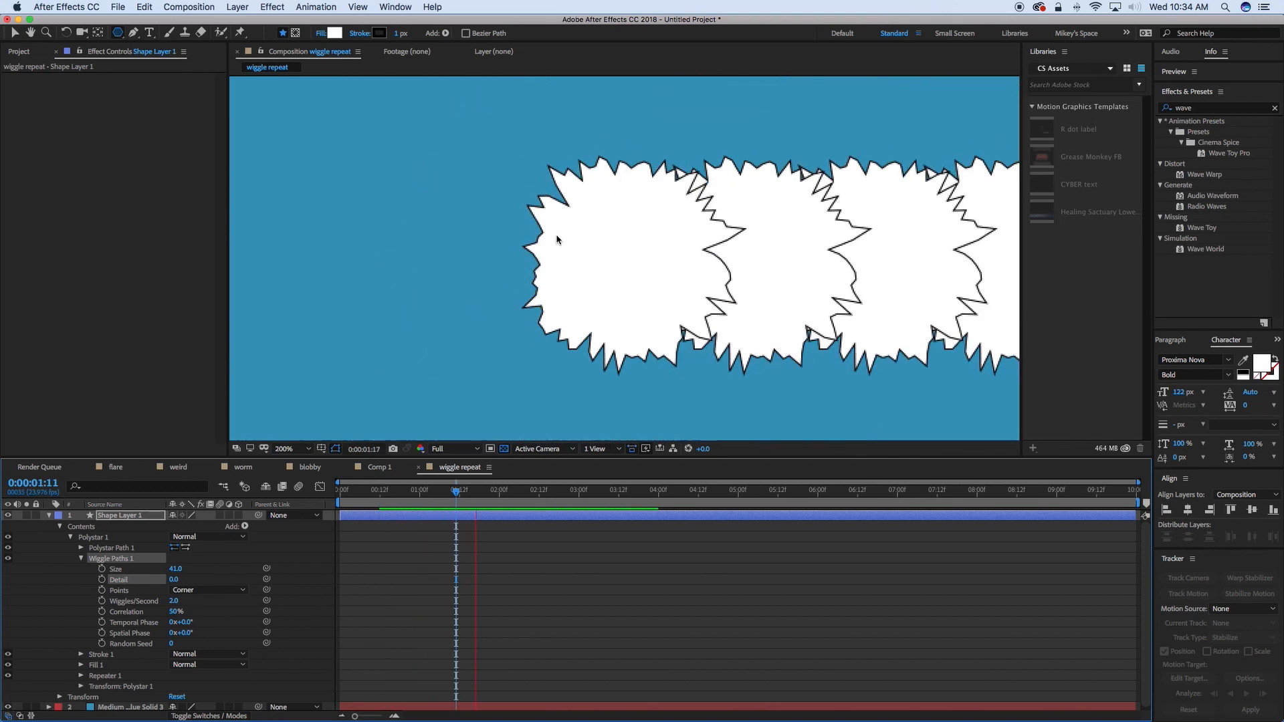
click(208, 590)
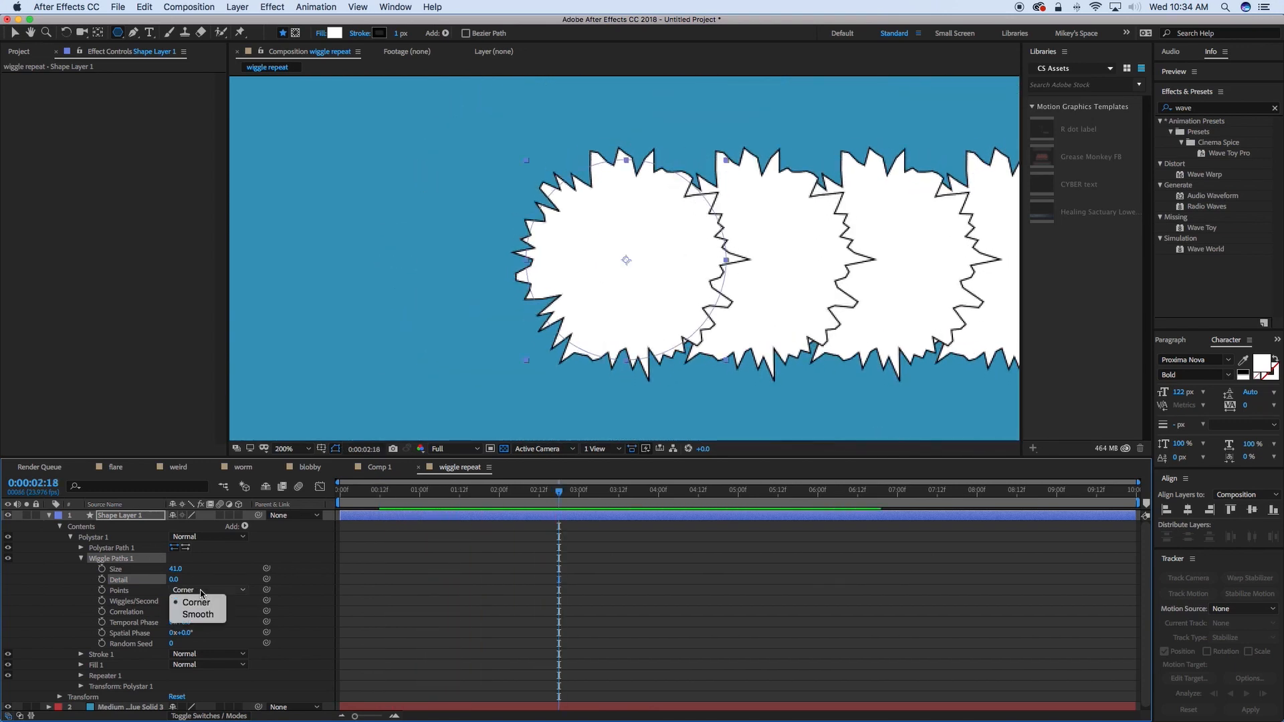
click(198, 614)
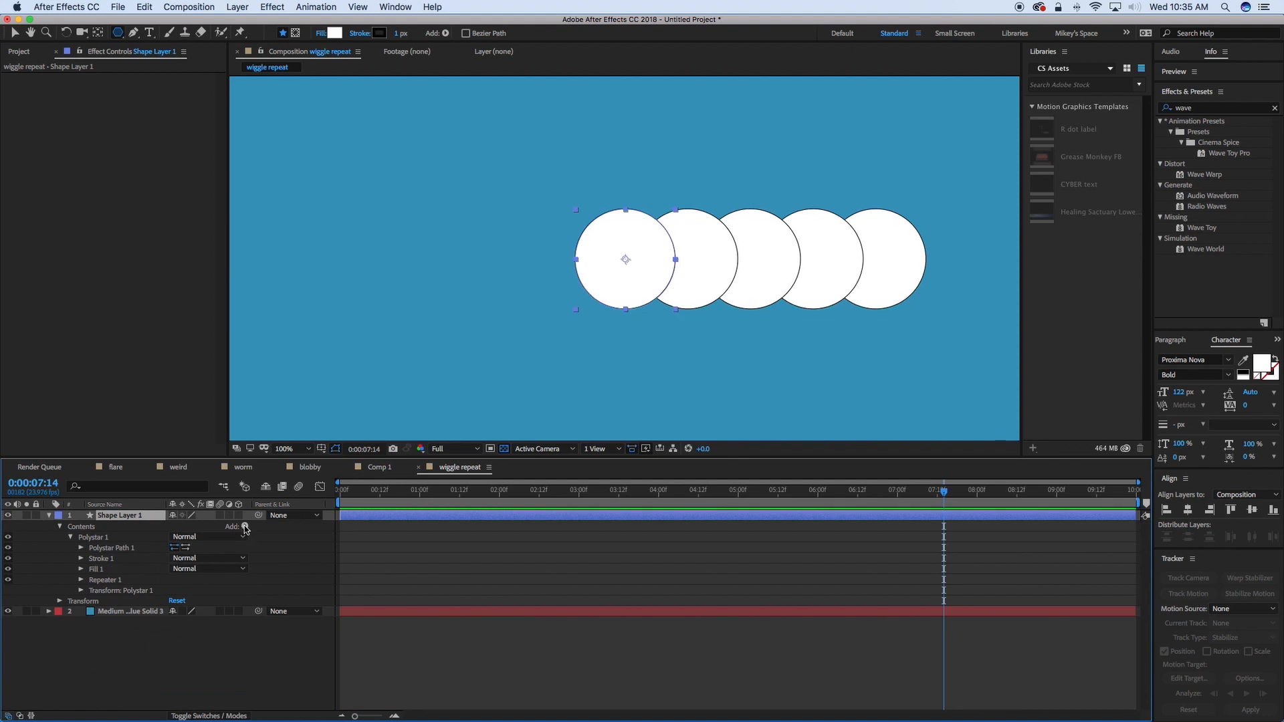
- Add a Wiggle Transform to the Polystar 1 group
click(243, 527)
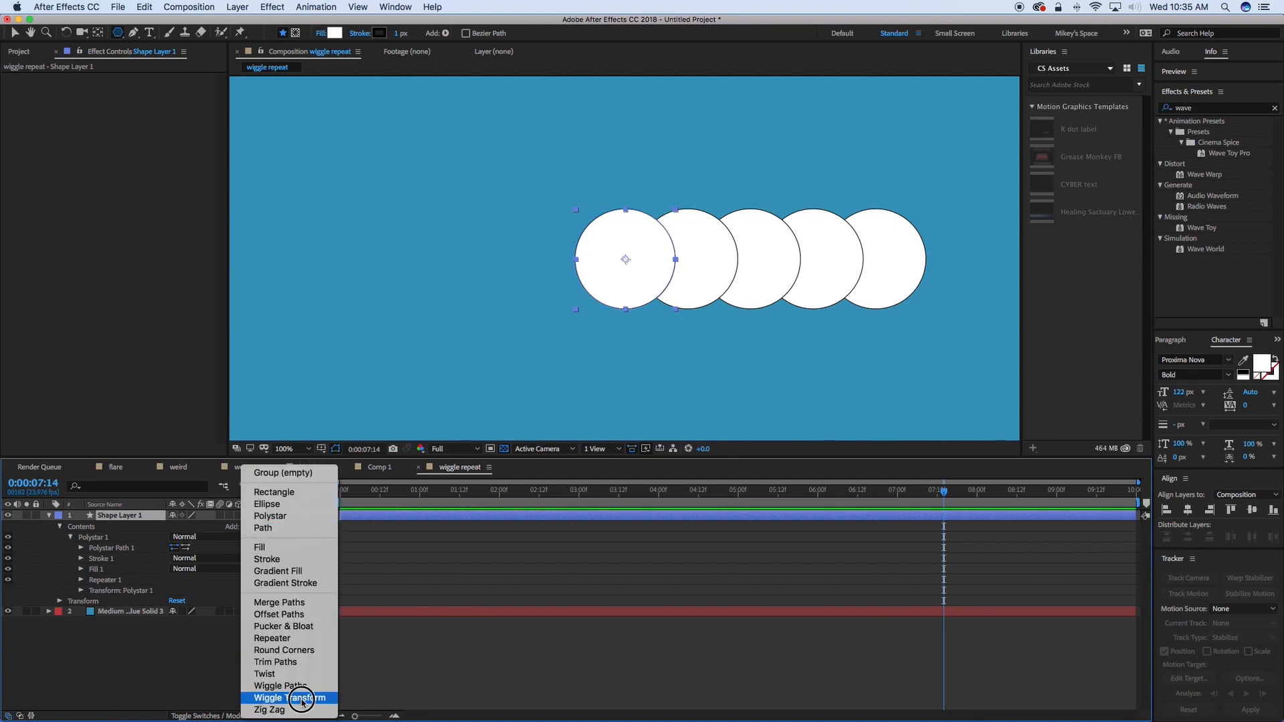
click(289, 697)
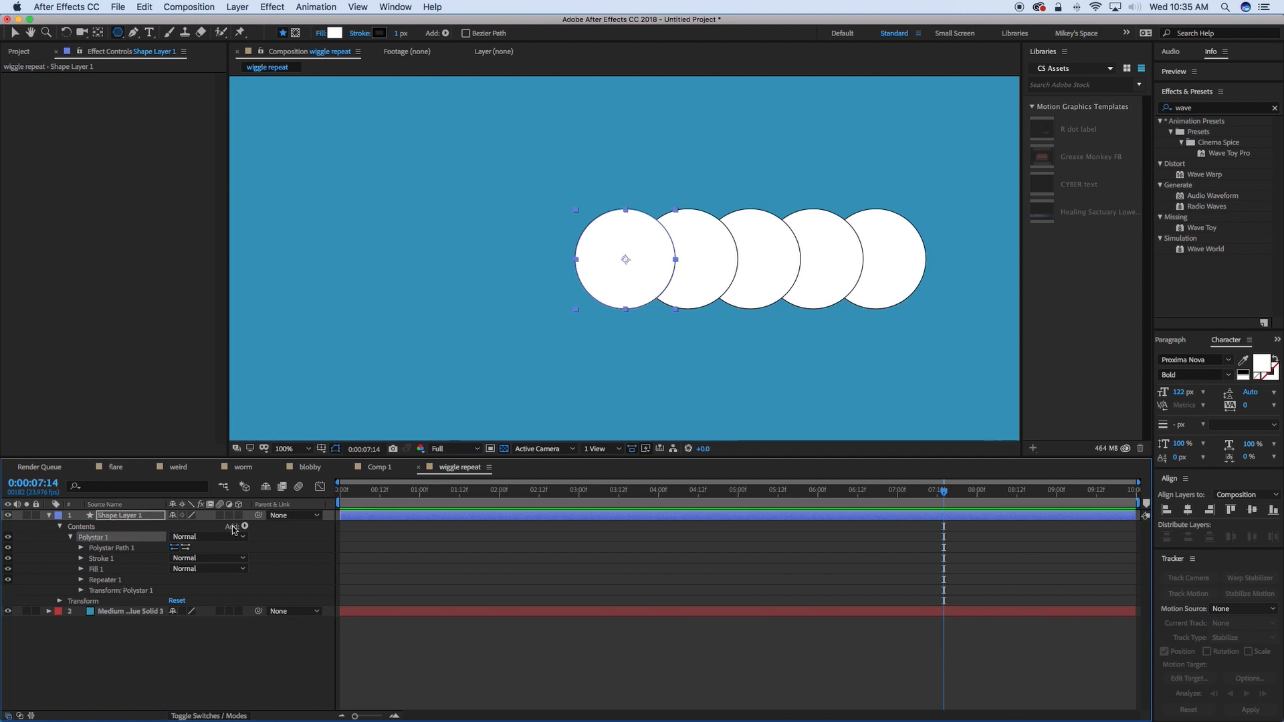
click(244, 525)
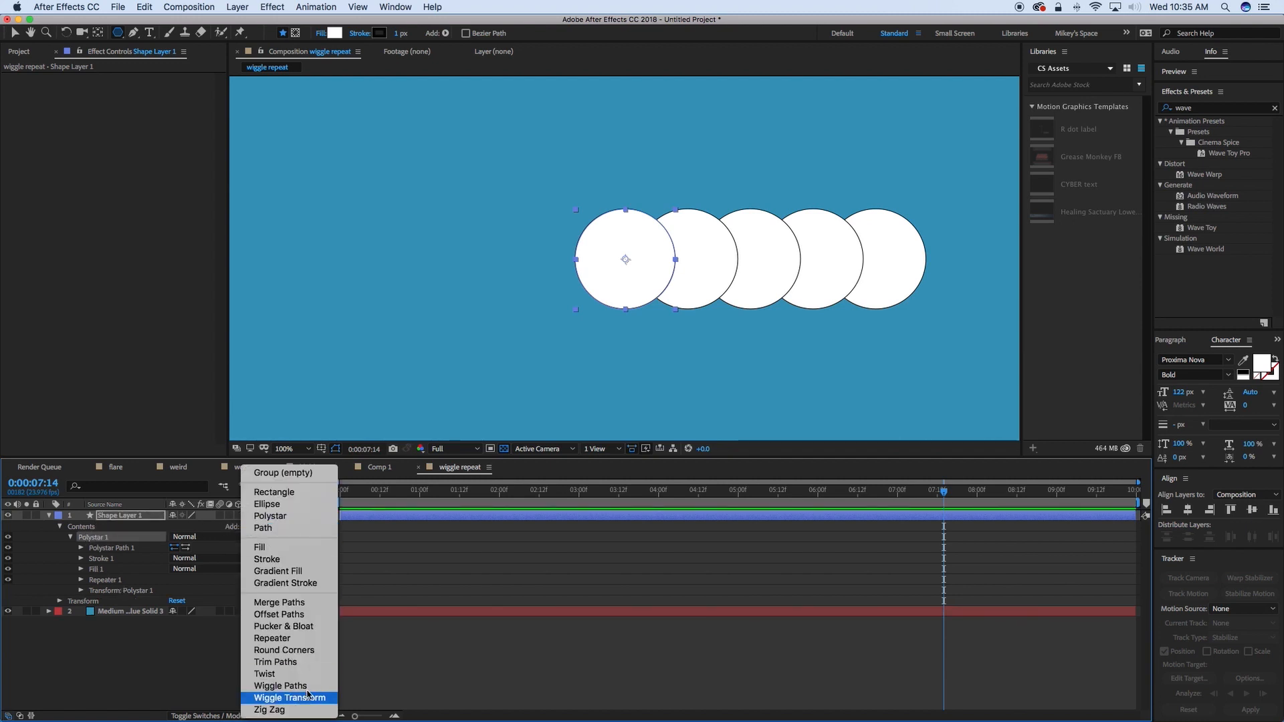
click(291, 697)
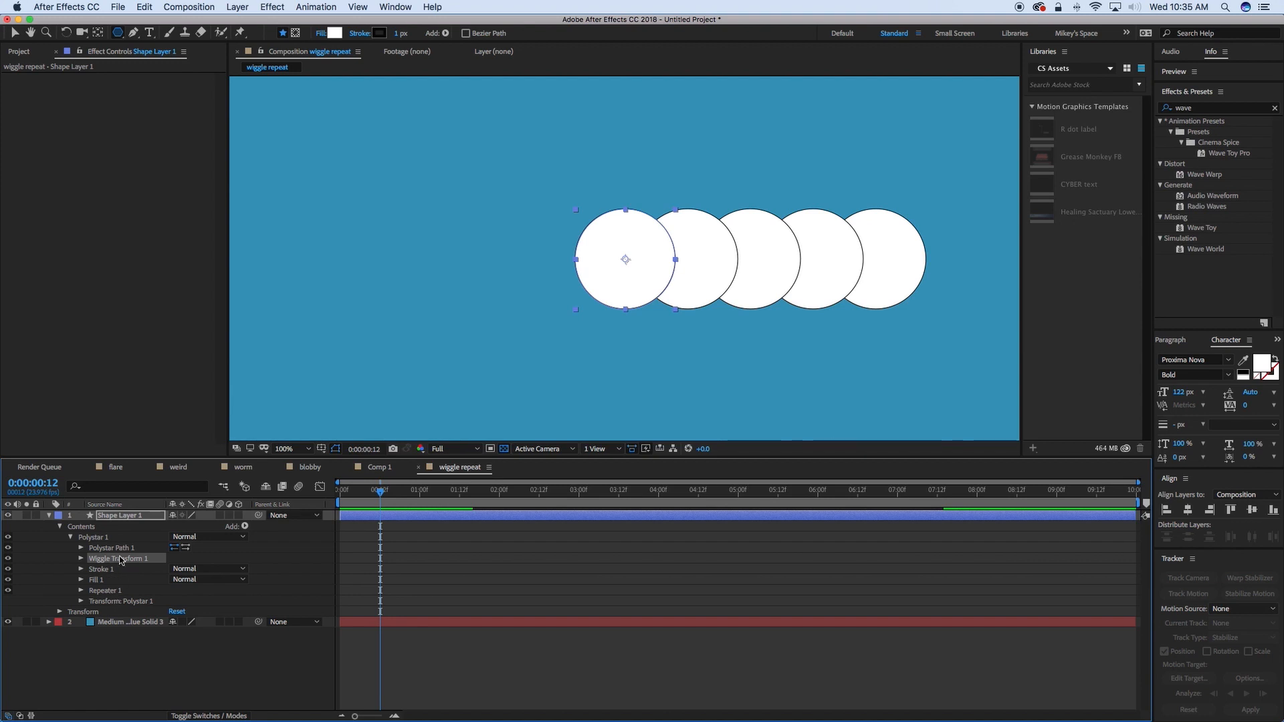
- Reveal the Wiggle Transform's transform properties to watch the circles wobble
click(80, 559)
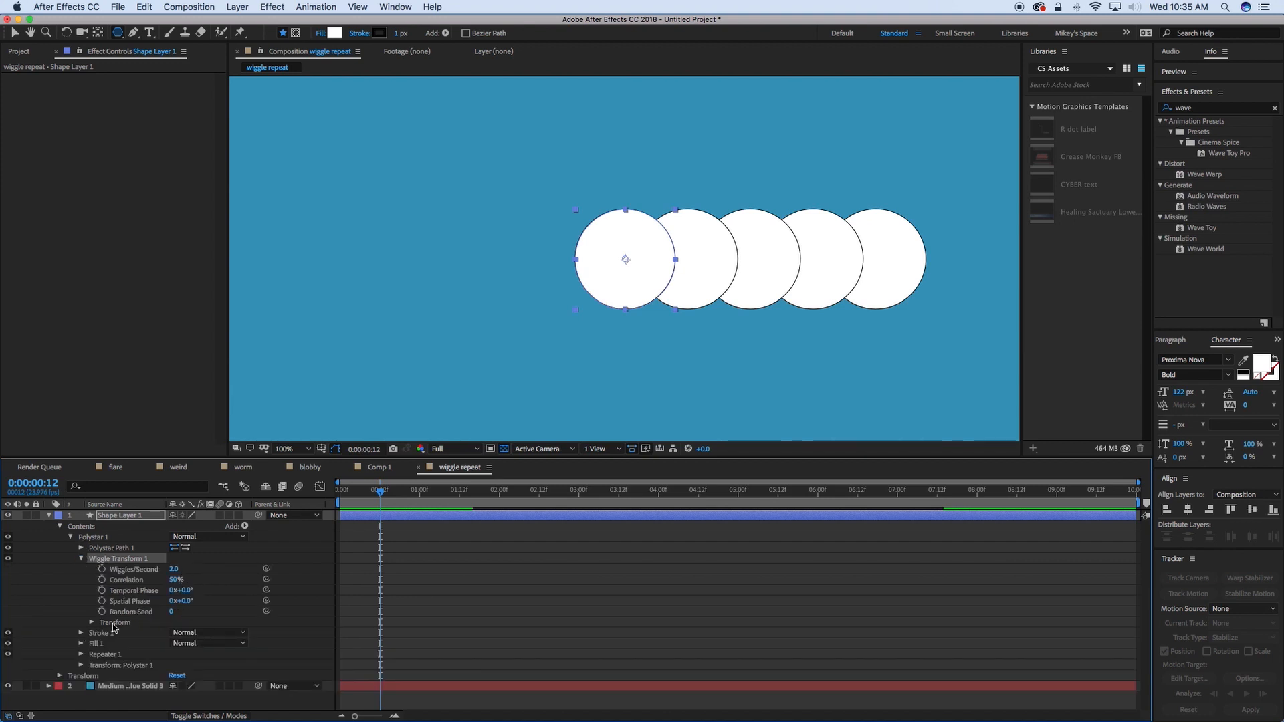
click(91, 622)
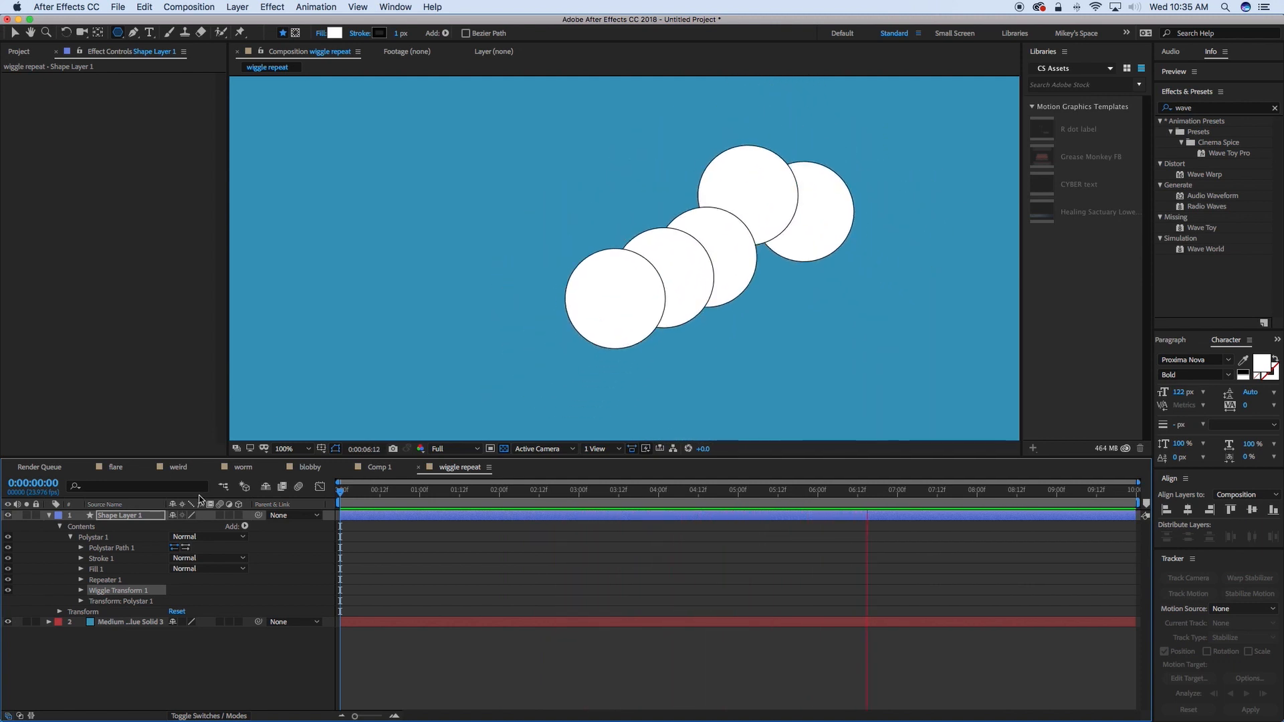
- Set Repeater Copies to 26 and shrink the polystar to 100 points with Outer Radius 25
click(80, 580)
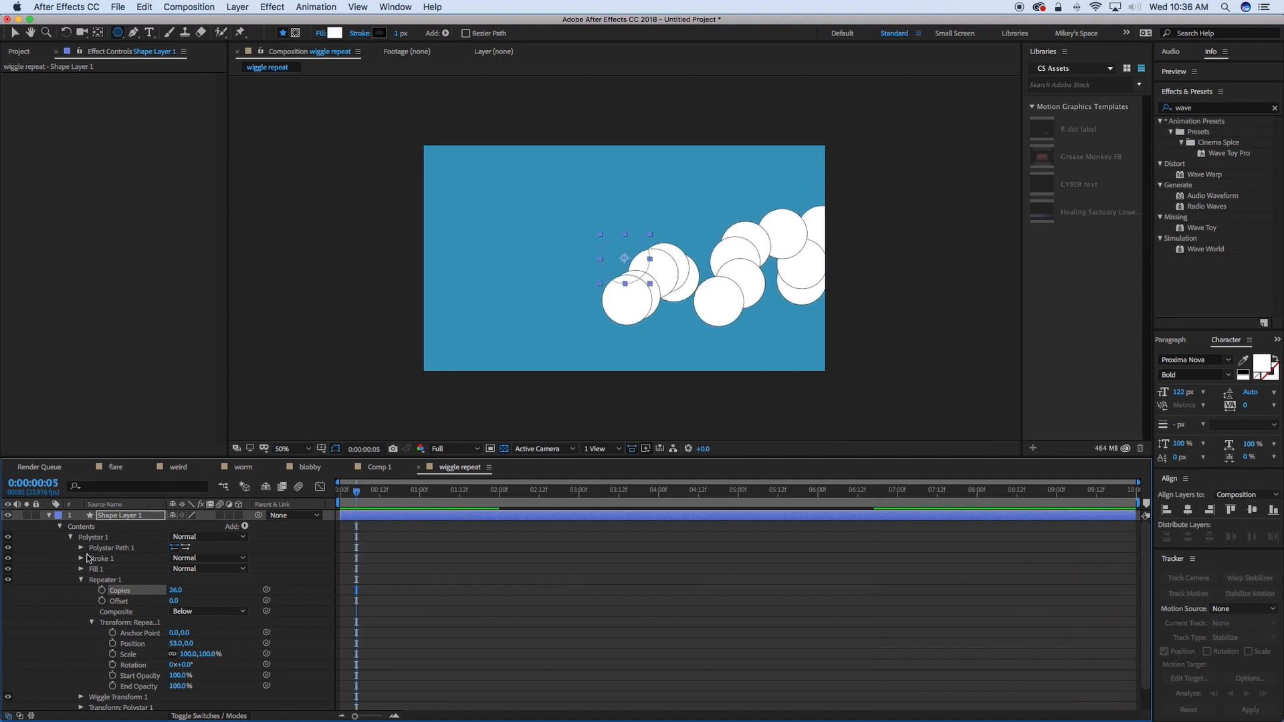
click(80, 547)
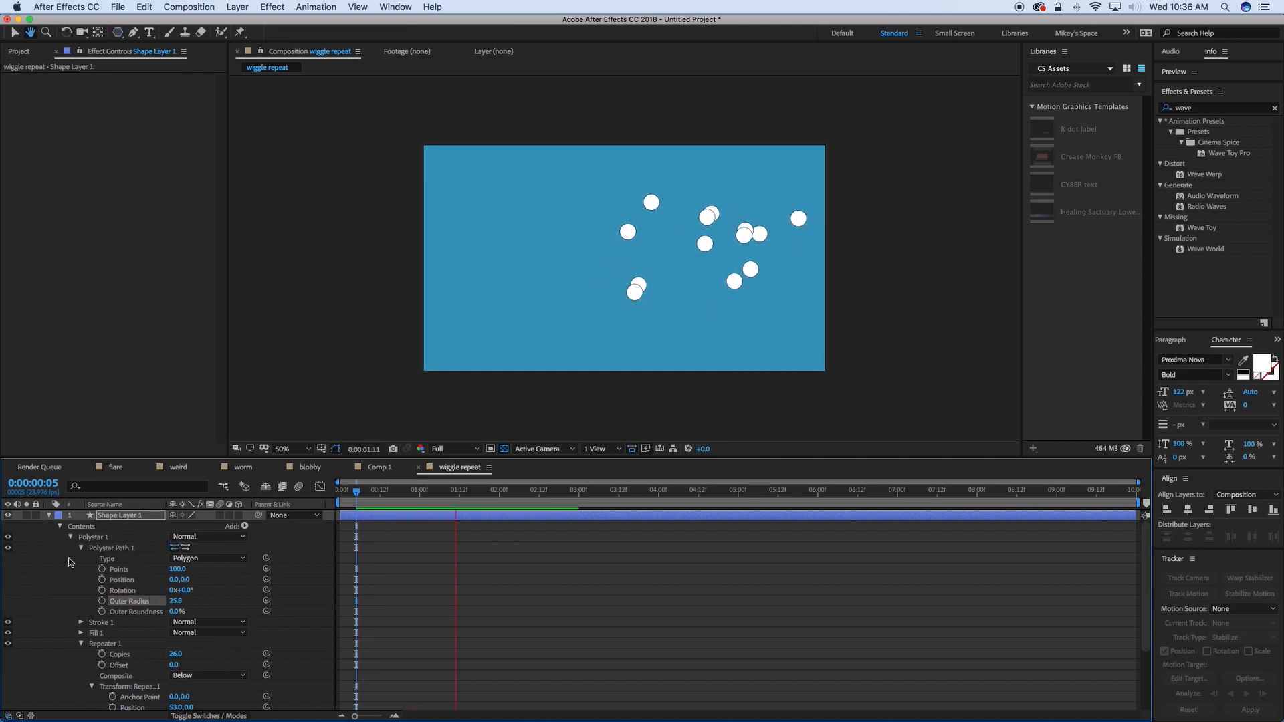
- Raise Wiggle Correlation to 100% then 95% and replay the animation from the start
click(82, 547)
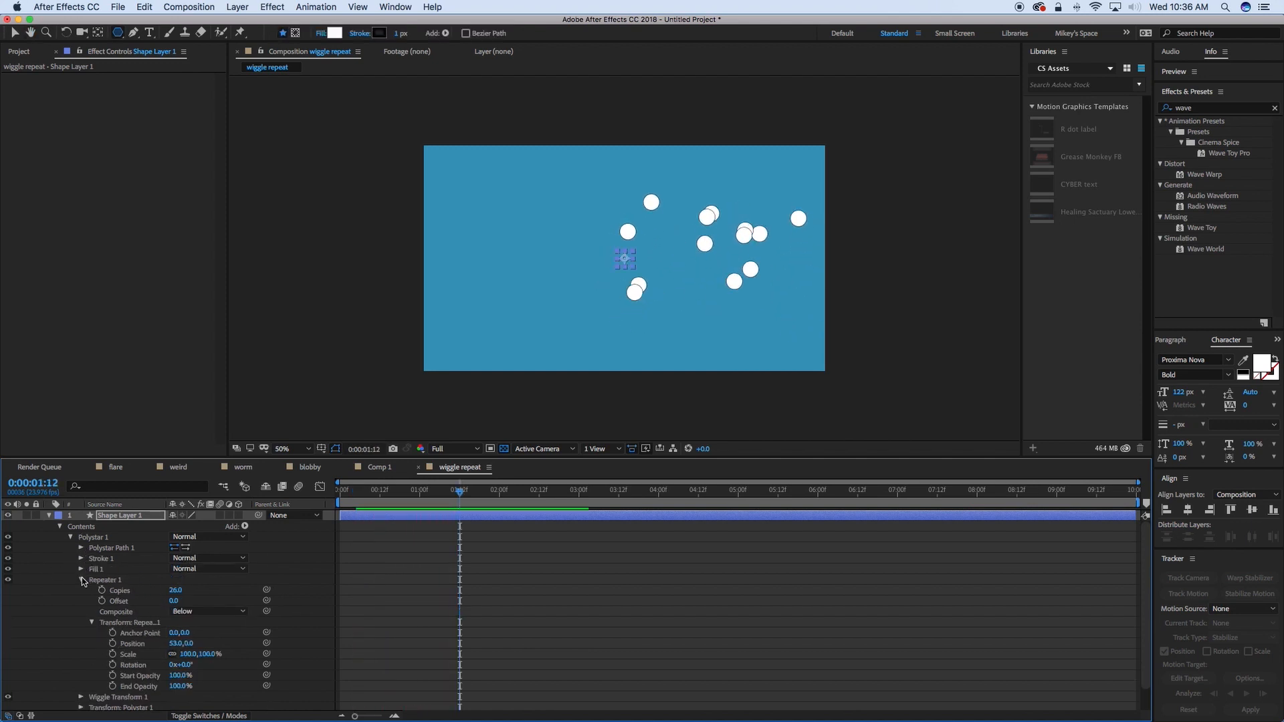
click(81, 590)
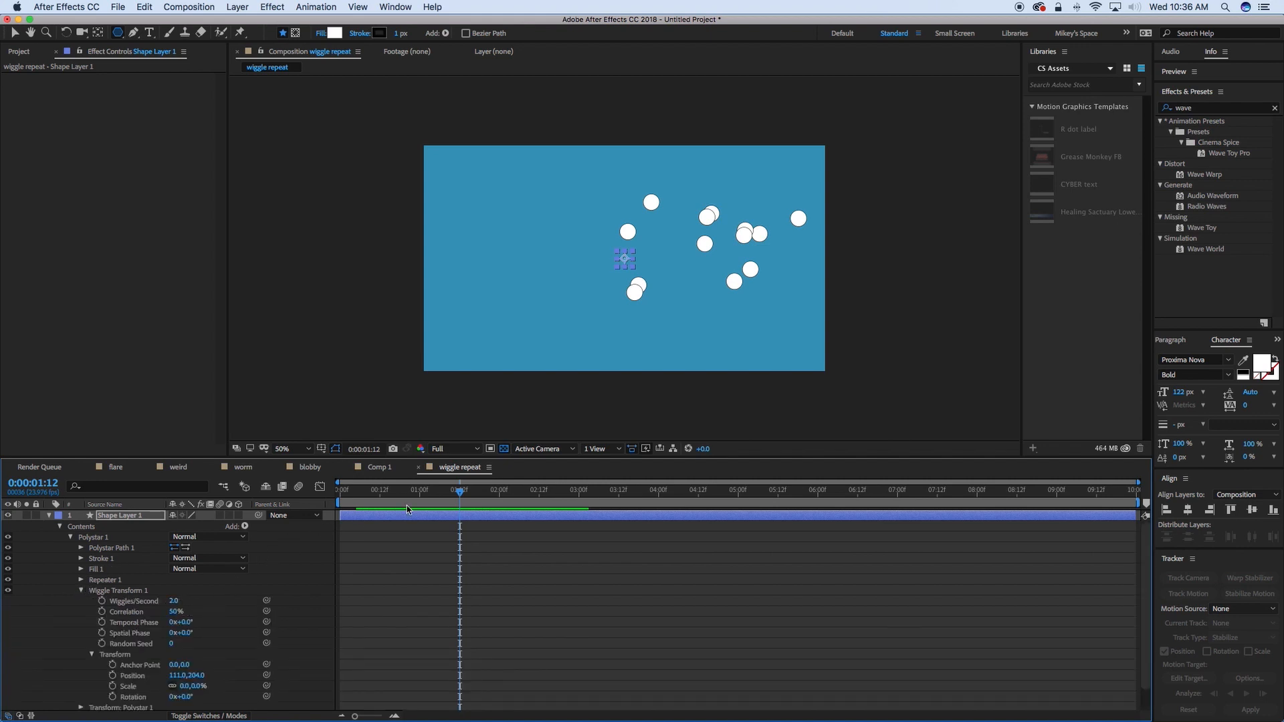
mouse_move(151, 613)
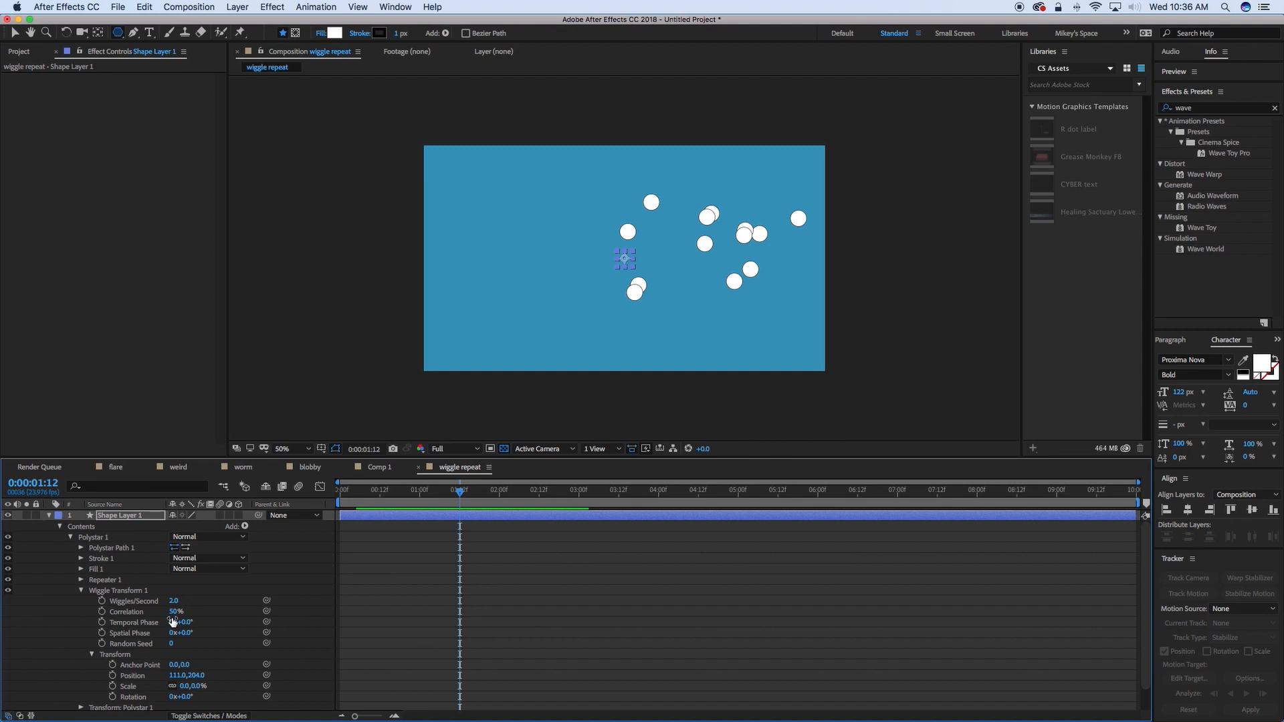
mouse_move(398, 512)
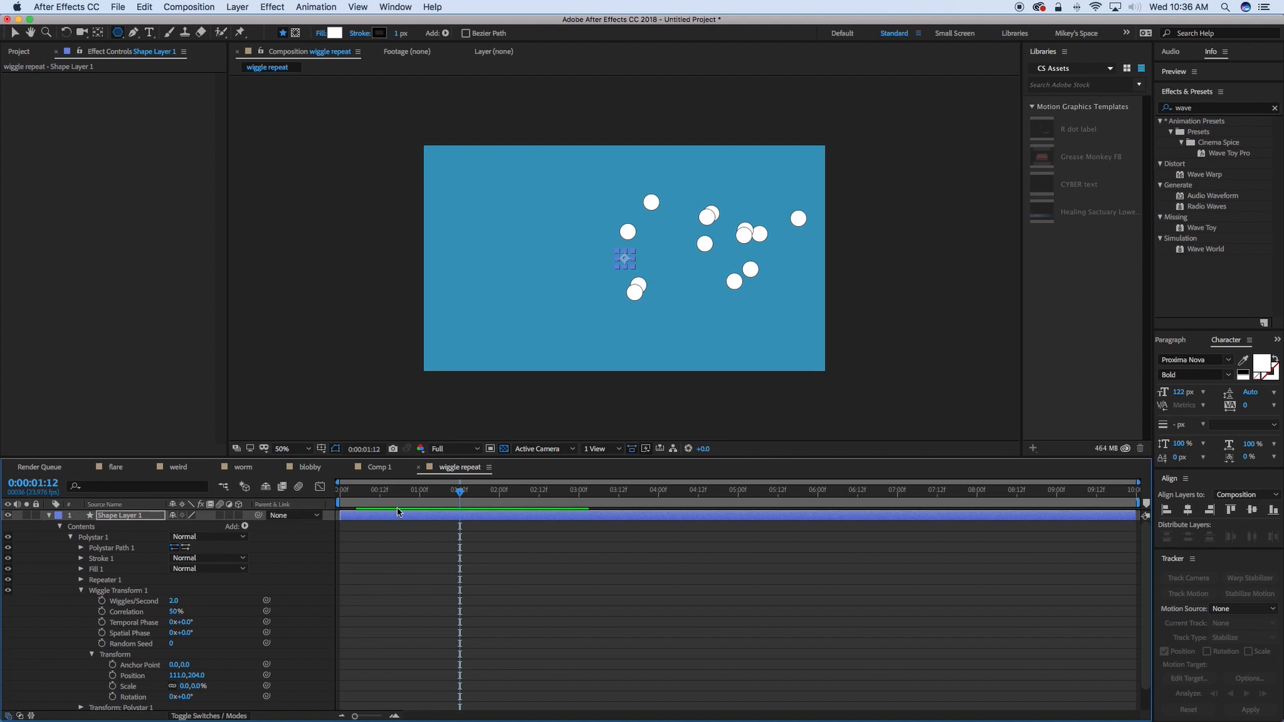
click(342, 489)
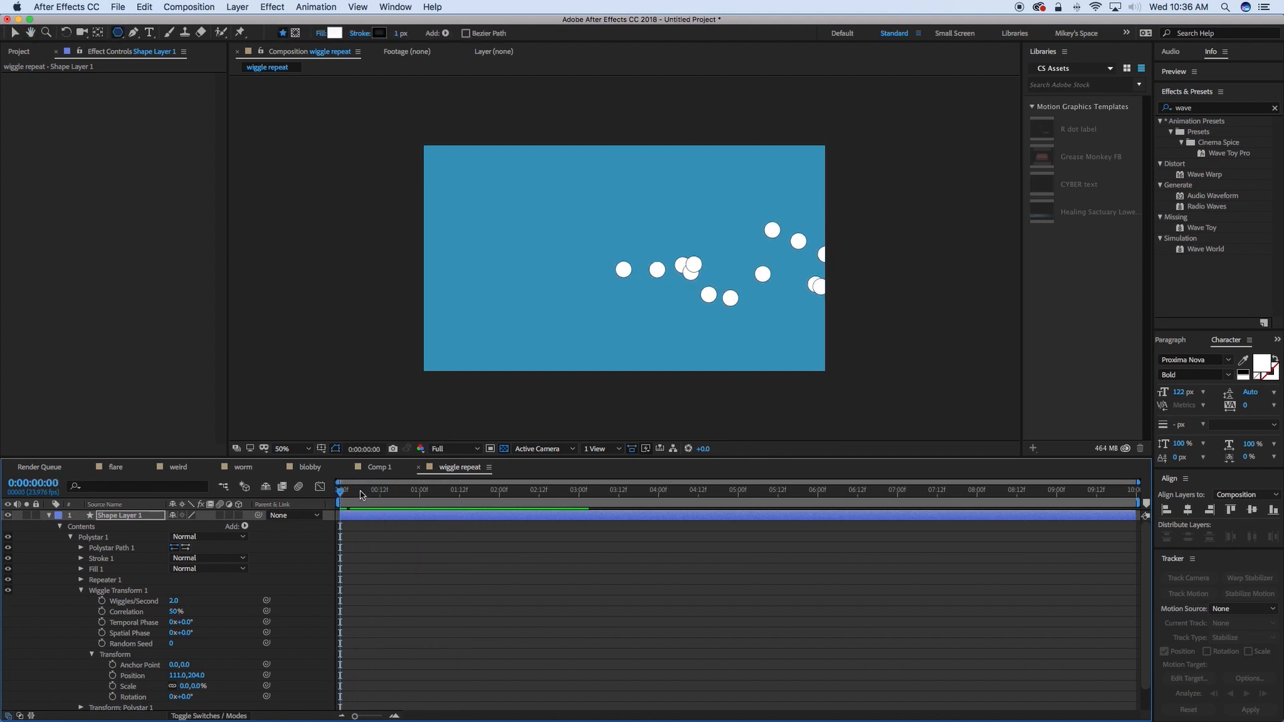
click(407, 490)
text(100)
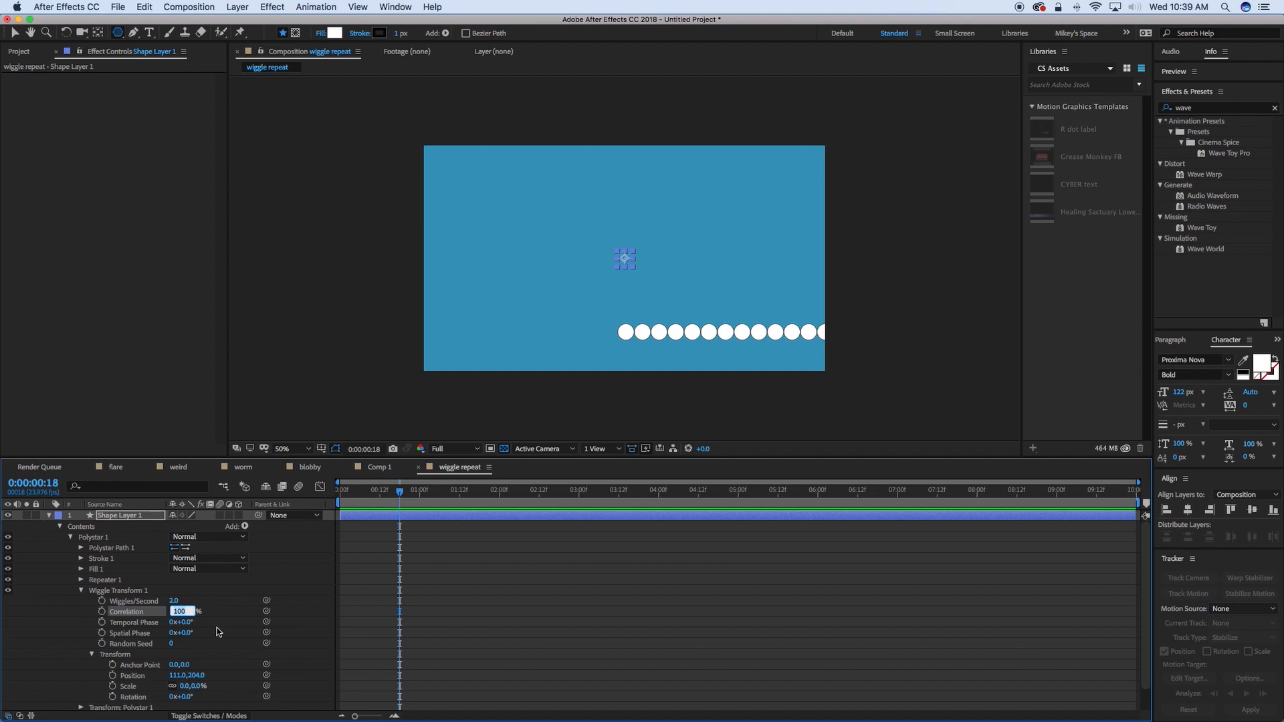
mouse_move(169, 612)
text(95)
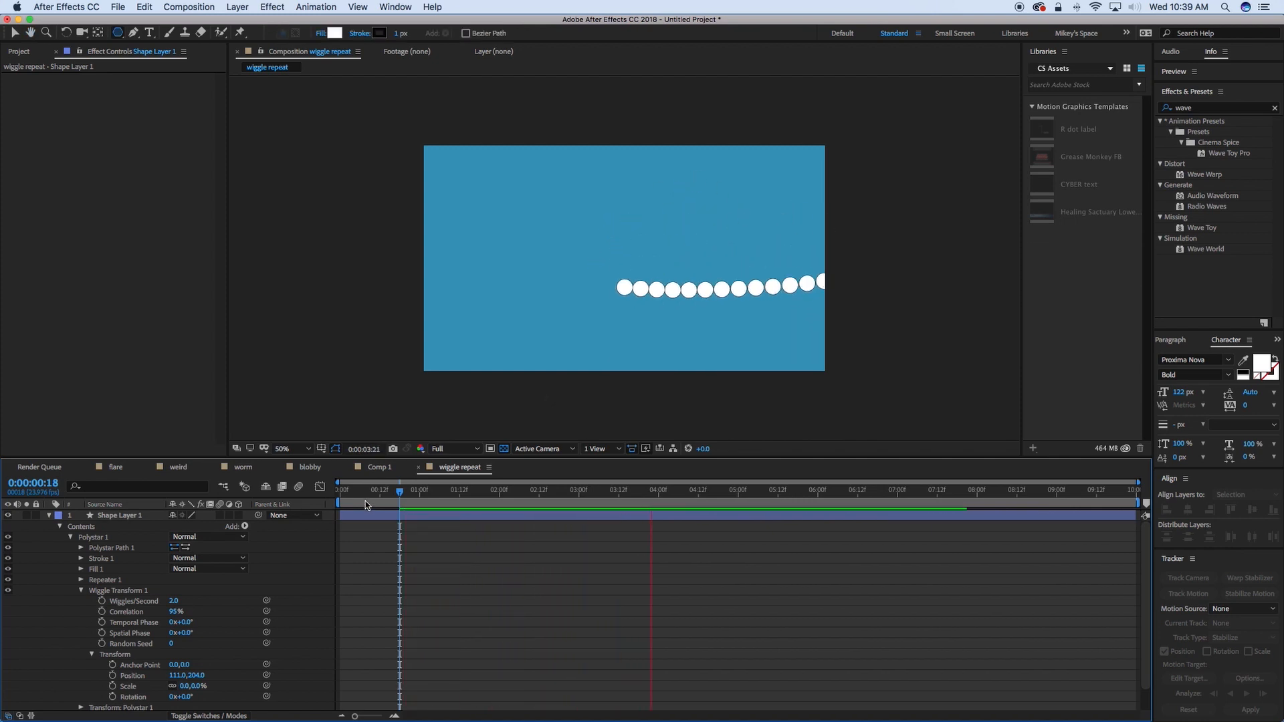
- Set 300 repeater copies, 0 Wiggles/Second and 99% correlation, comparing against the worm comp
click(714, 489)
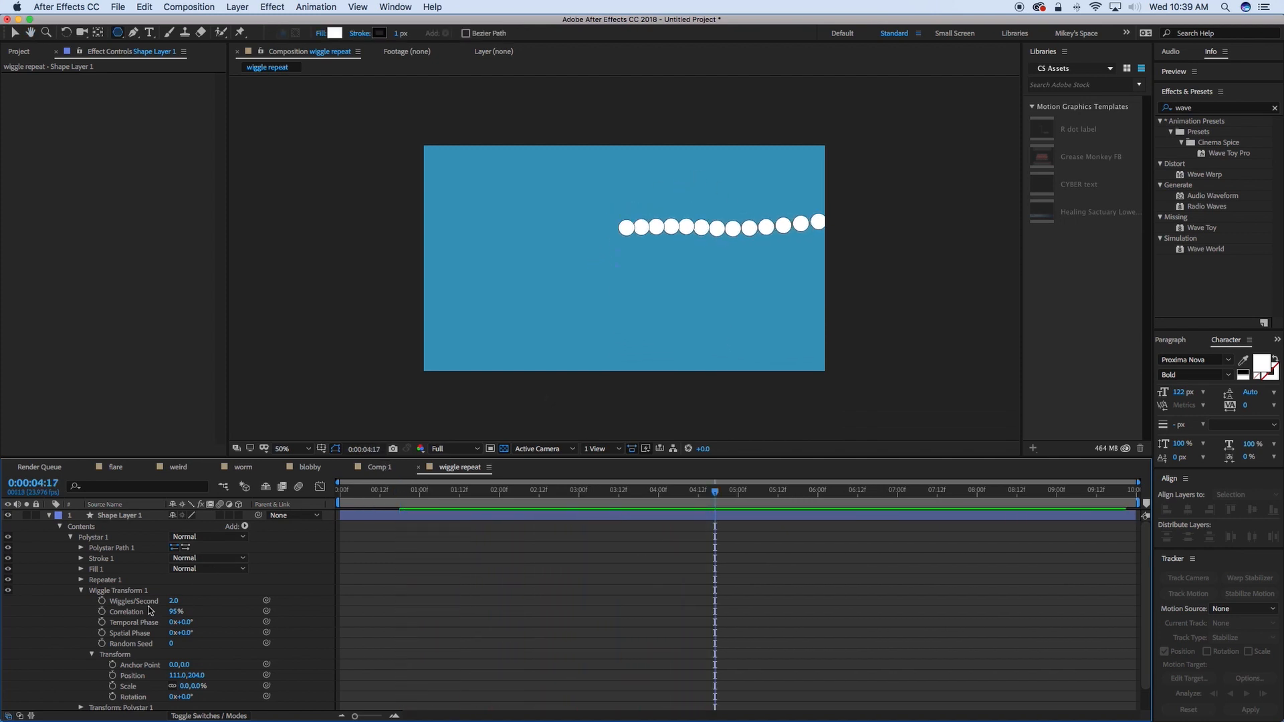
click(80, 579)
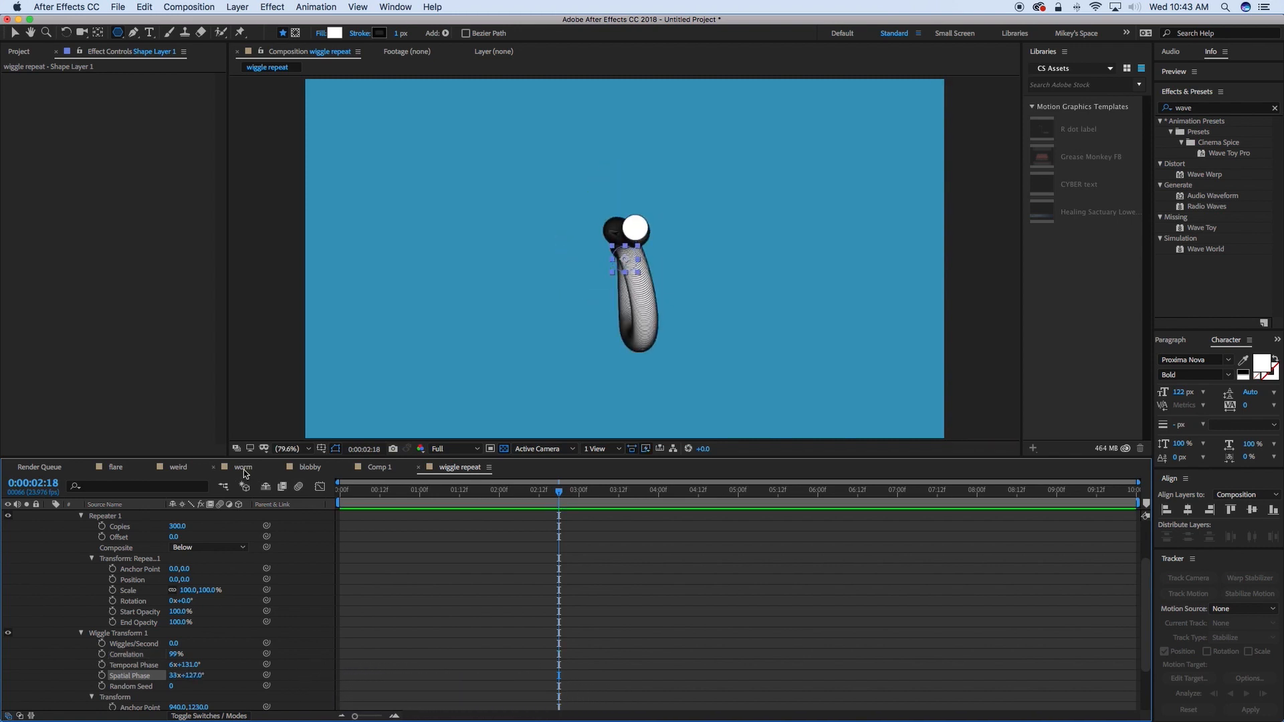
click(244, 467)
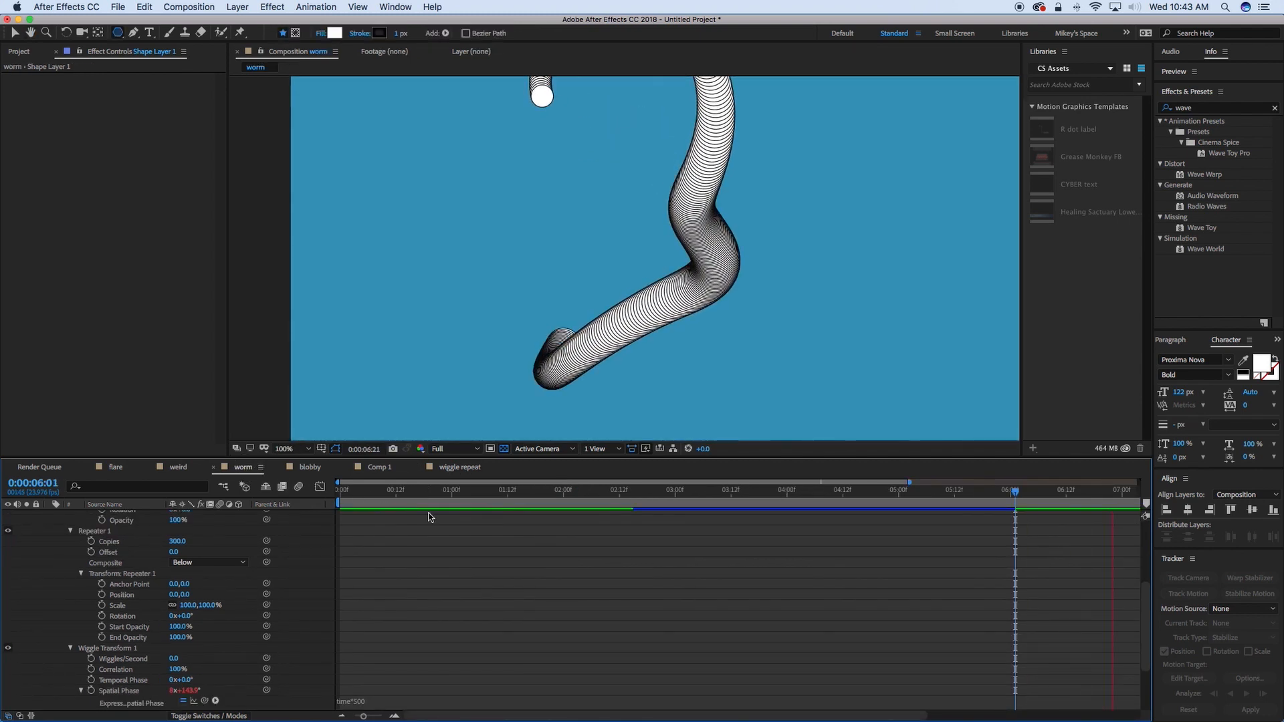
click(459, 467)
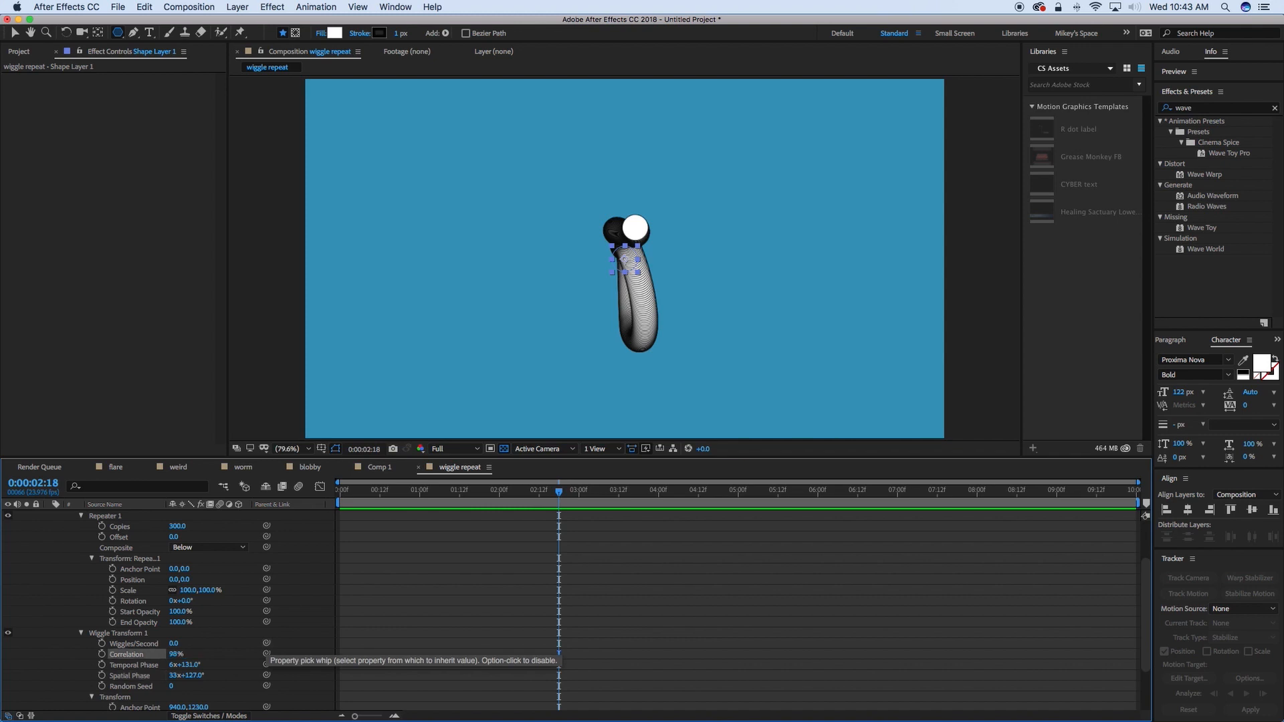
click(615, 489)
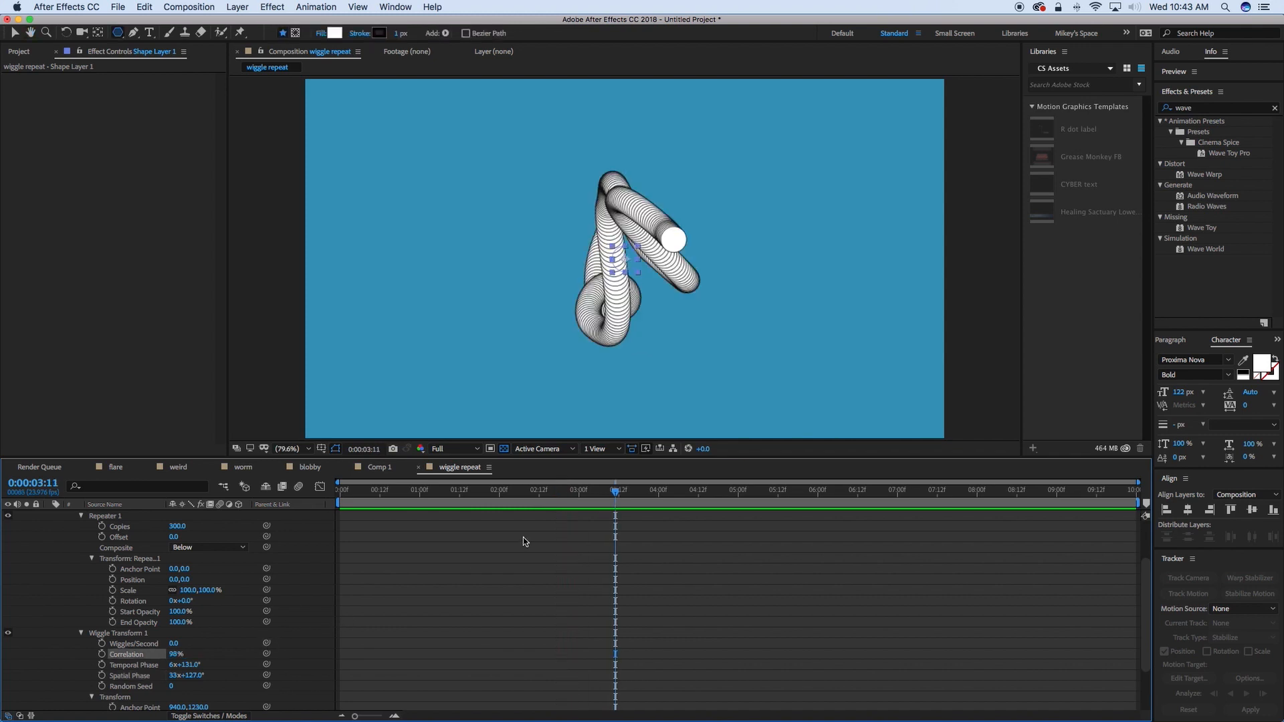
- Drive Spatial Phase with time*1000, set wiggle Position to 487,441 and Correlation to 99%
click(418, 490)
text(time*1000)
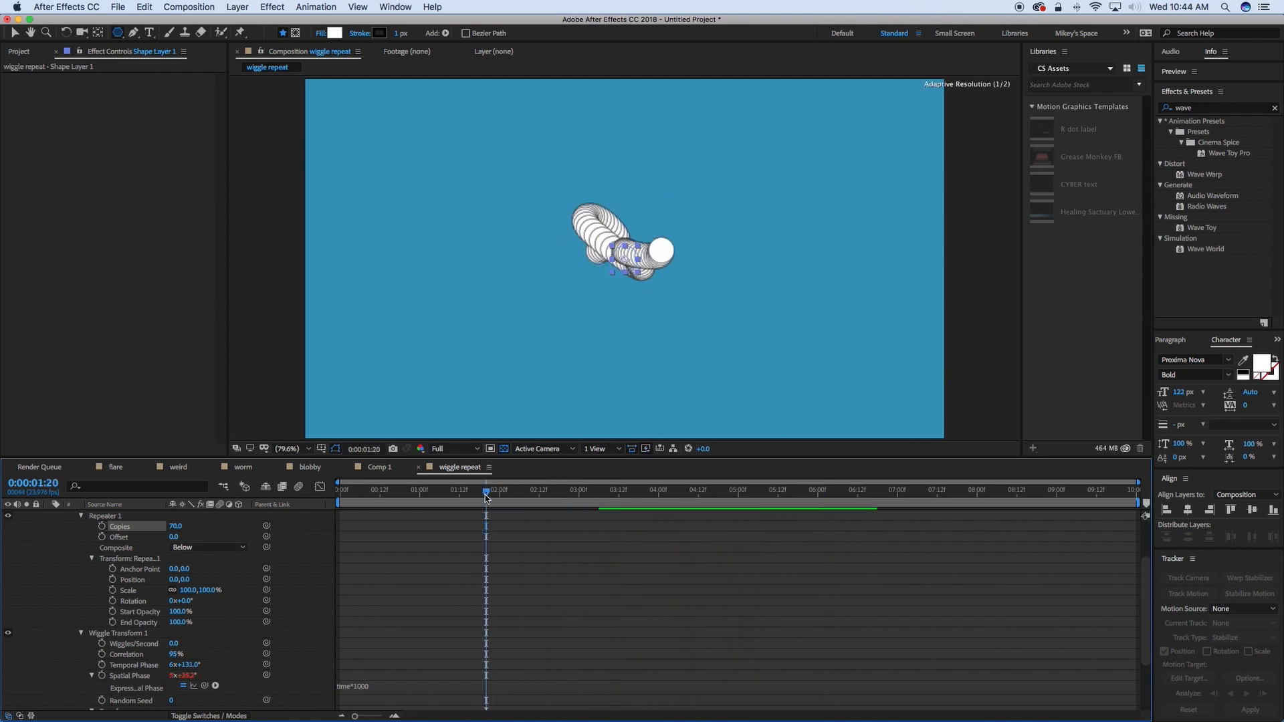
scroll(down, 3)
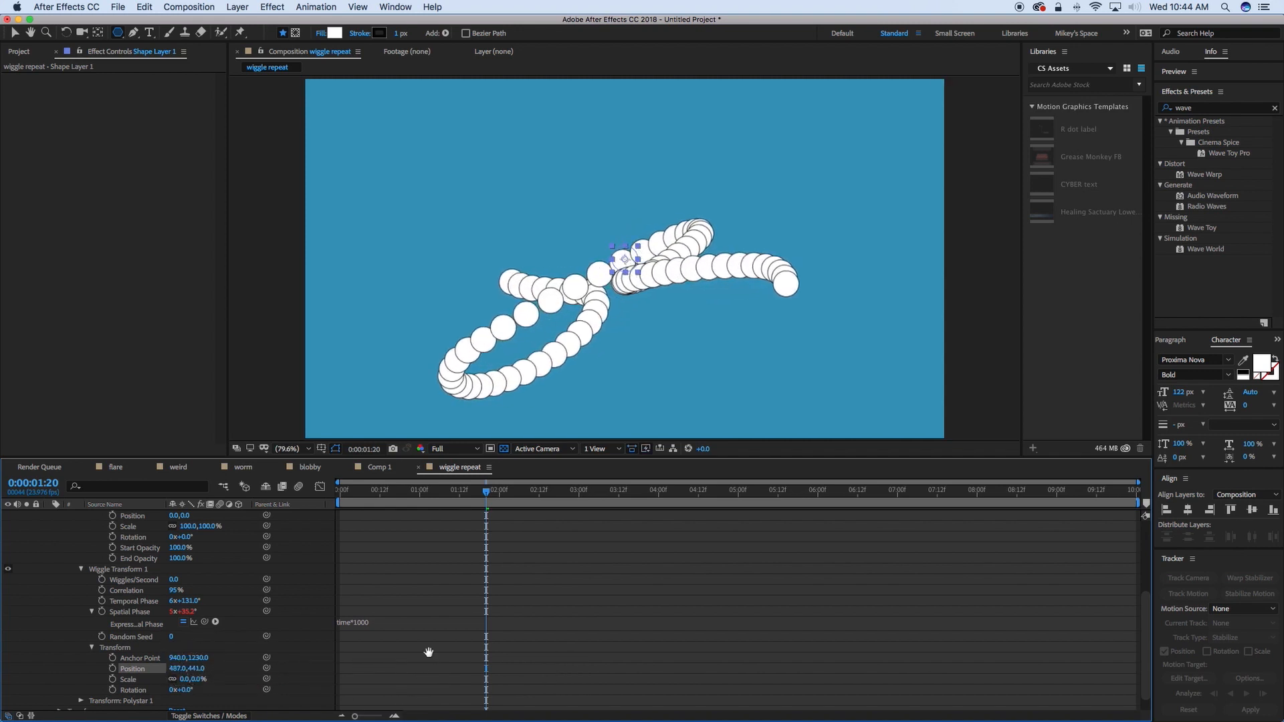
click(487, 490)
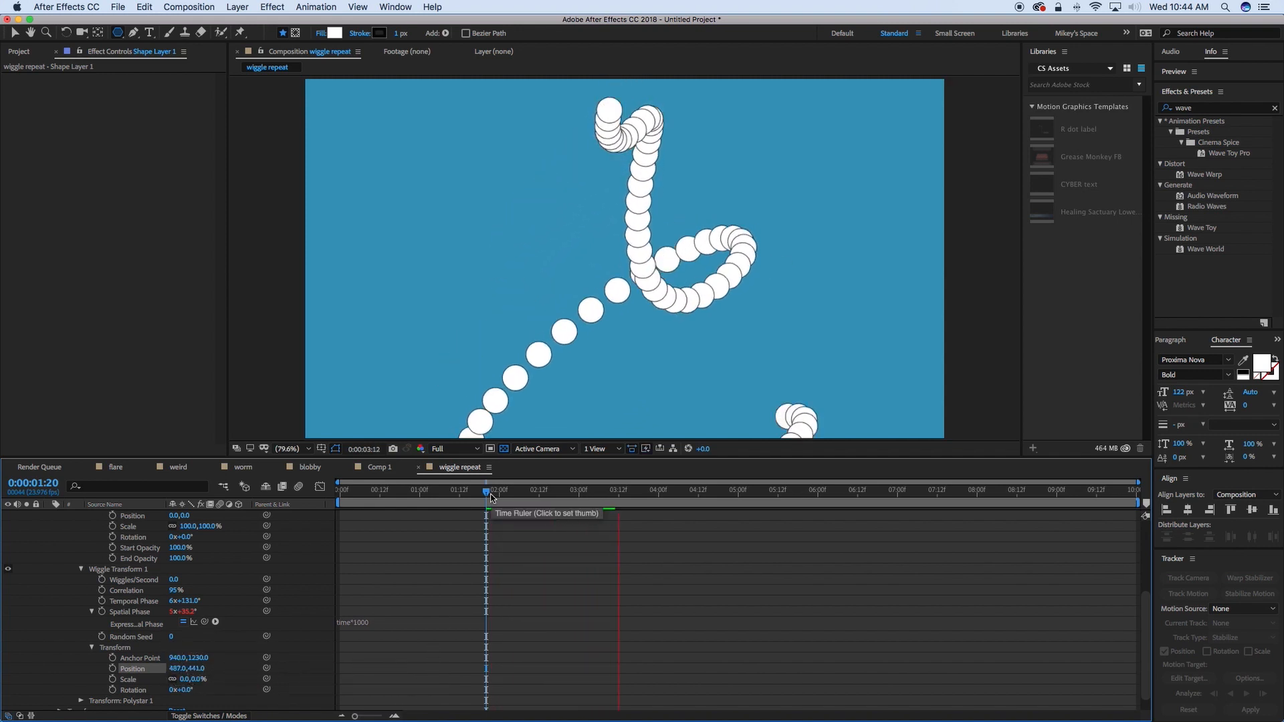
click(699, 503)
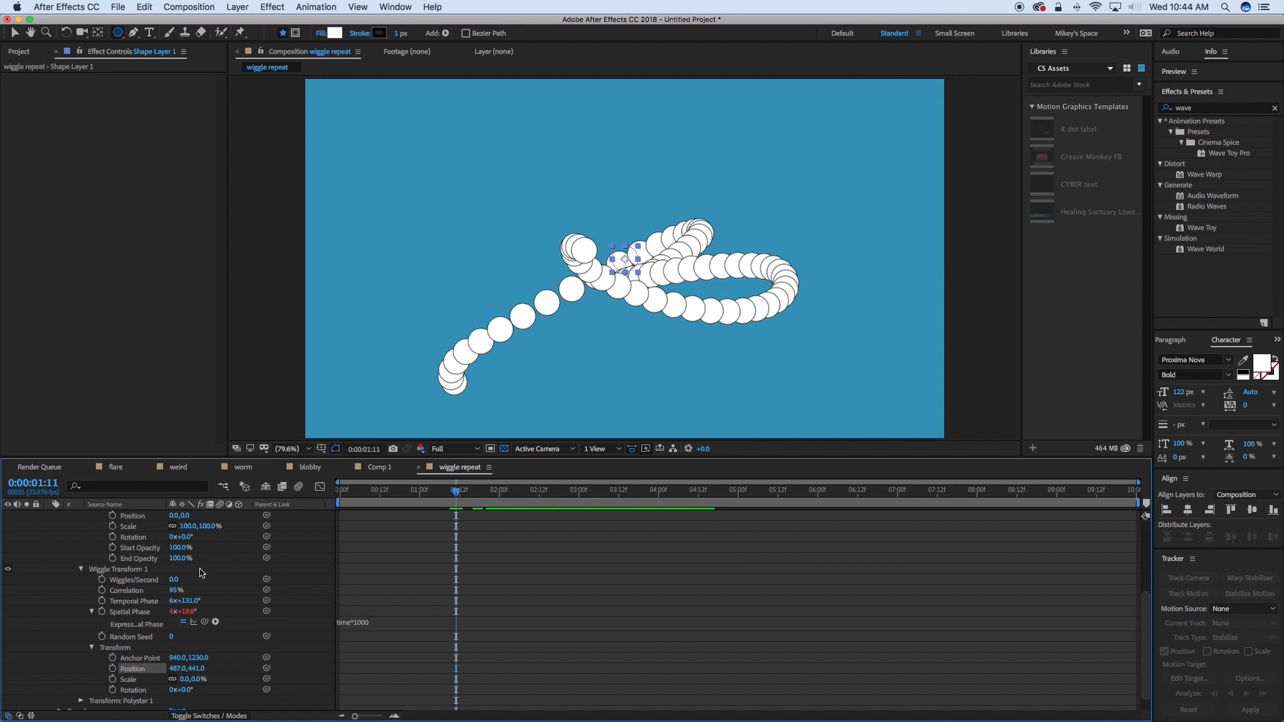
double_click(177, 589)
text(99)
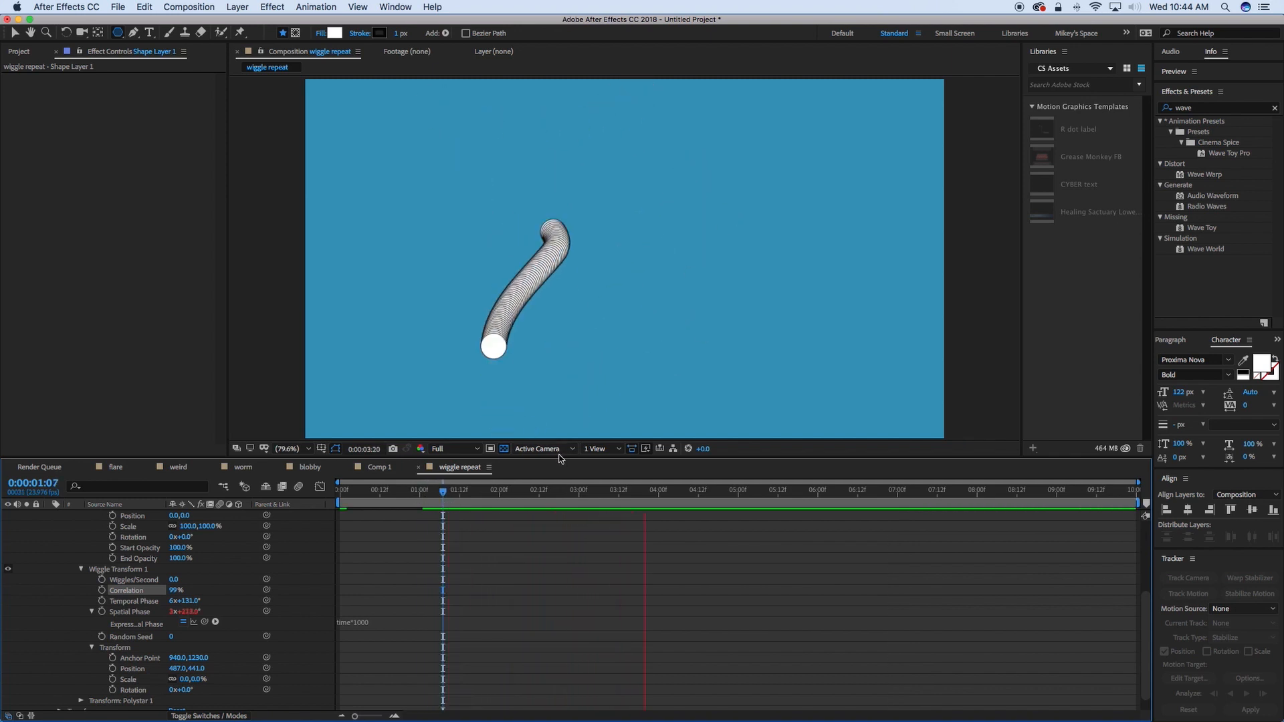
- Raise Repeater Copies to 408 and Correlation to 100%, previewing the smooth tube
click(660, 490)
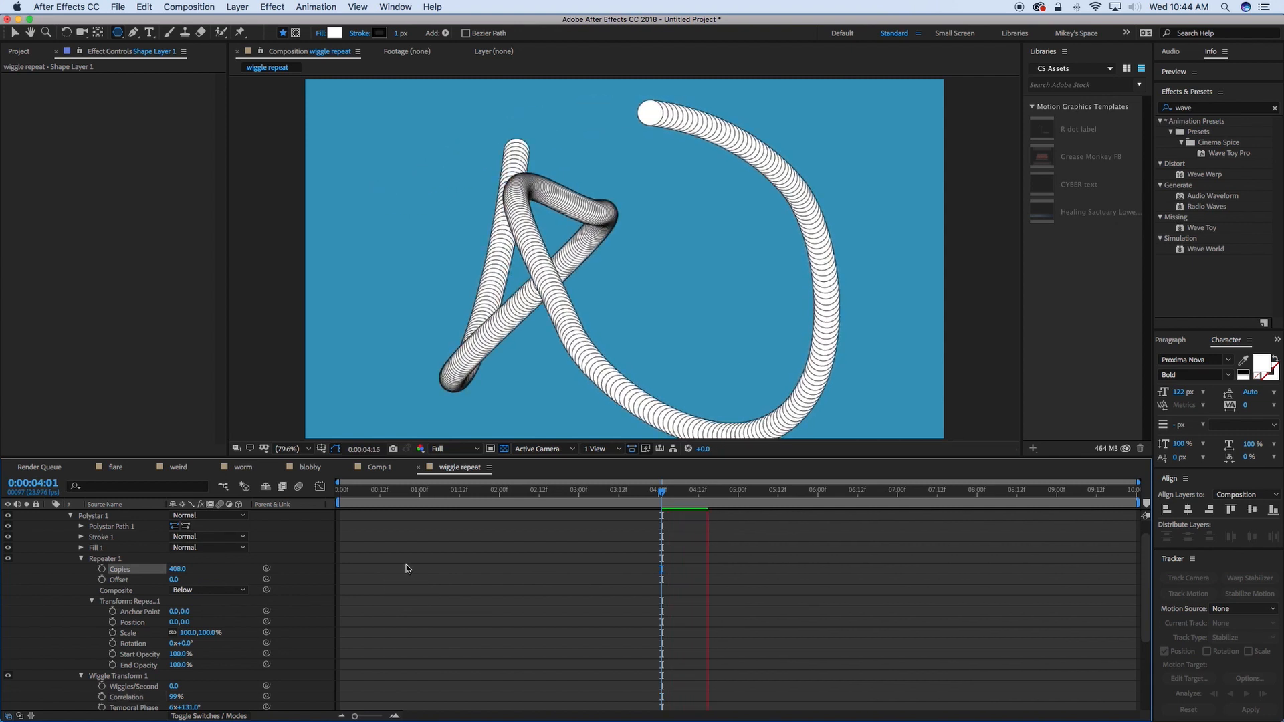
click(723, 490)
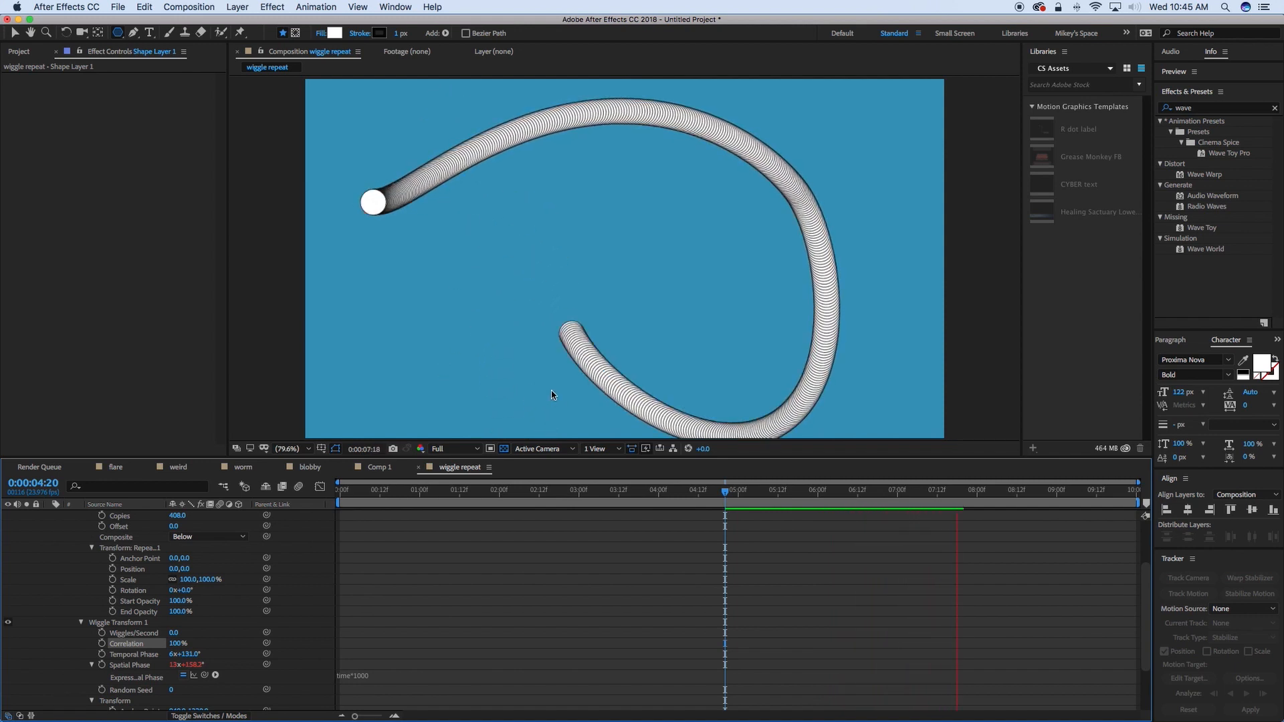
click(987, 490)
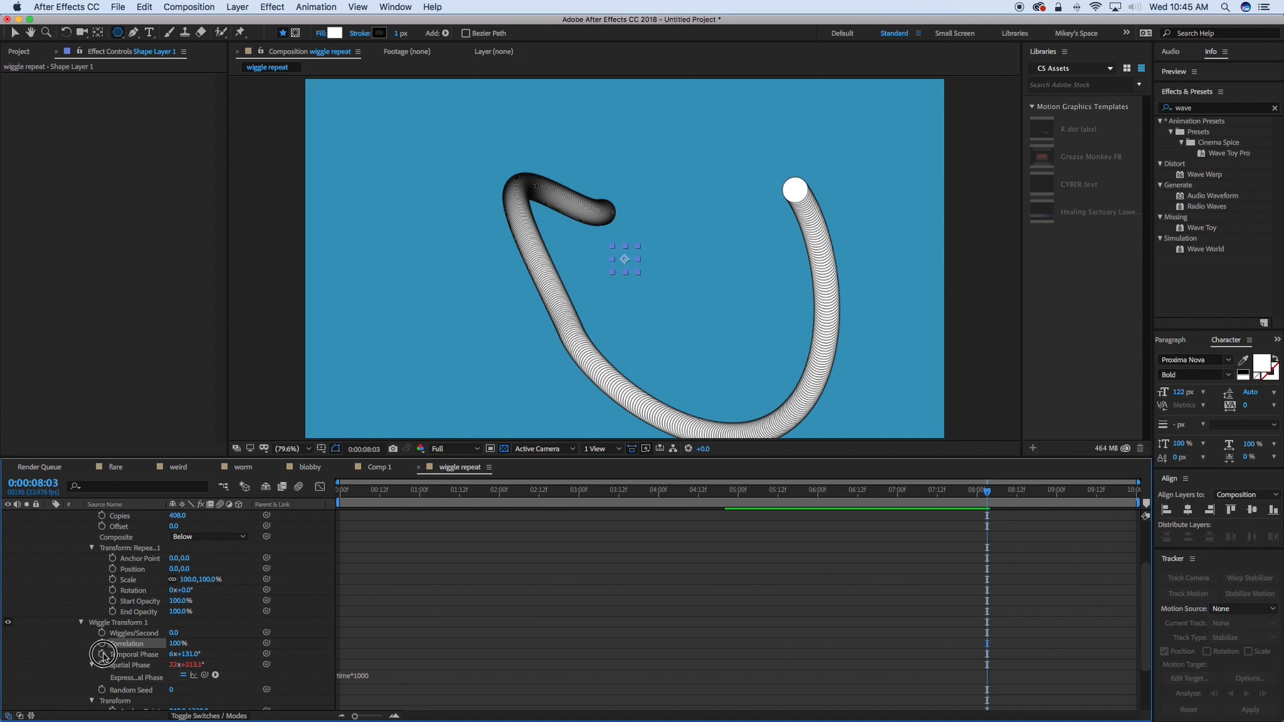
- Drive Temporal Phase with time*100 and set wiggle Scale to -160%, Rotation to 45°
click(102, 654)
text(time*100)
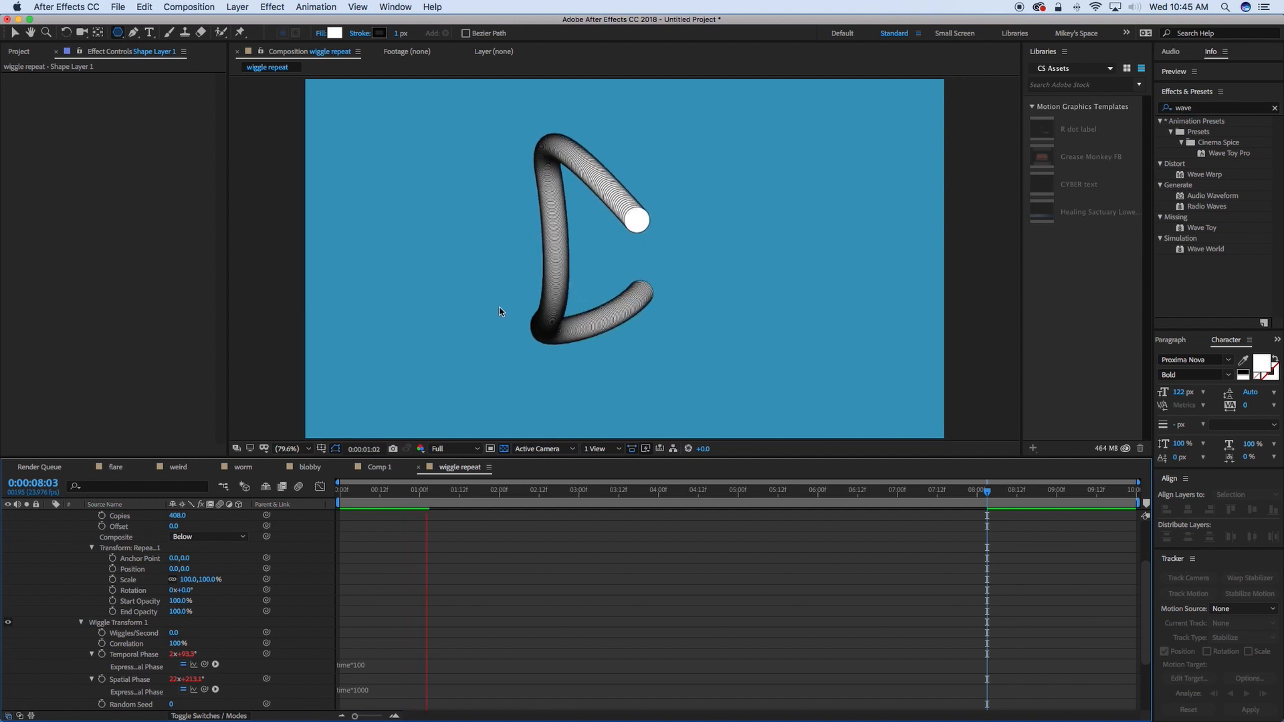
click(469, 490)
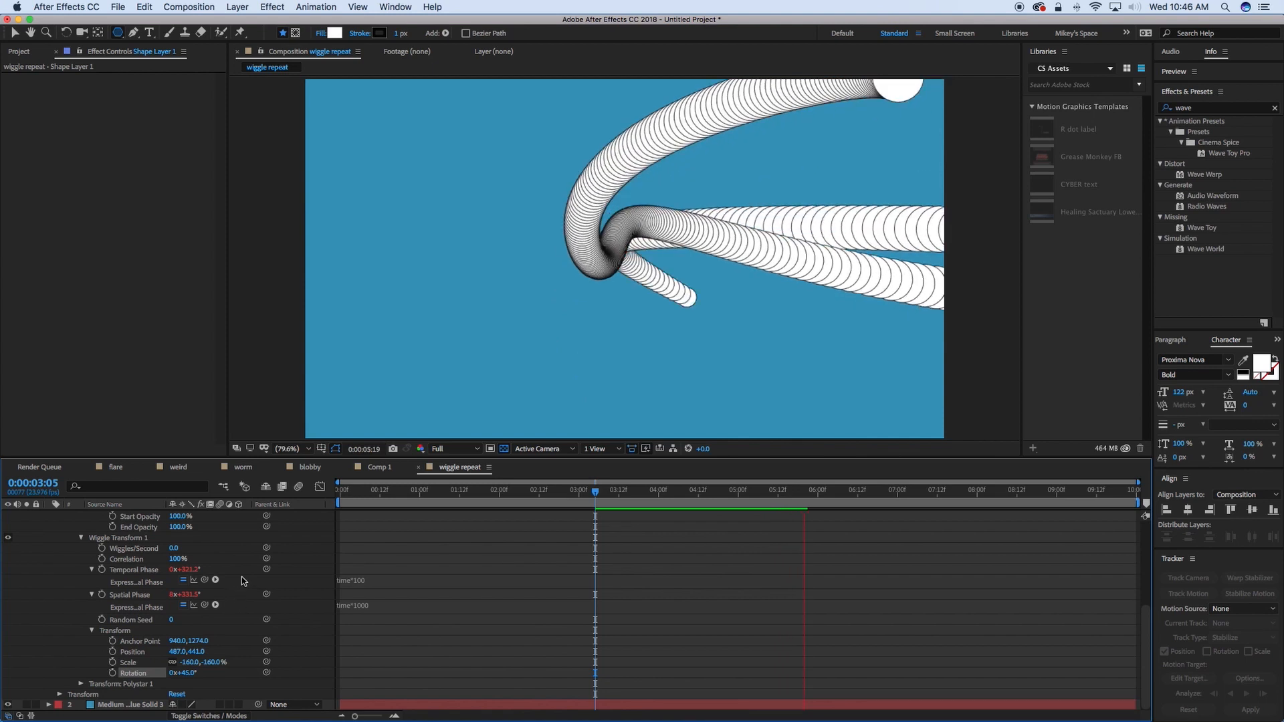
click(824, 490)
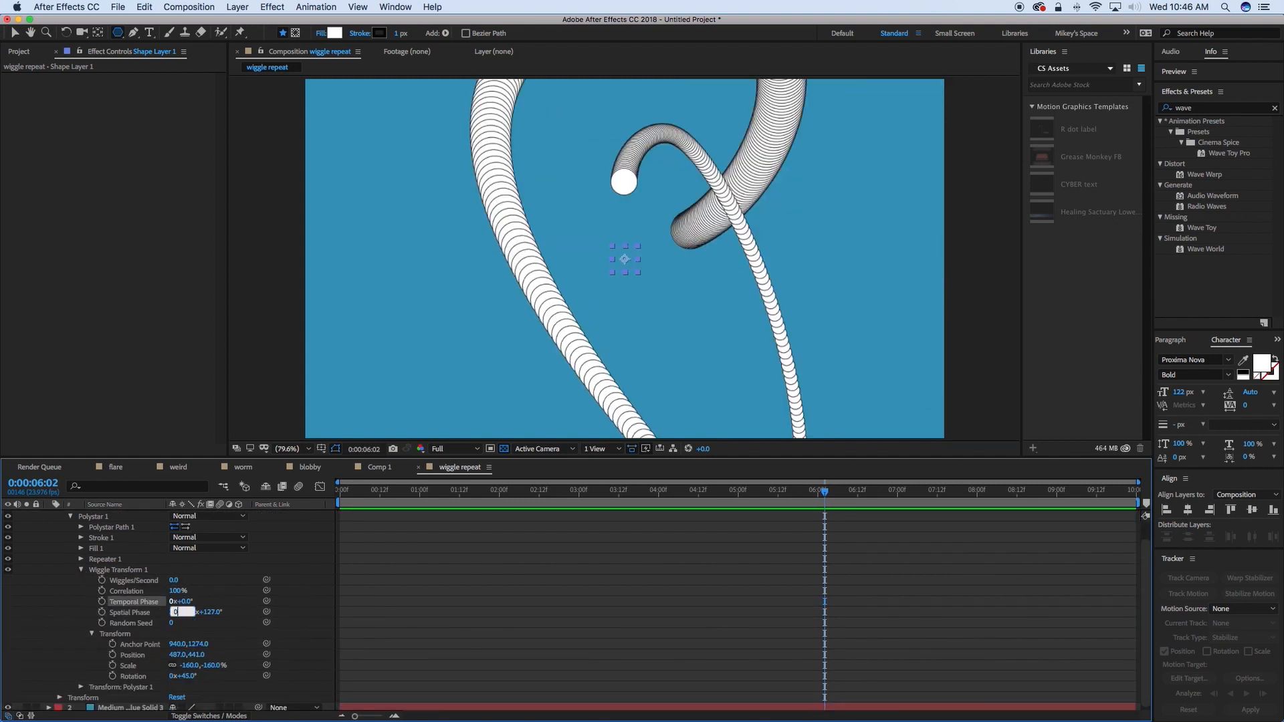
- Reset the phase, expand Repeater 1 with 10 copies at 30,19 and start an Offset expression
click(177, 697)
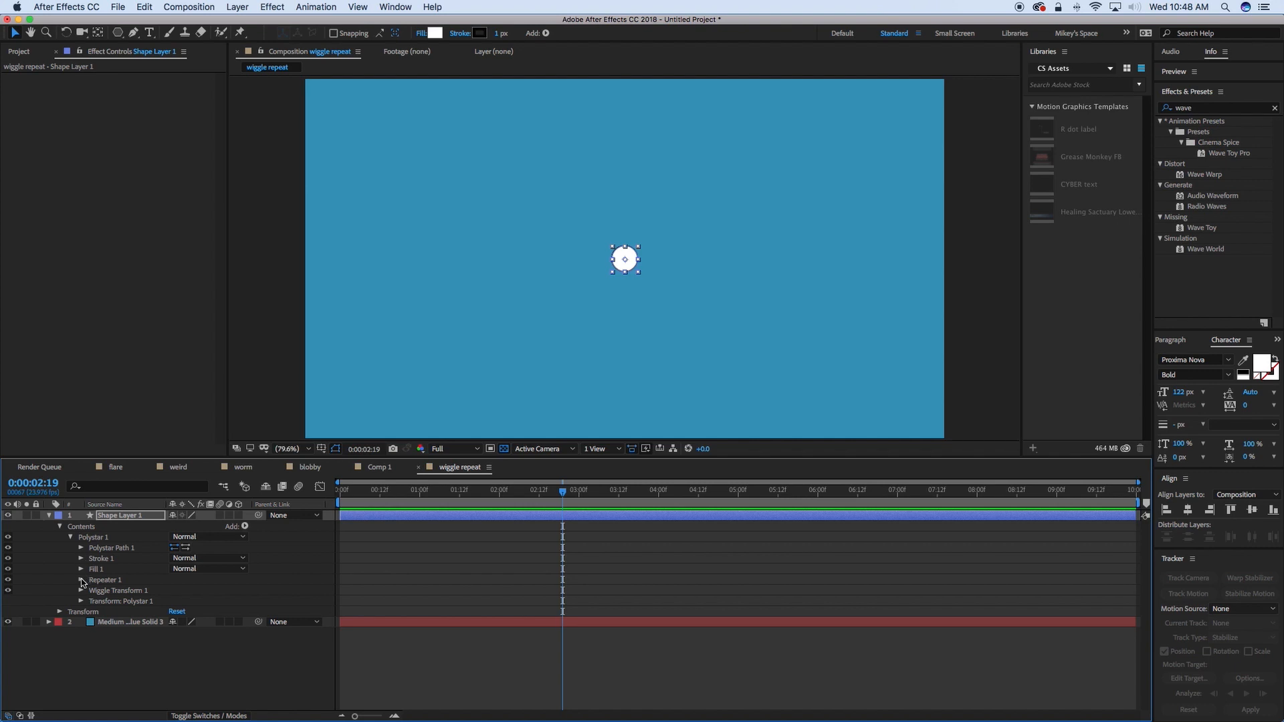
click(80, 579)
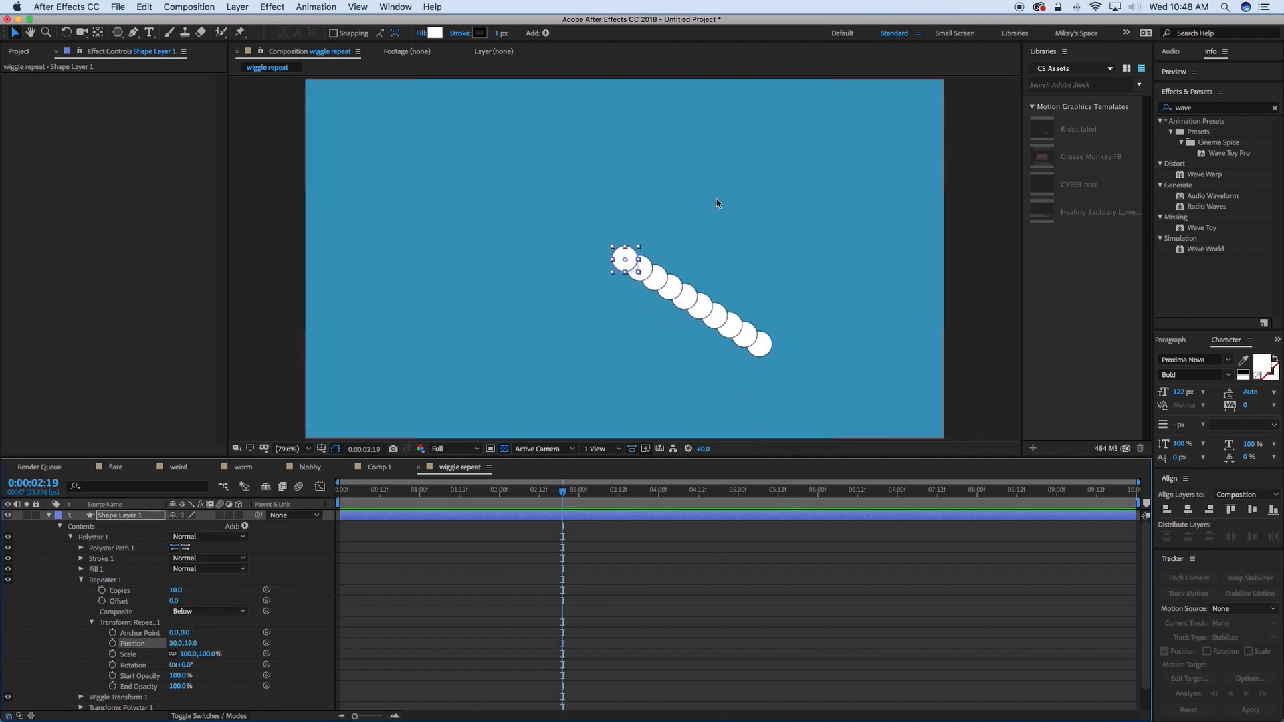
mouse_move(287, 537)
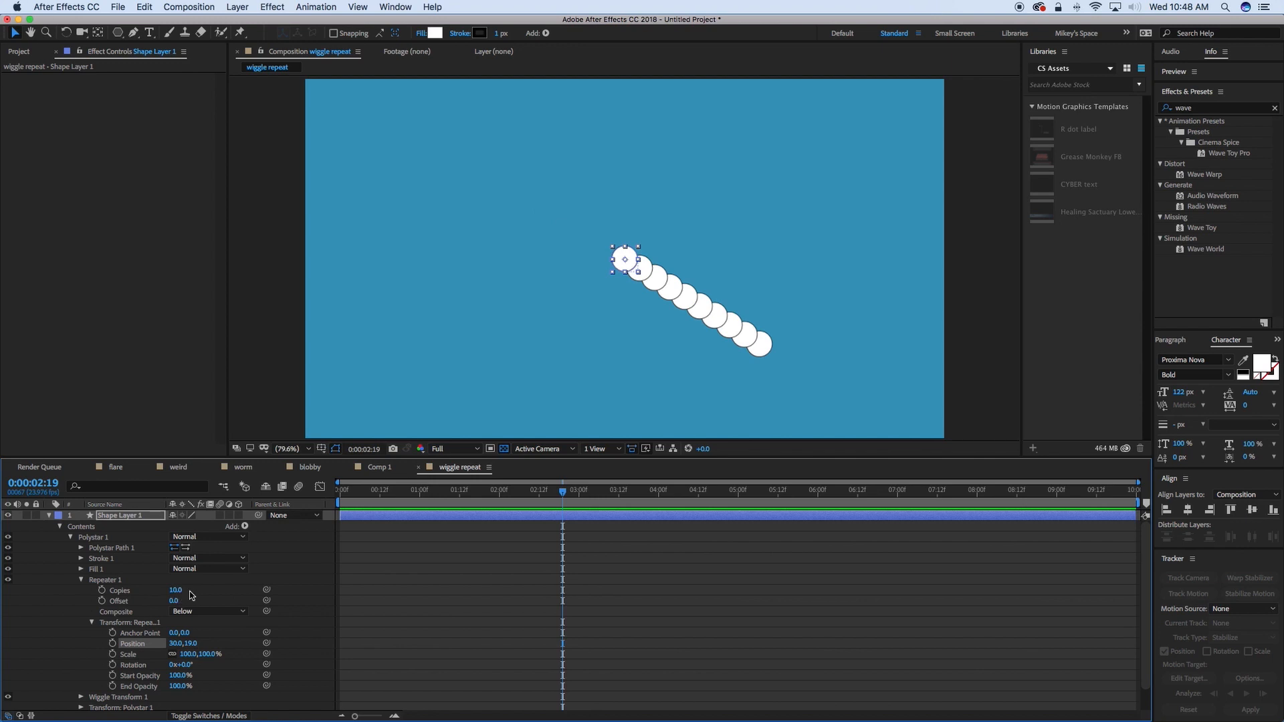
click(102, 601)
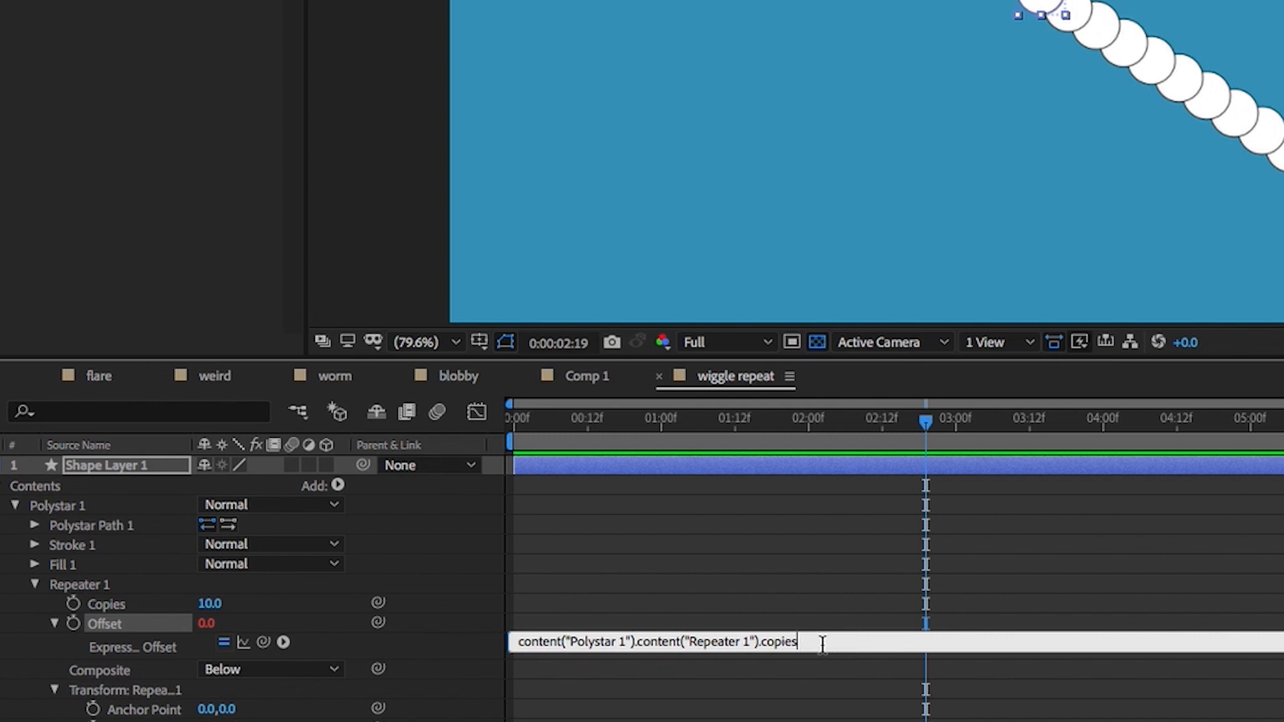
- Make the Repeater Offset expression (copies-1)/-2 so the copies centre on the anchor
text(-1)
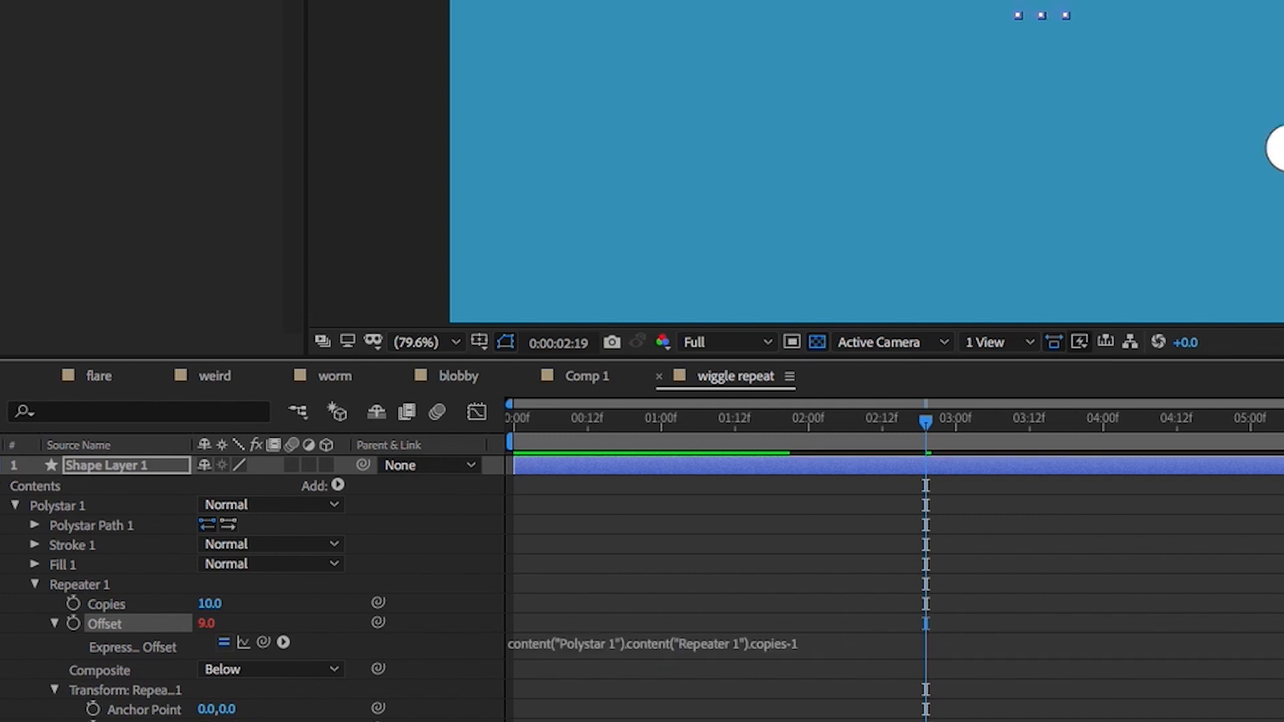
click(639, 643)
text(()
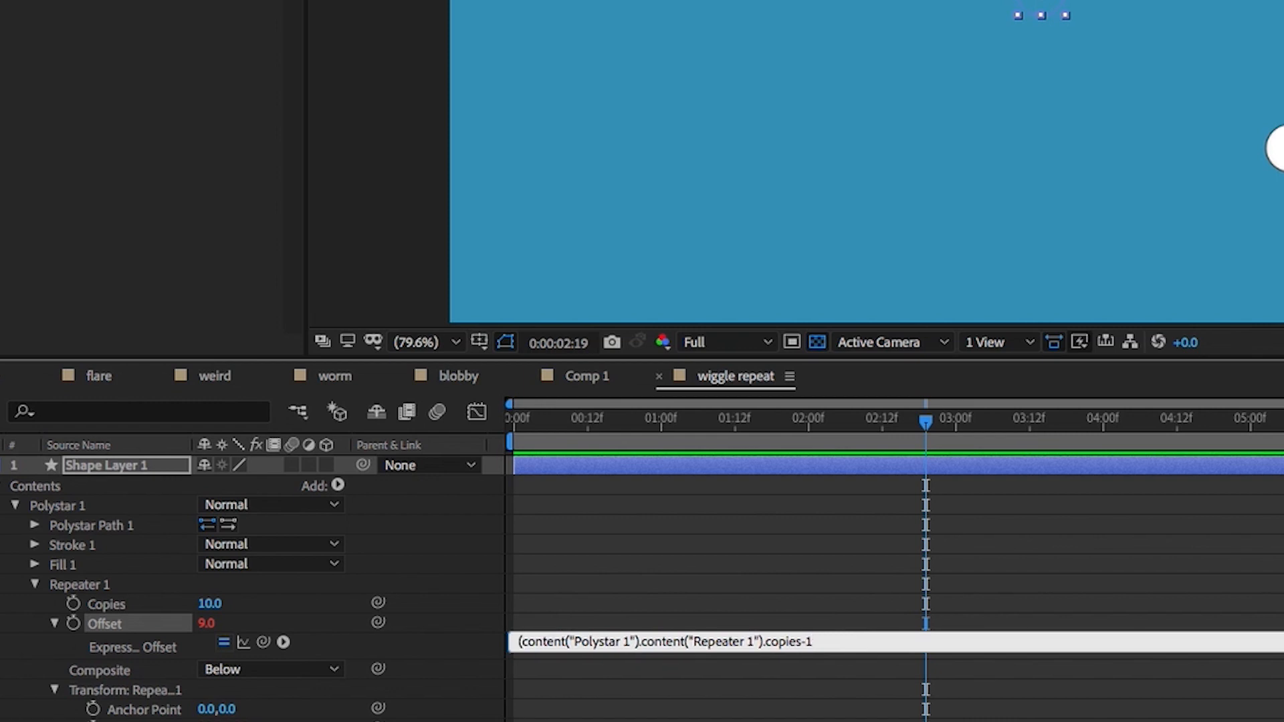
text(/-2)
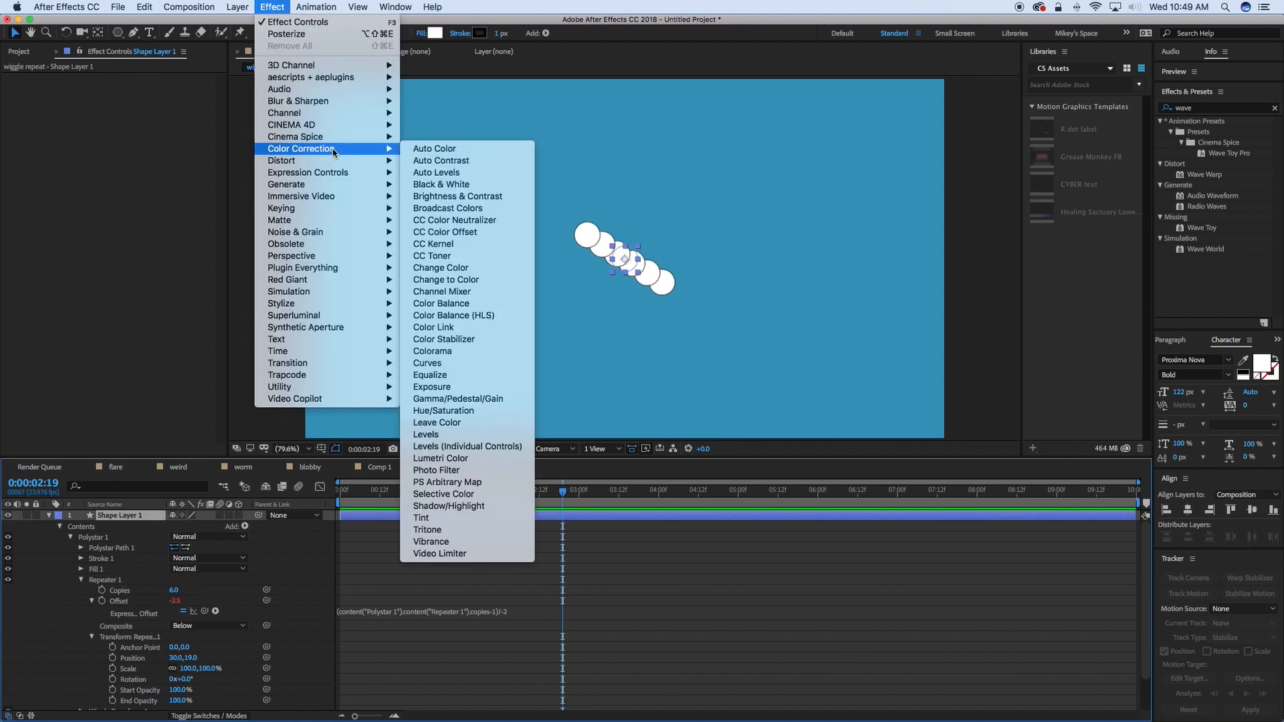
mouse_move(309, 173)
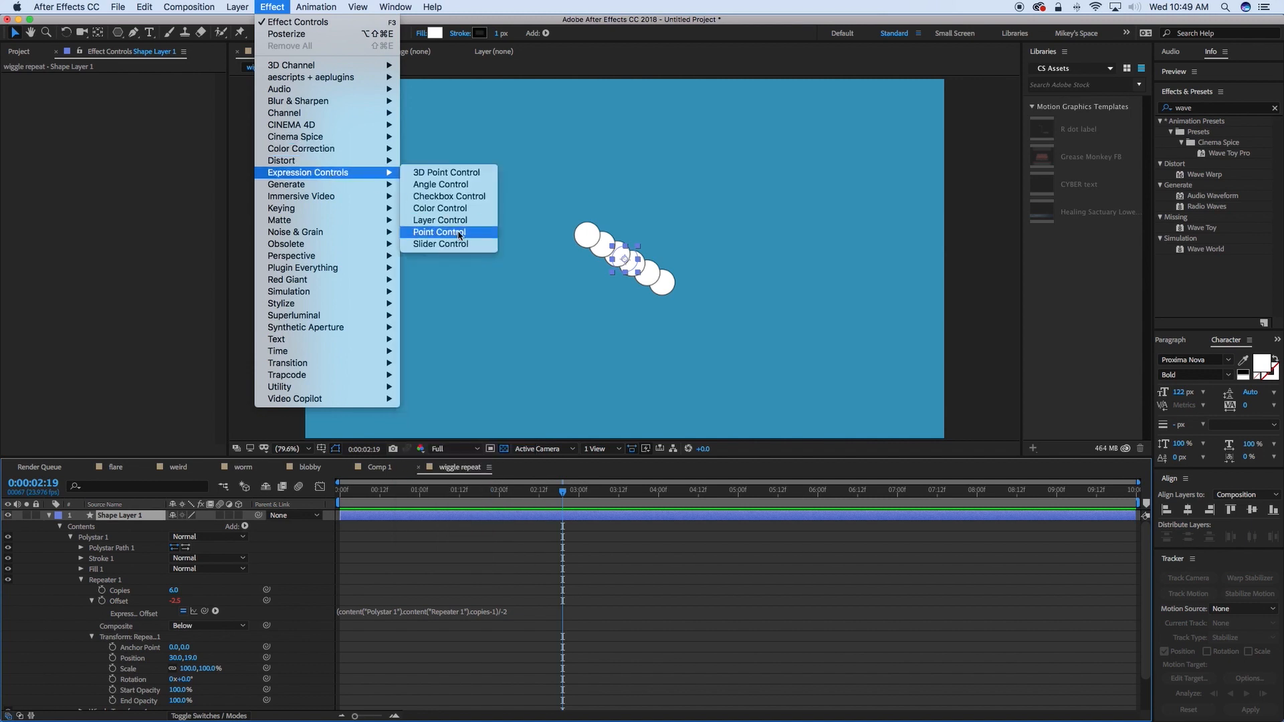
- Add a Point Control effect at 640,360 and reveal Repeater 1 again
click(440, 231)
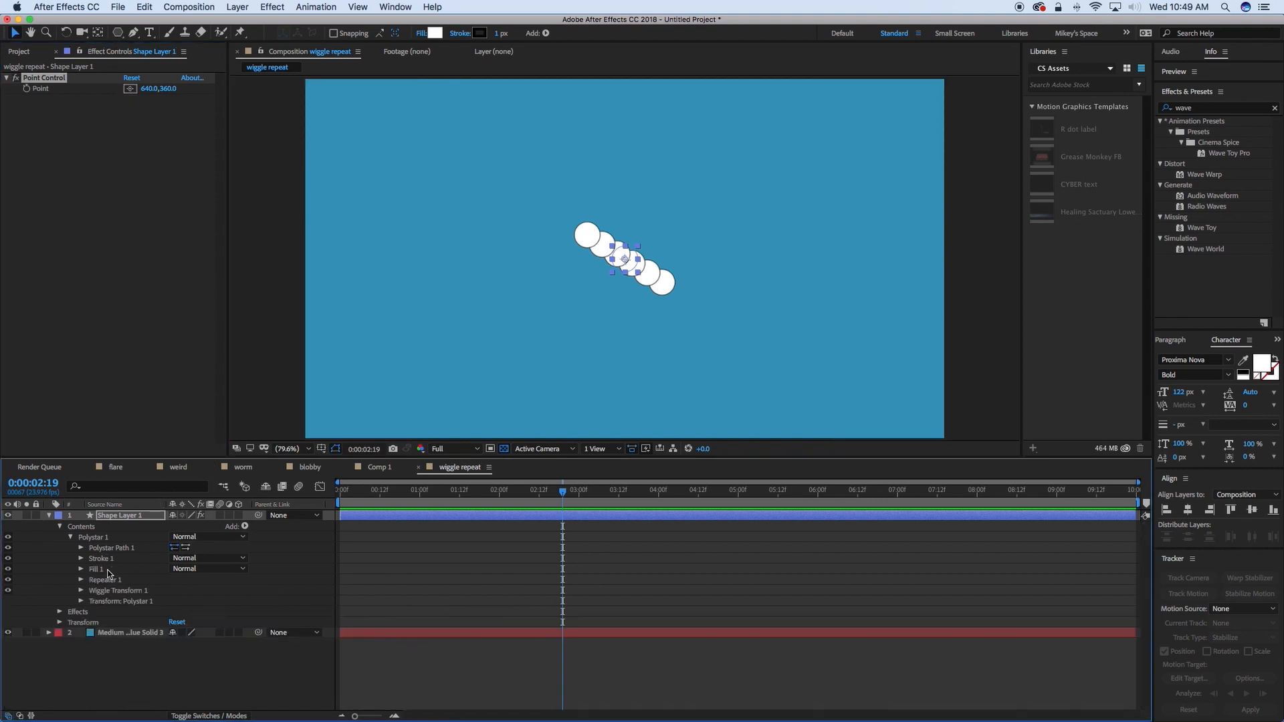
click(81, 580)
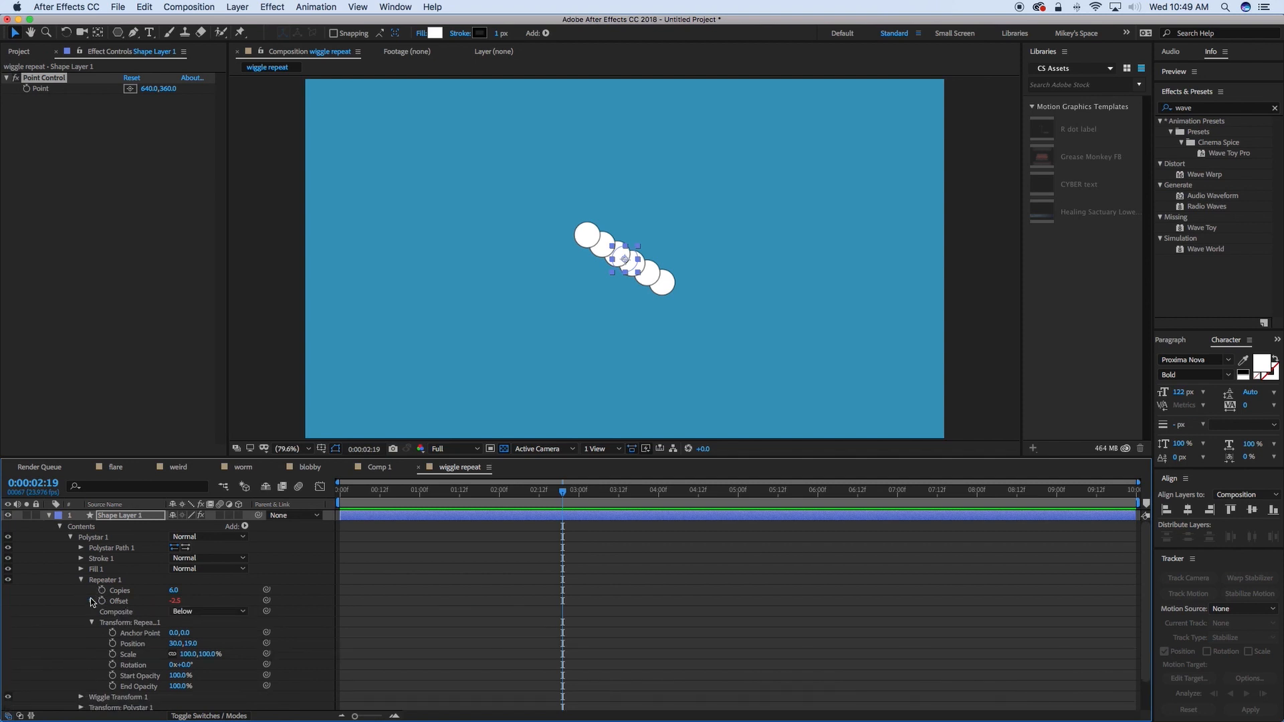
mouse_move(137, 650)
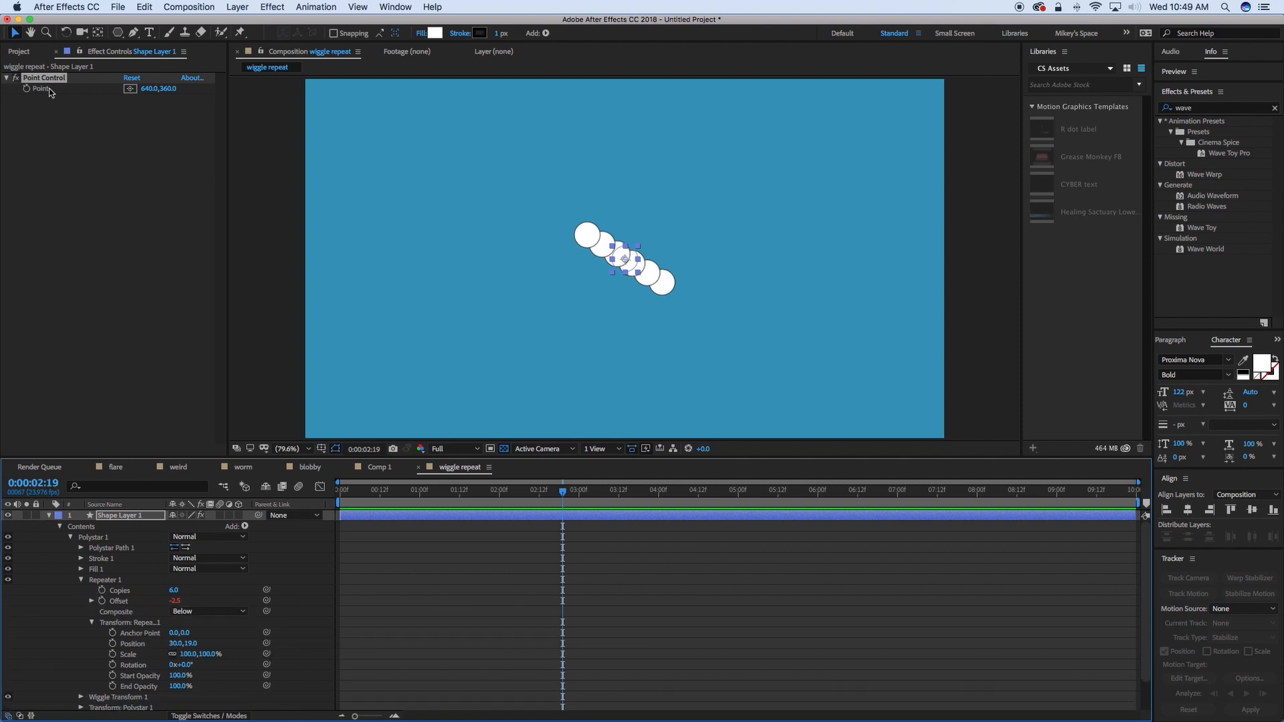
mouse_move(111, 645)
text([0])
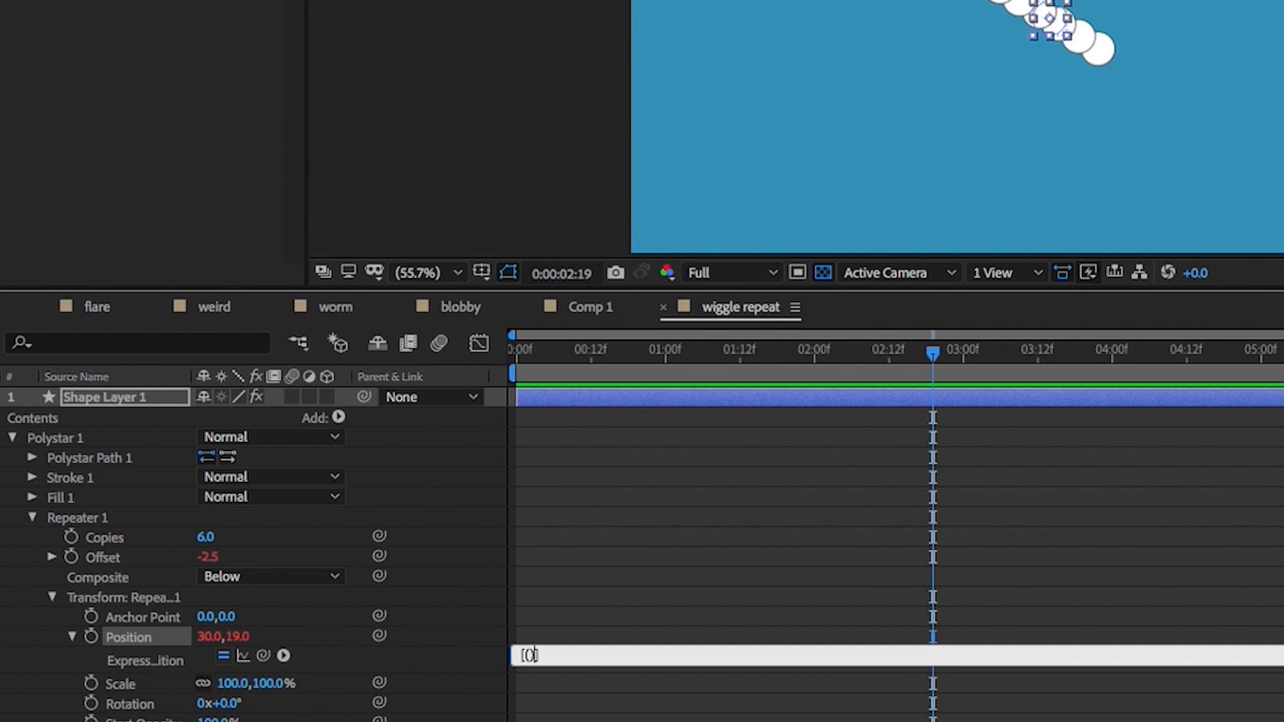
mouse_move(401, 636)
text(this)
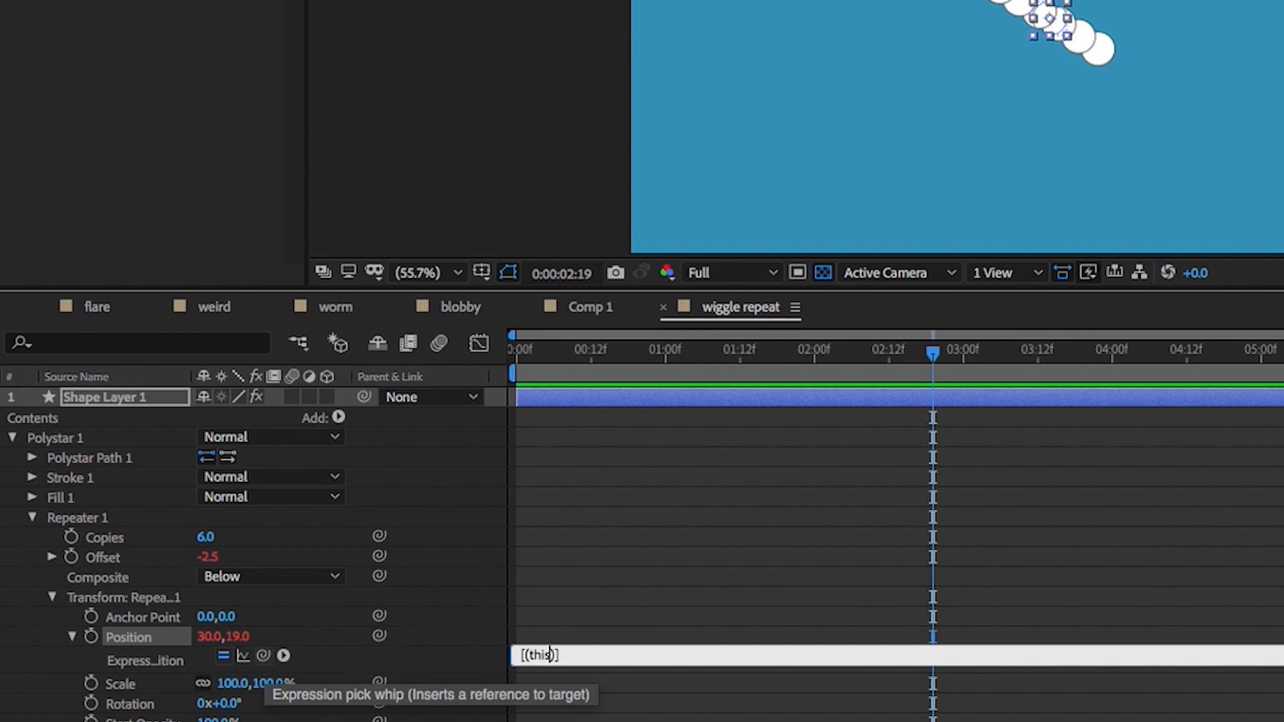
- Write the repeater Position expression using thisComp.width/2, height/2, the Point Control and offset
text(Comp.)
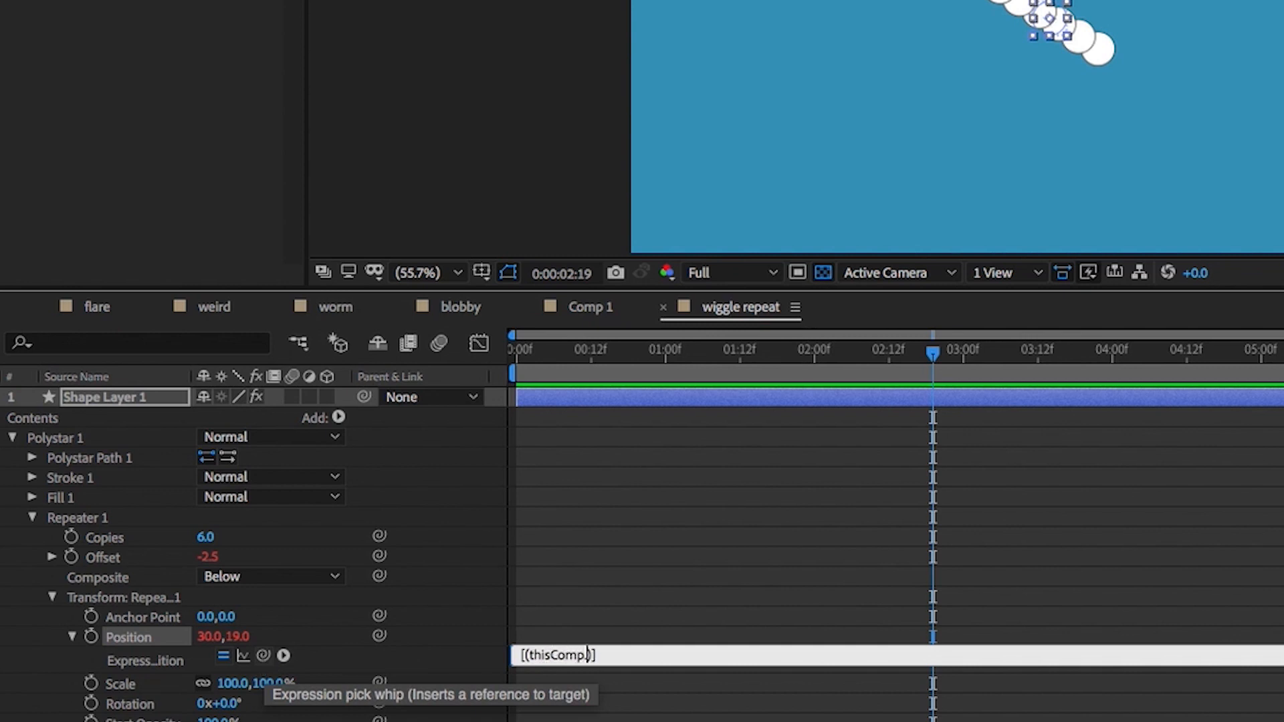
text(width)
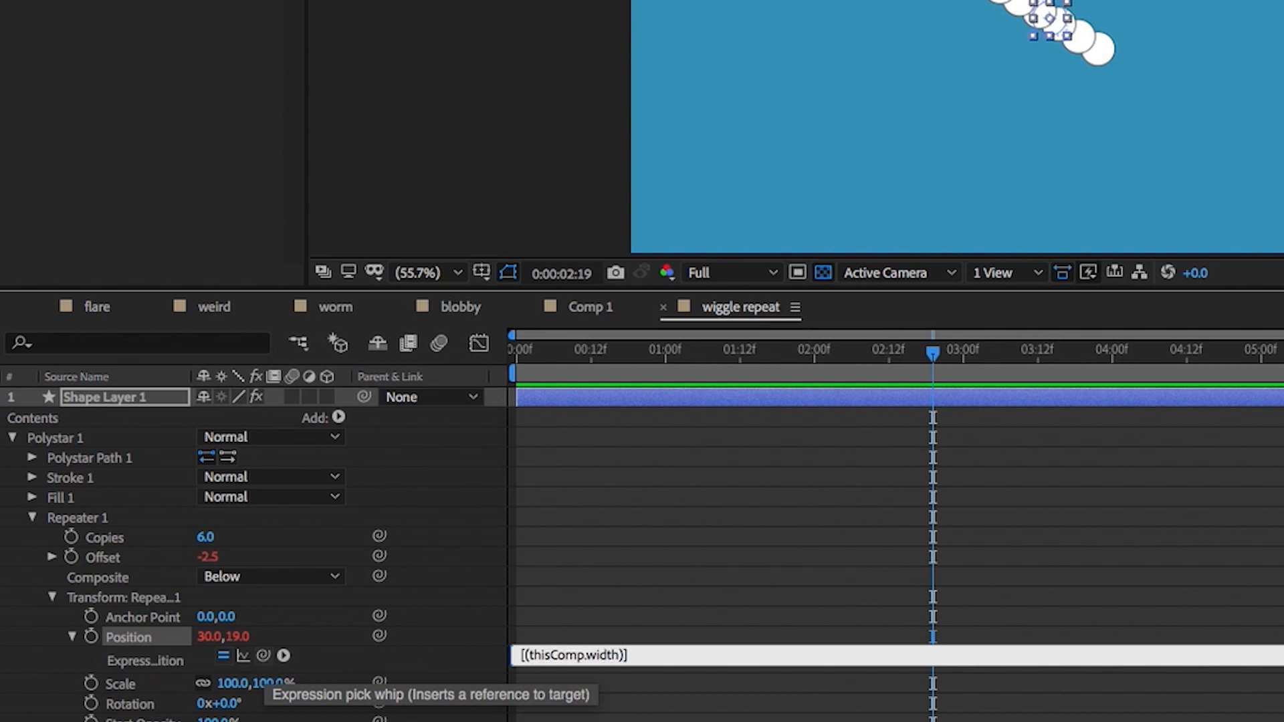
text(/2-effect("Point Control)
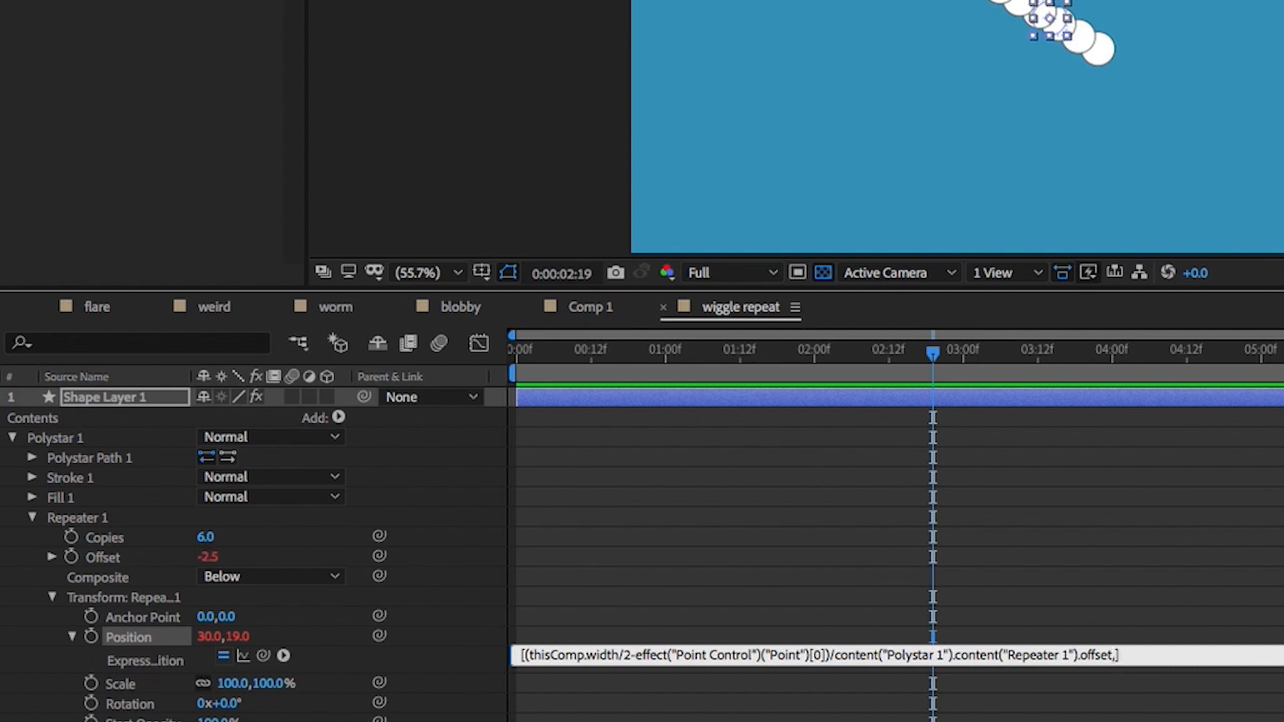
text(())
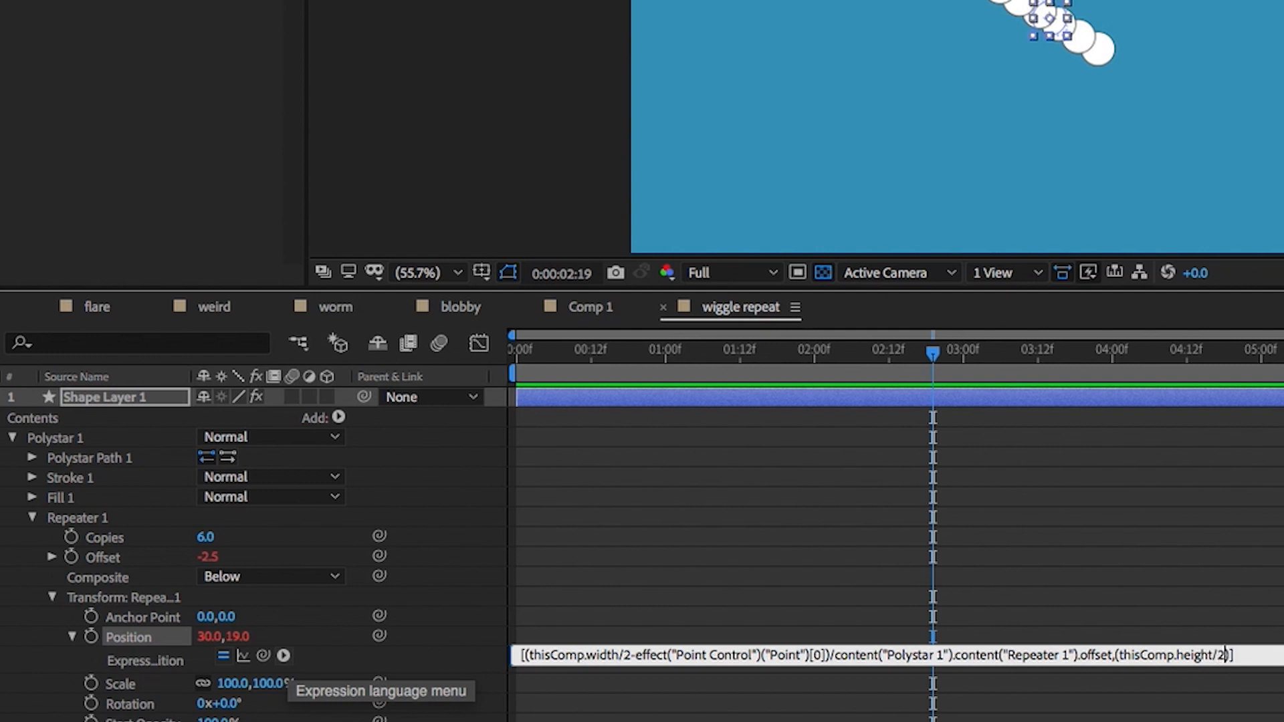
mouse_move(239, 606)
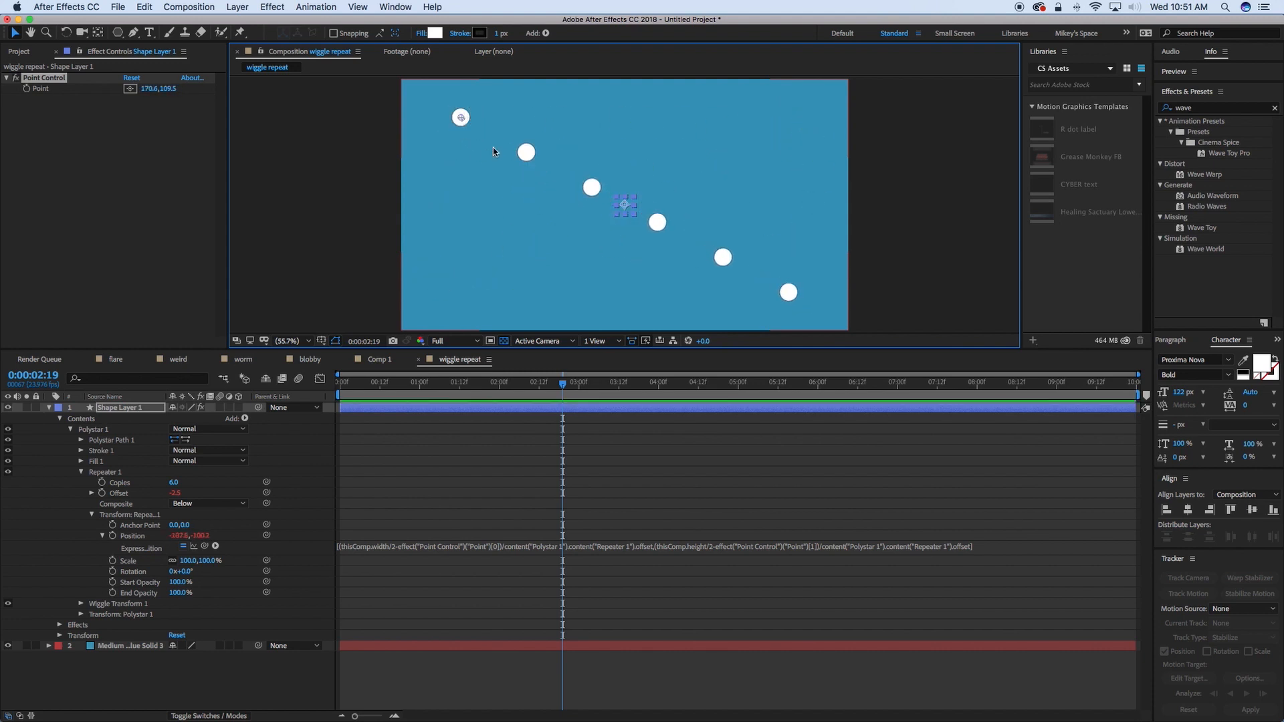
mouse_move(436, 107)
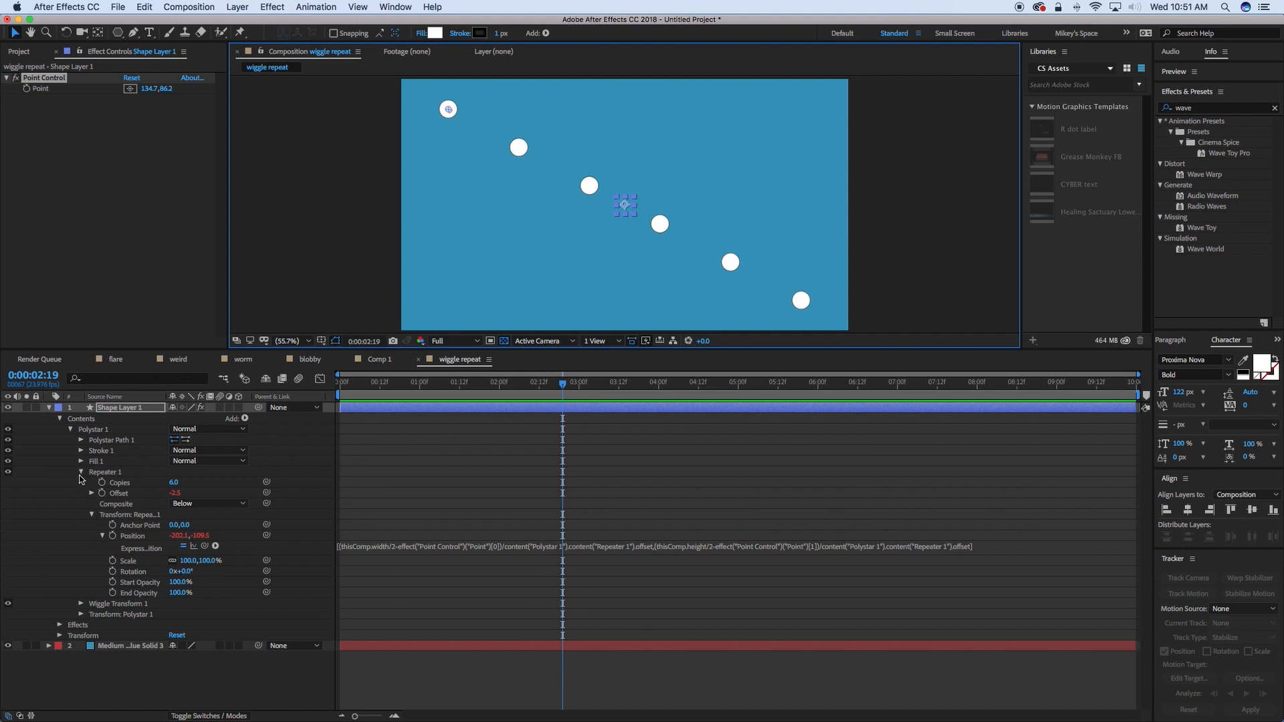
- Collapse Repeater 1 and expand Wiggle Transform 1 for editing
click(80, 482)
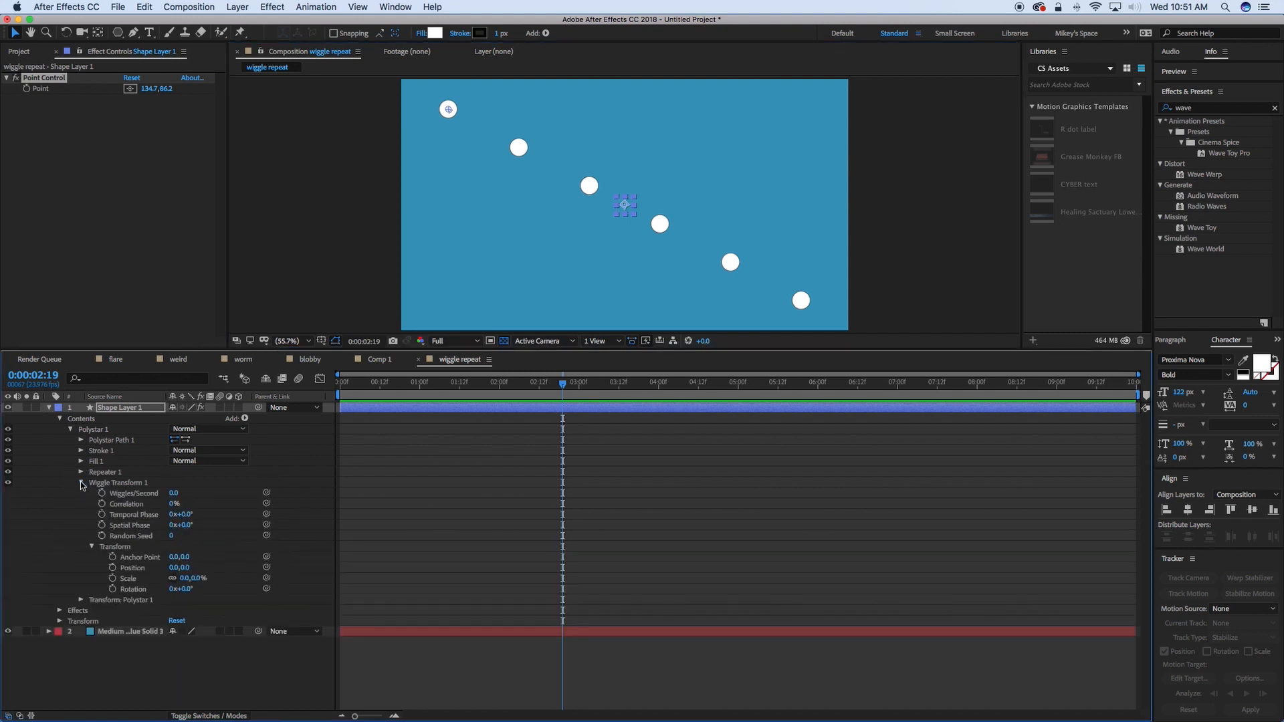
mouse_move(234, 501)
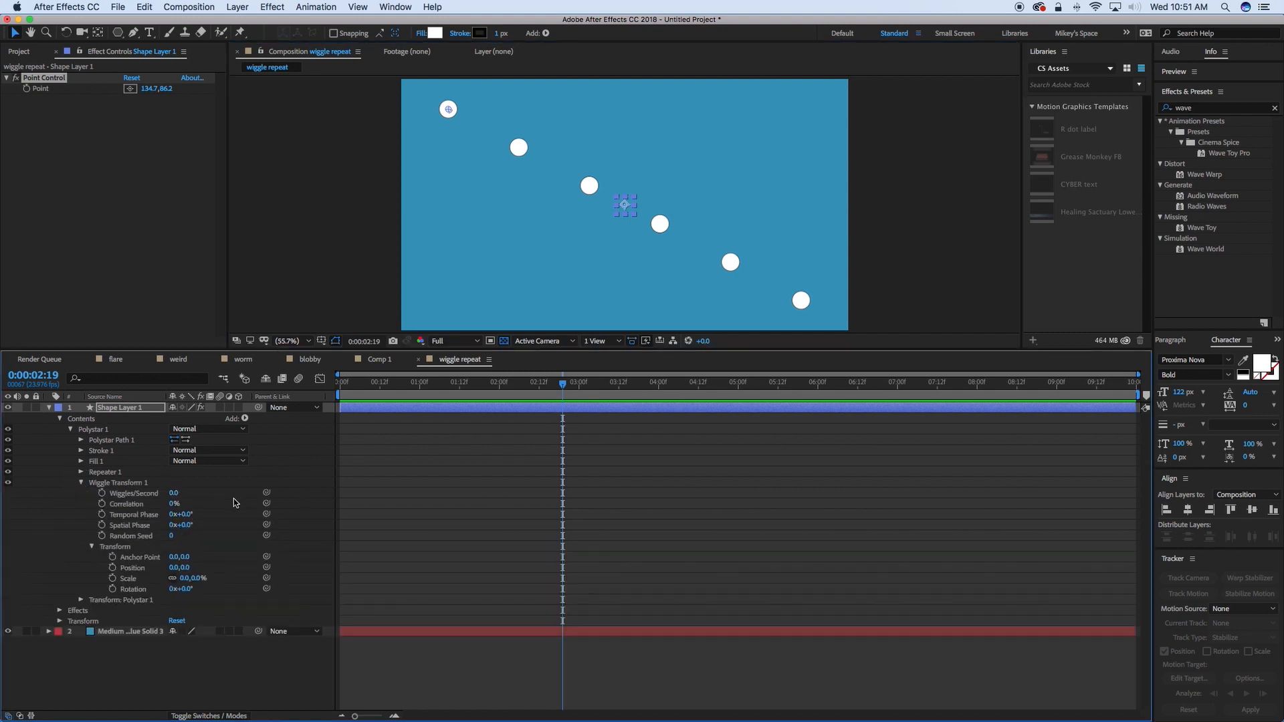
- Raise wiggle Scale, switch Polystar to stroked Polygon, raise Copies and set Correlation to 95%
click(187, 578)
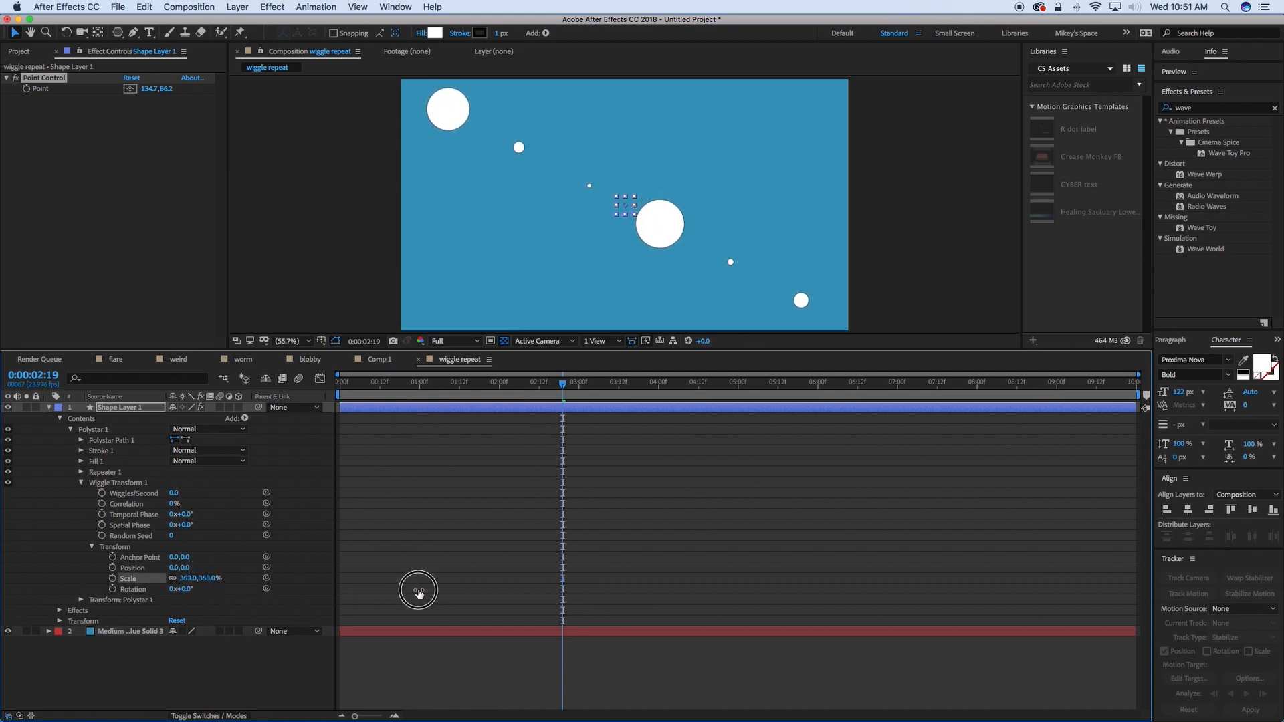
click(80, 440)
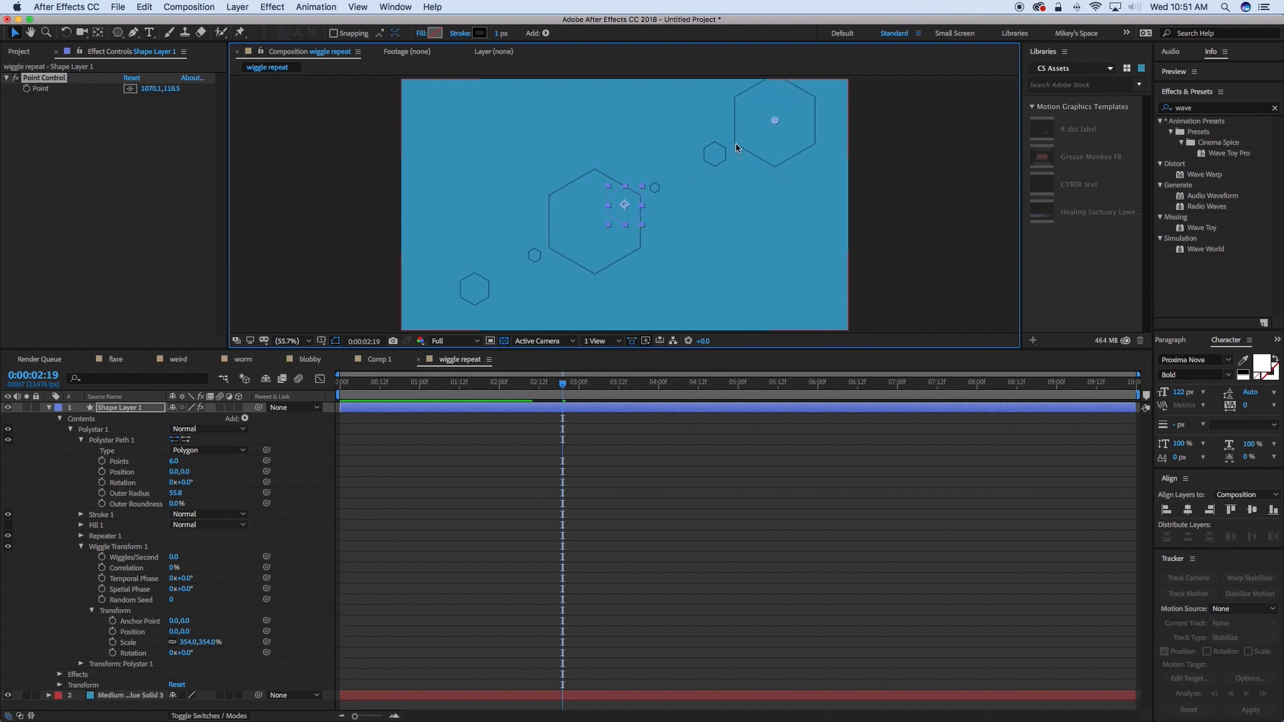
mouse_move(162, 578)
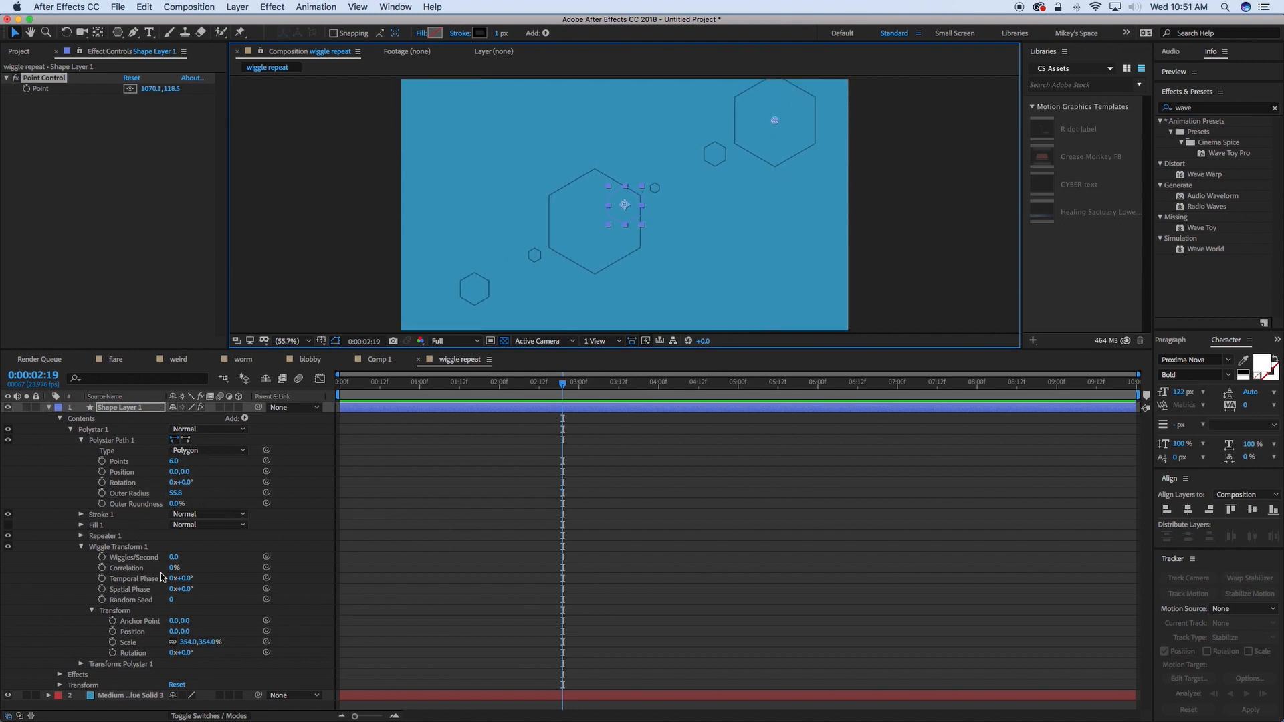
mouse_move(767, 120)
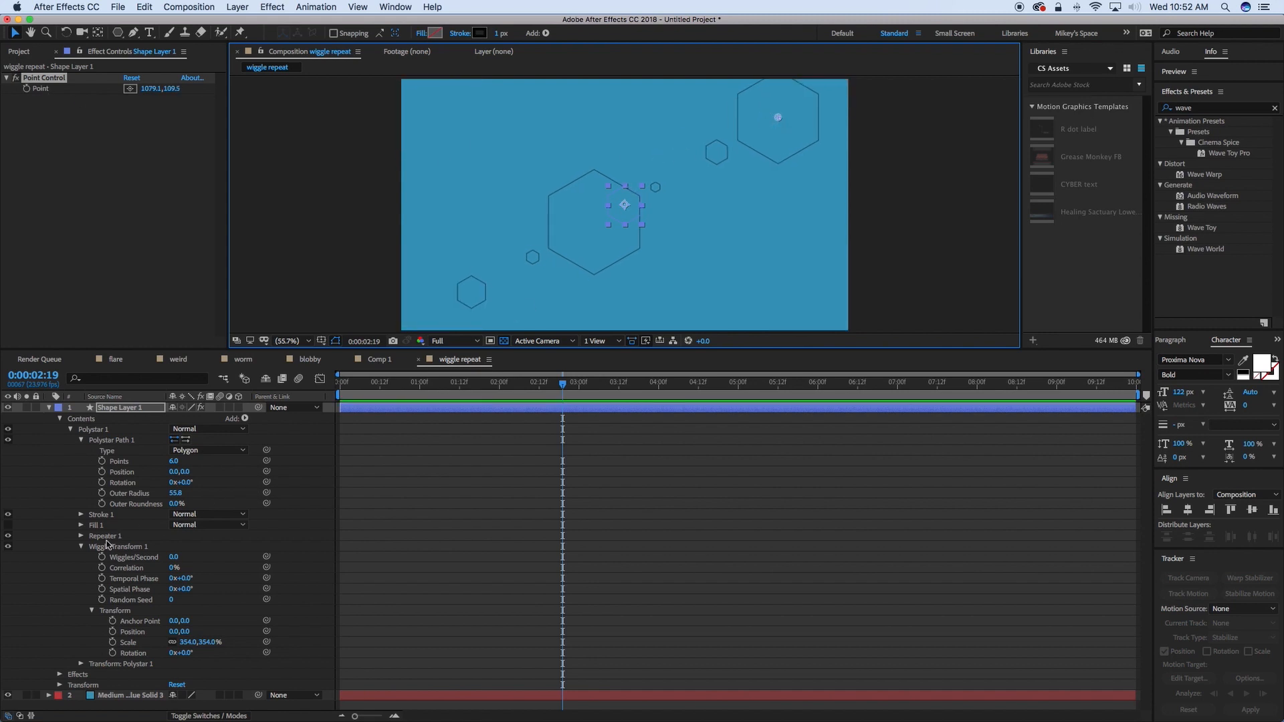
click(82, 535)
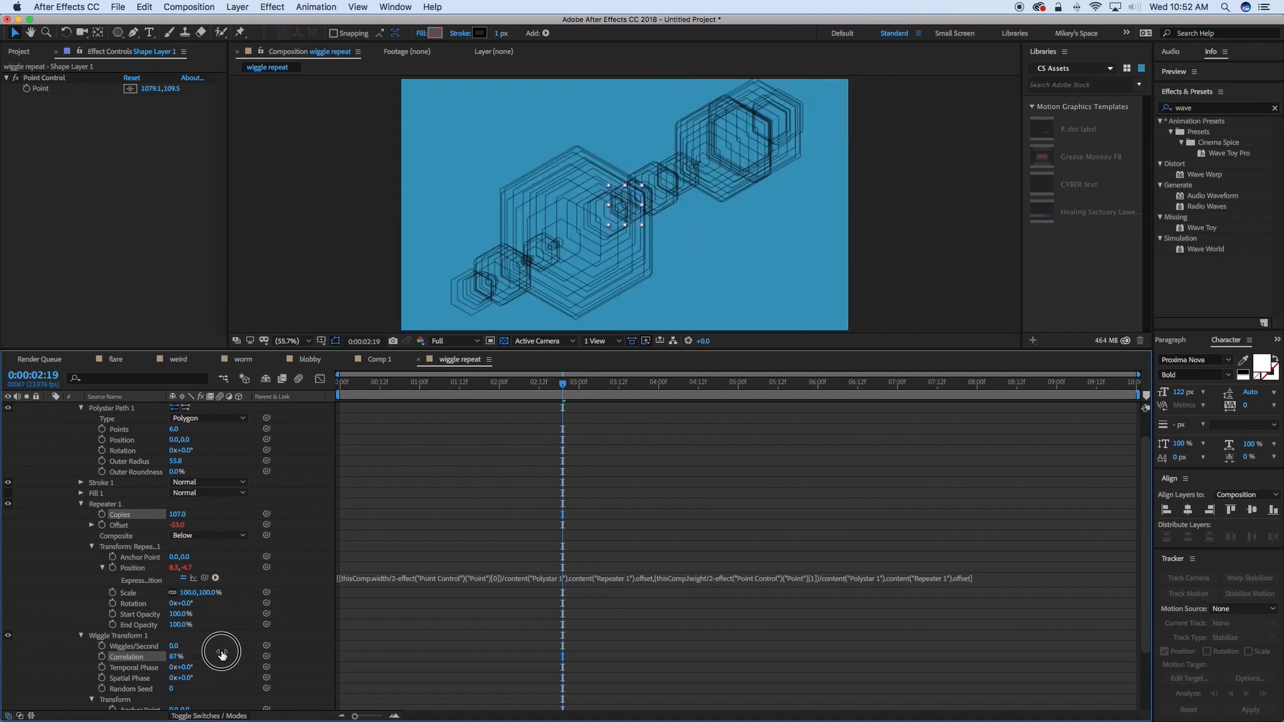
double_click(176, 655)
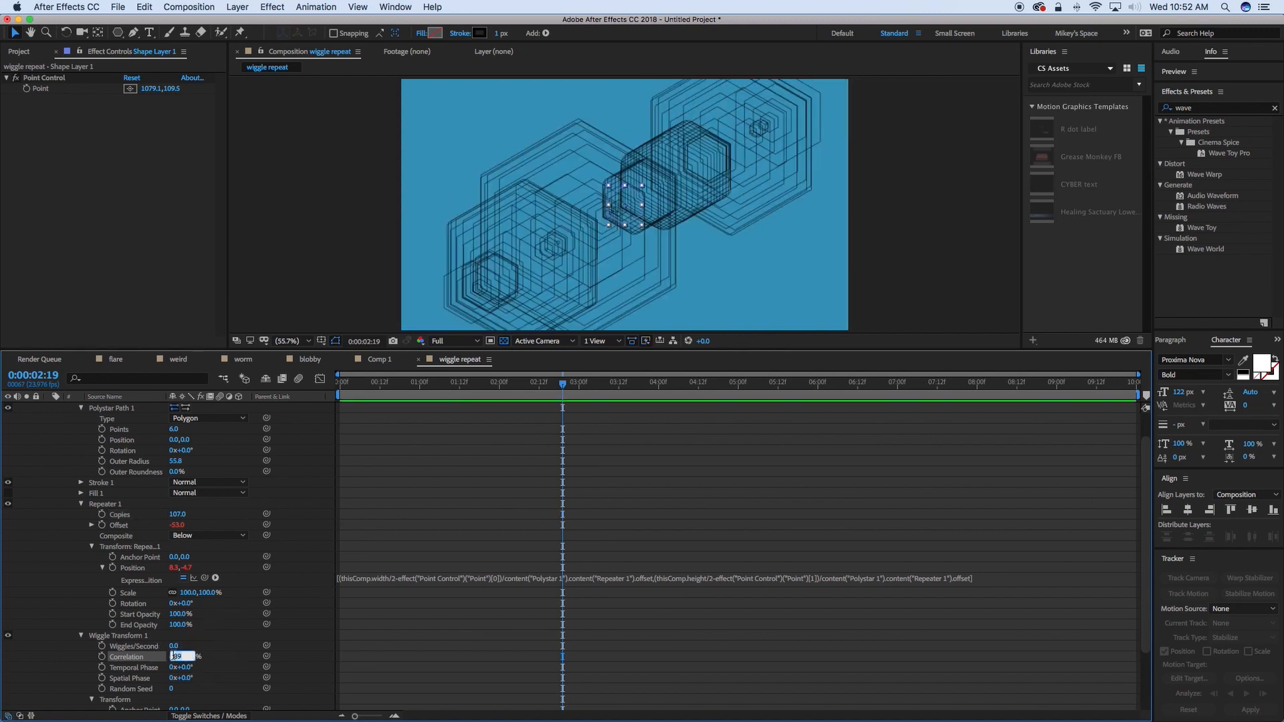
text(95%)
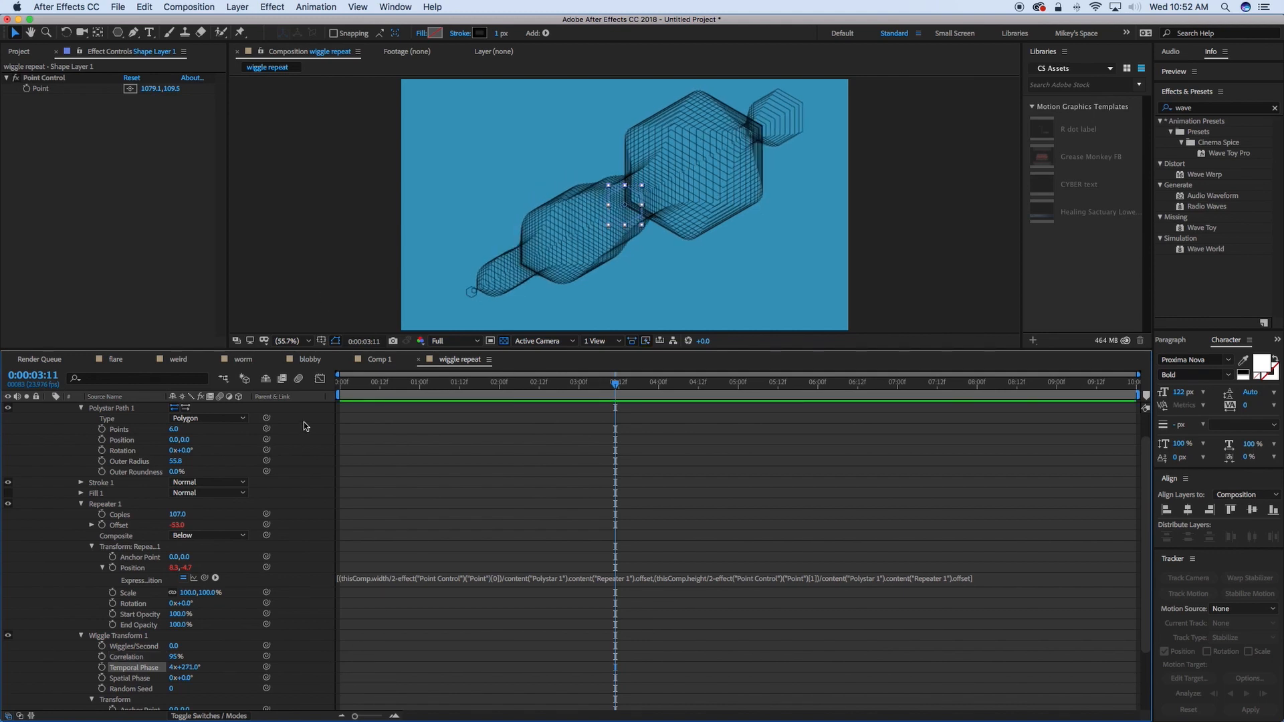
mouse_move(162, 539)
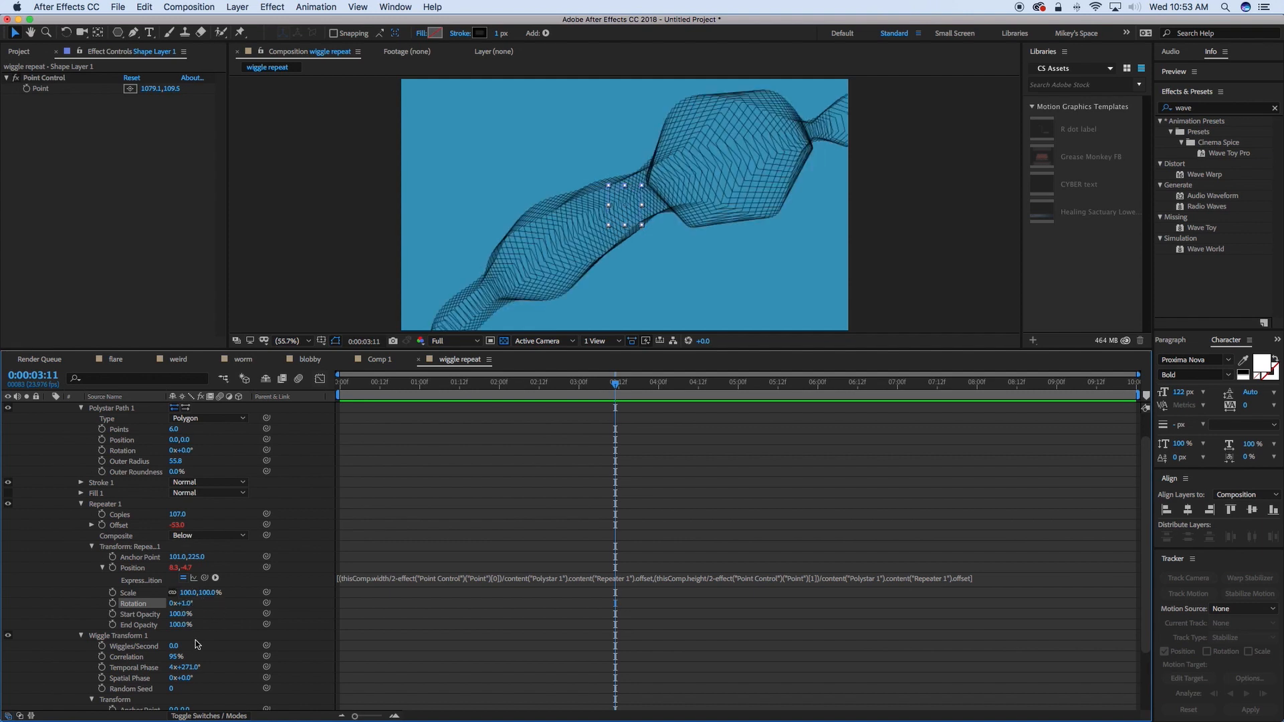
mouse_move(186, 678)
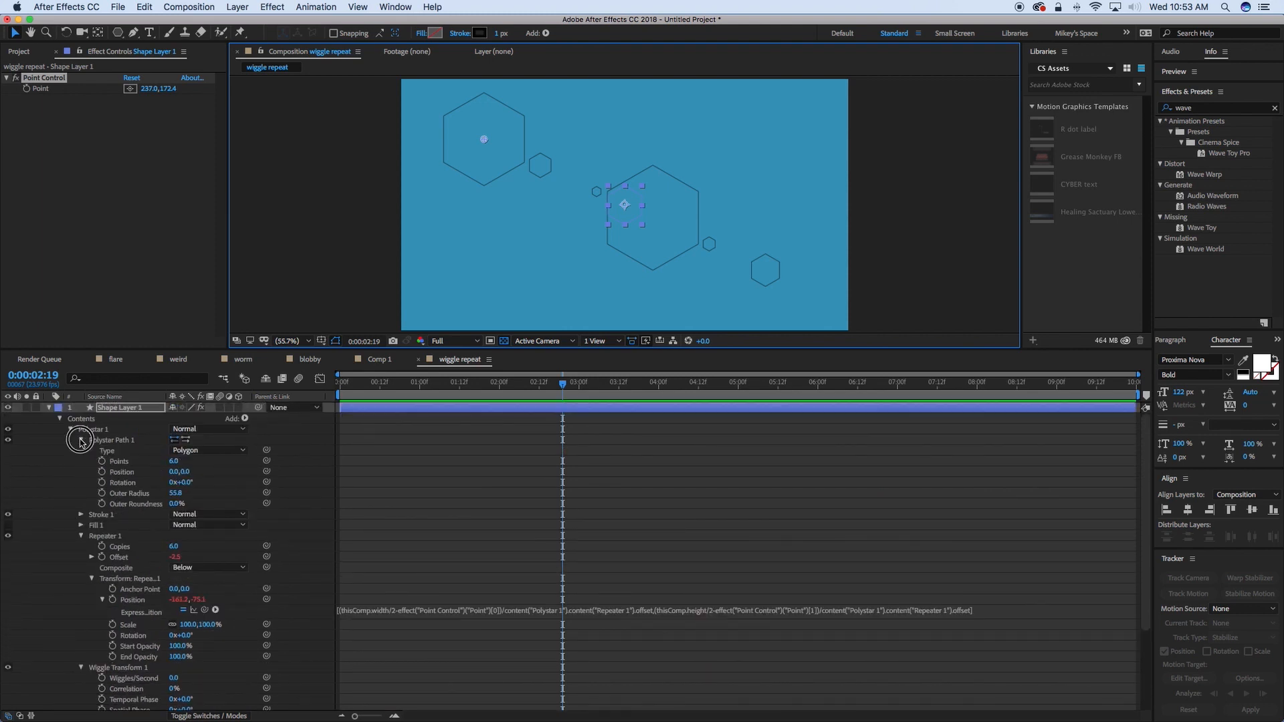
- In flare 2, set Repeater Copies to 1, Offset to -2 and a white fill
click(70, 428)
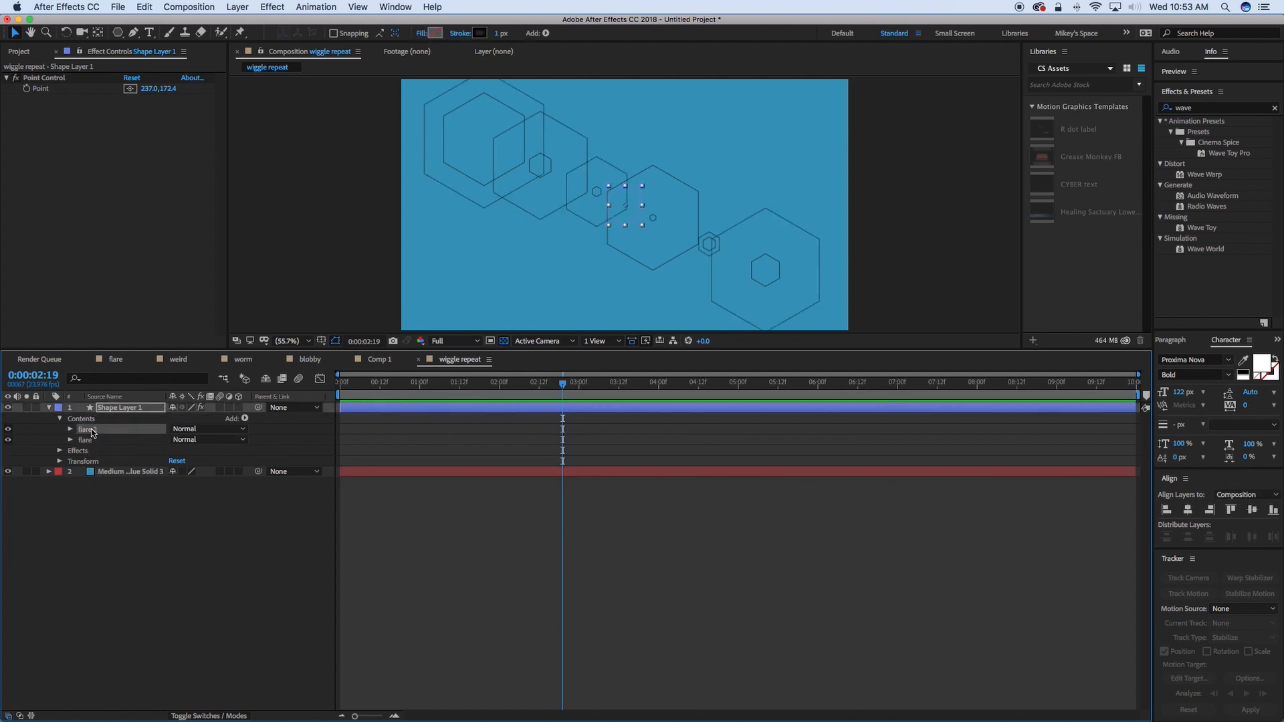
click(71, 429)
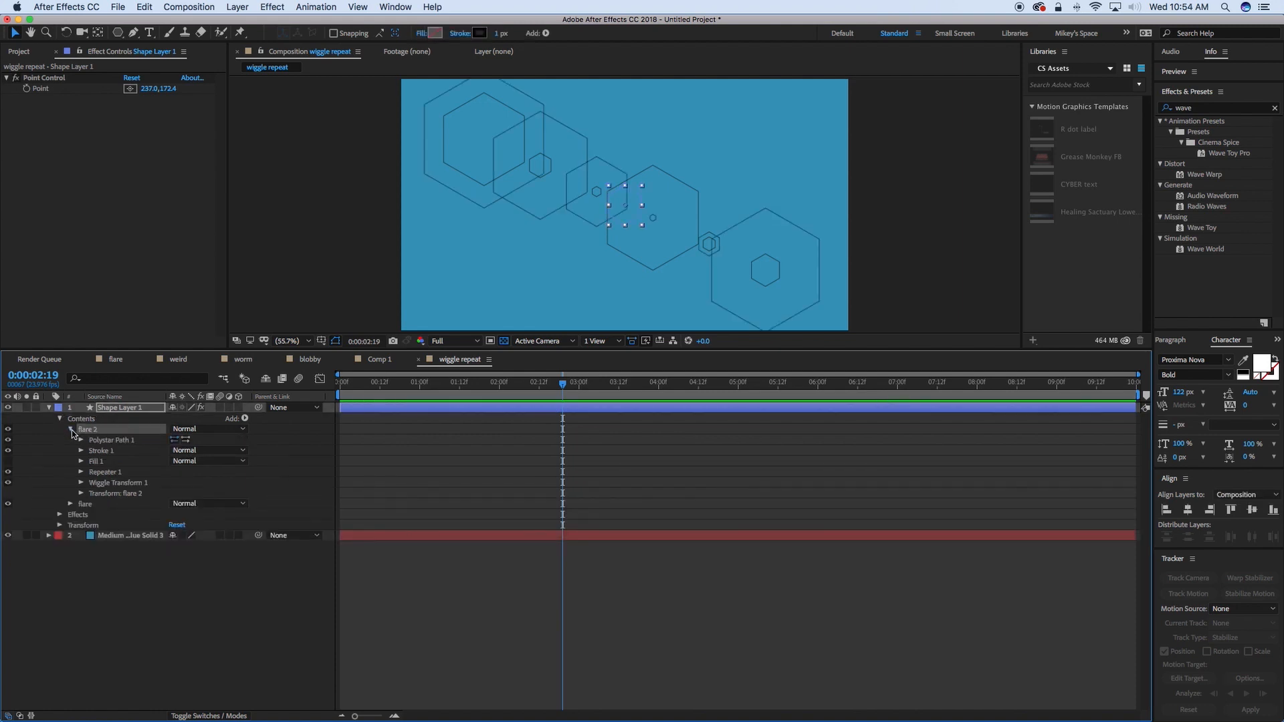
click(81, 473)
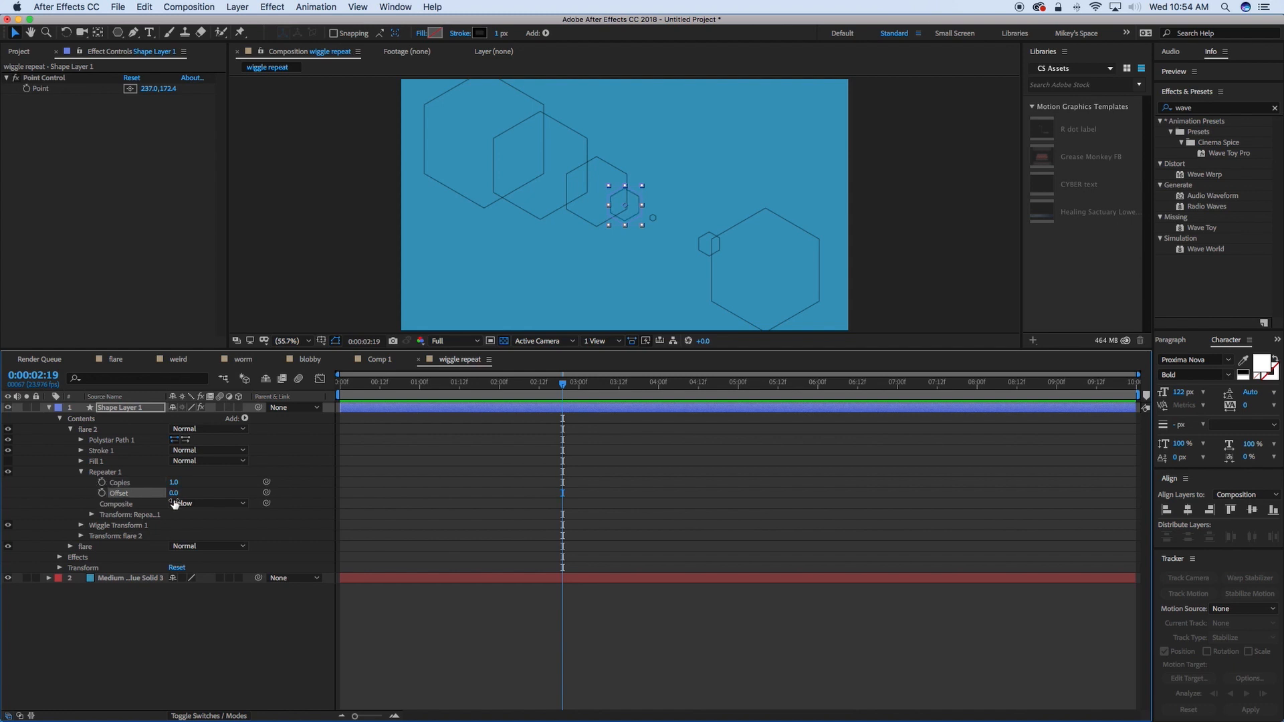
click(81, 440)
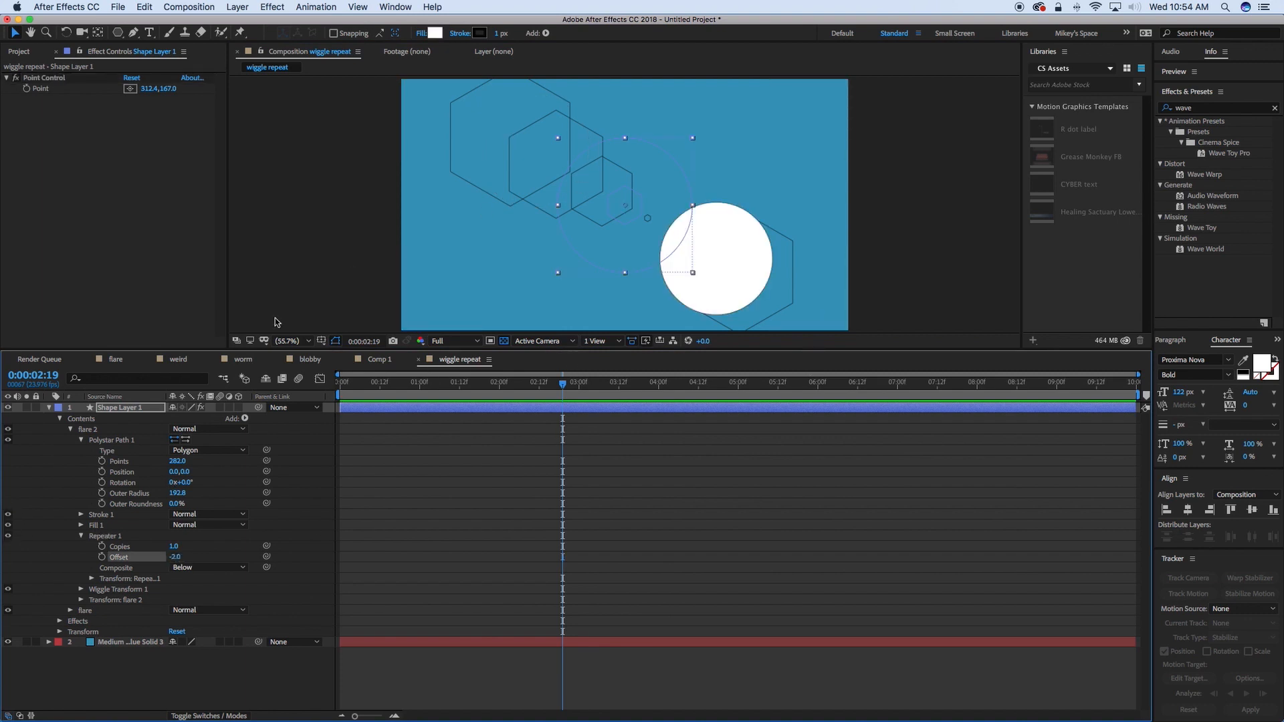
- Give flare 2 a 14% fill opacity and make its polystar a thin seven-point star
click(80, 524)
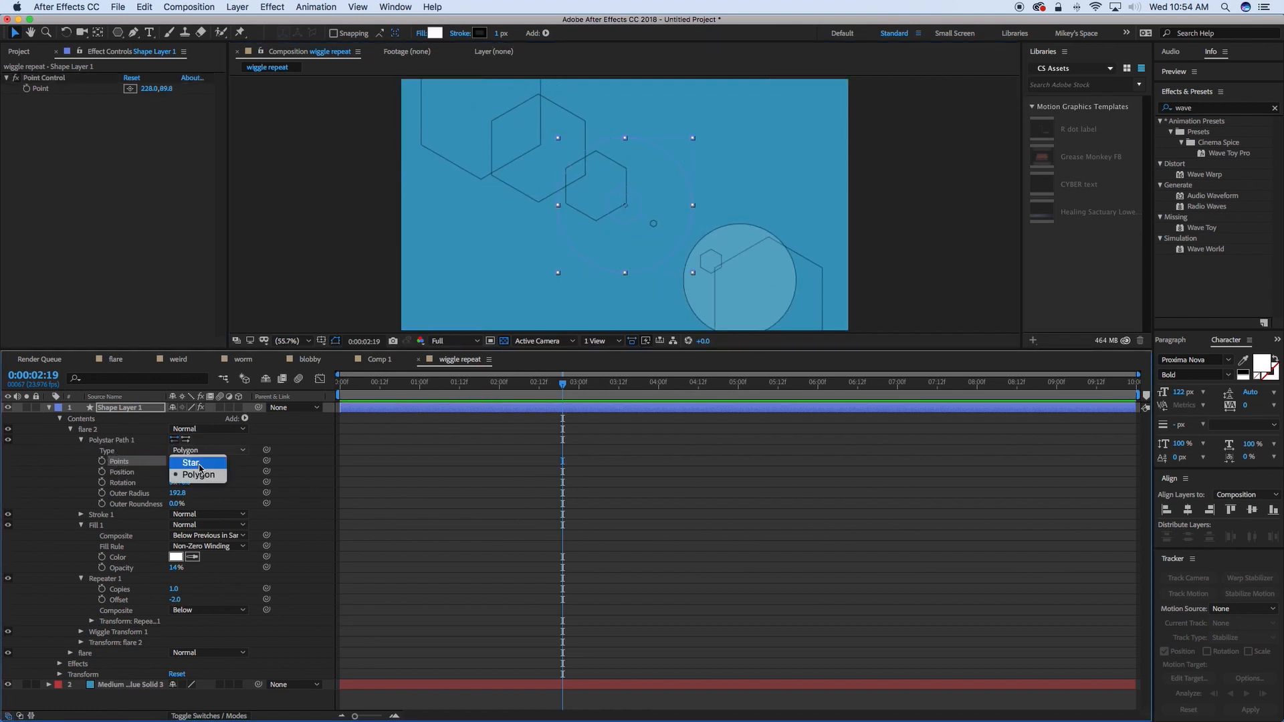
click(190, 463)
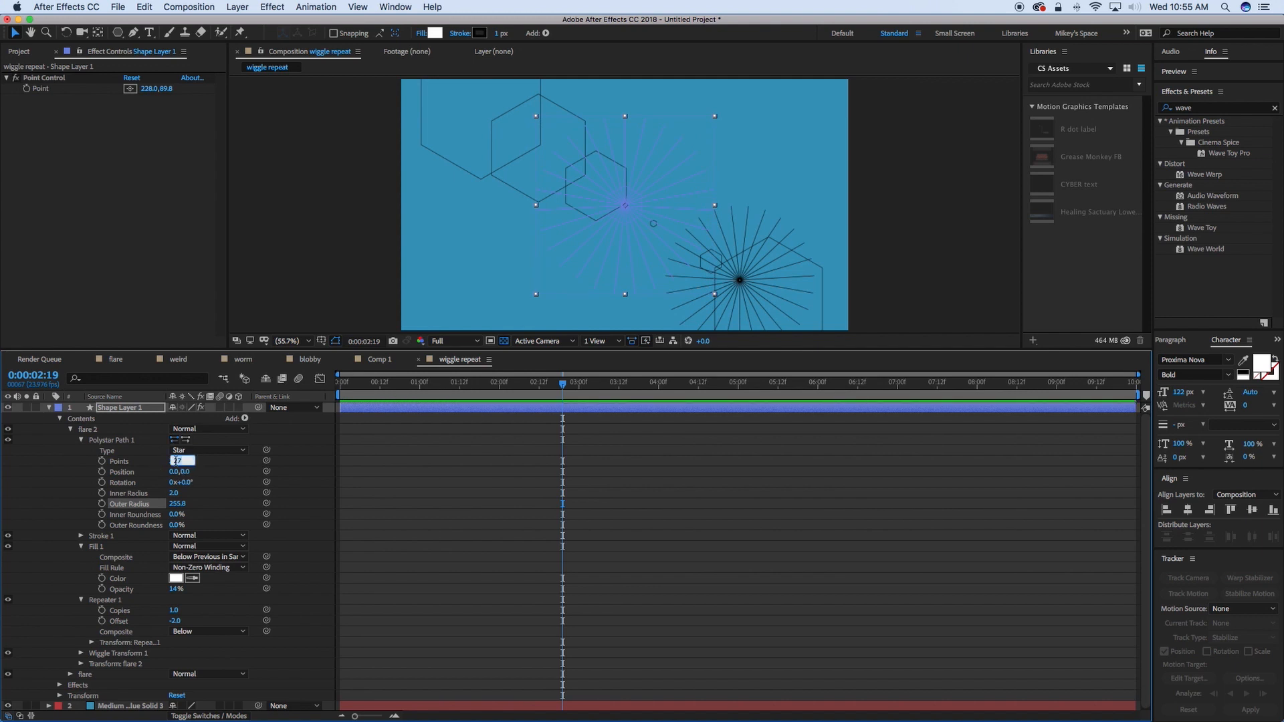
text(7.0)
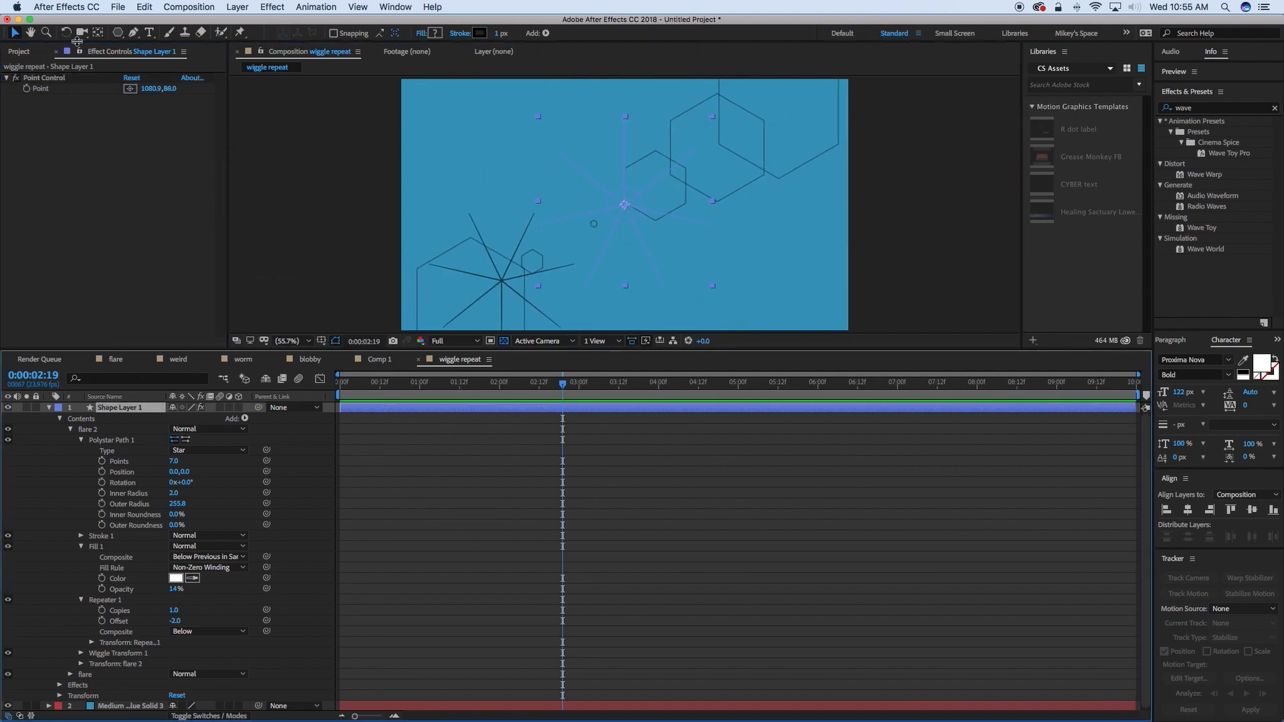
- Add a Slider Control driving the repeater Offset via a /100 expression, set to -79
click(272, 7)
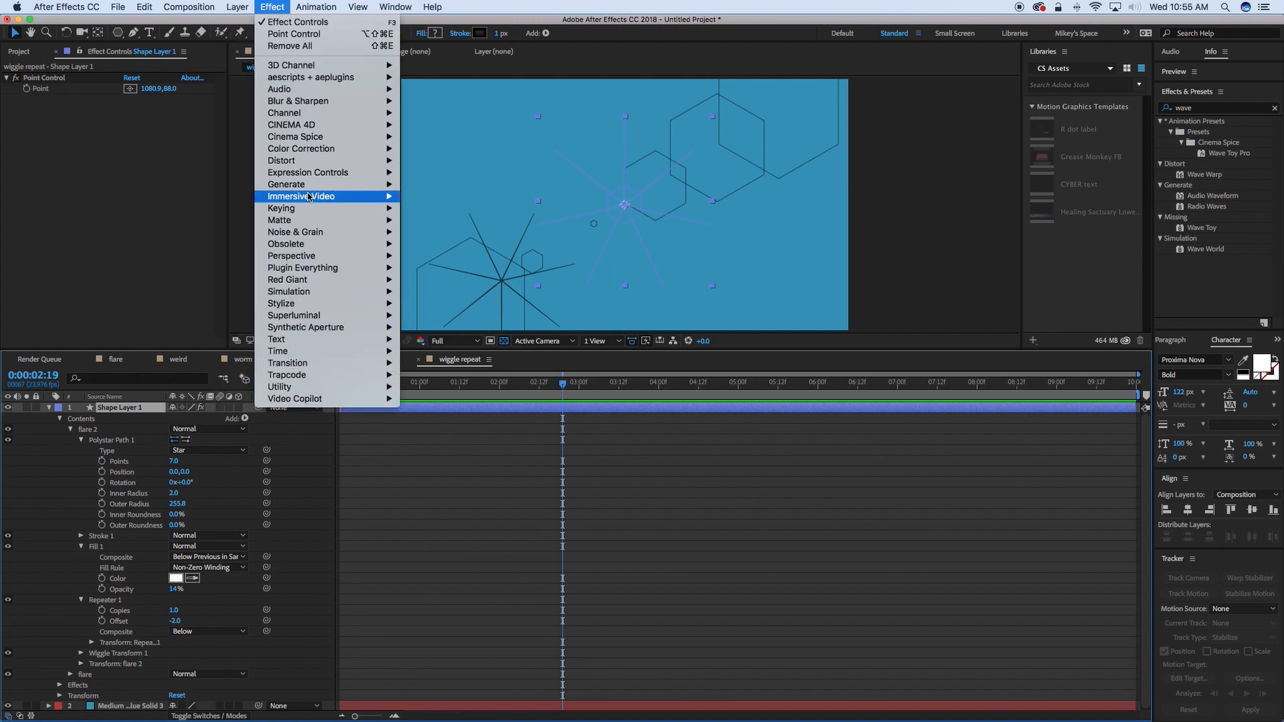
mouse_move(307, 173)
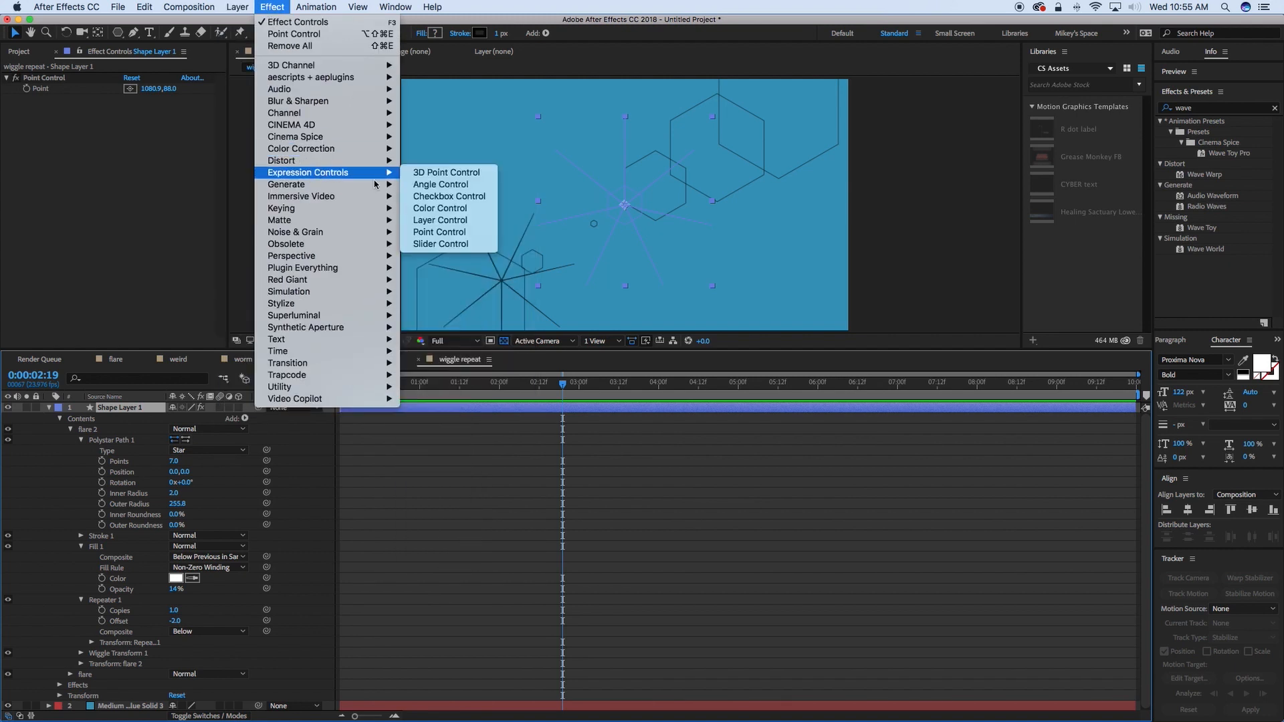
click(440, 244)
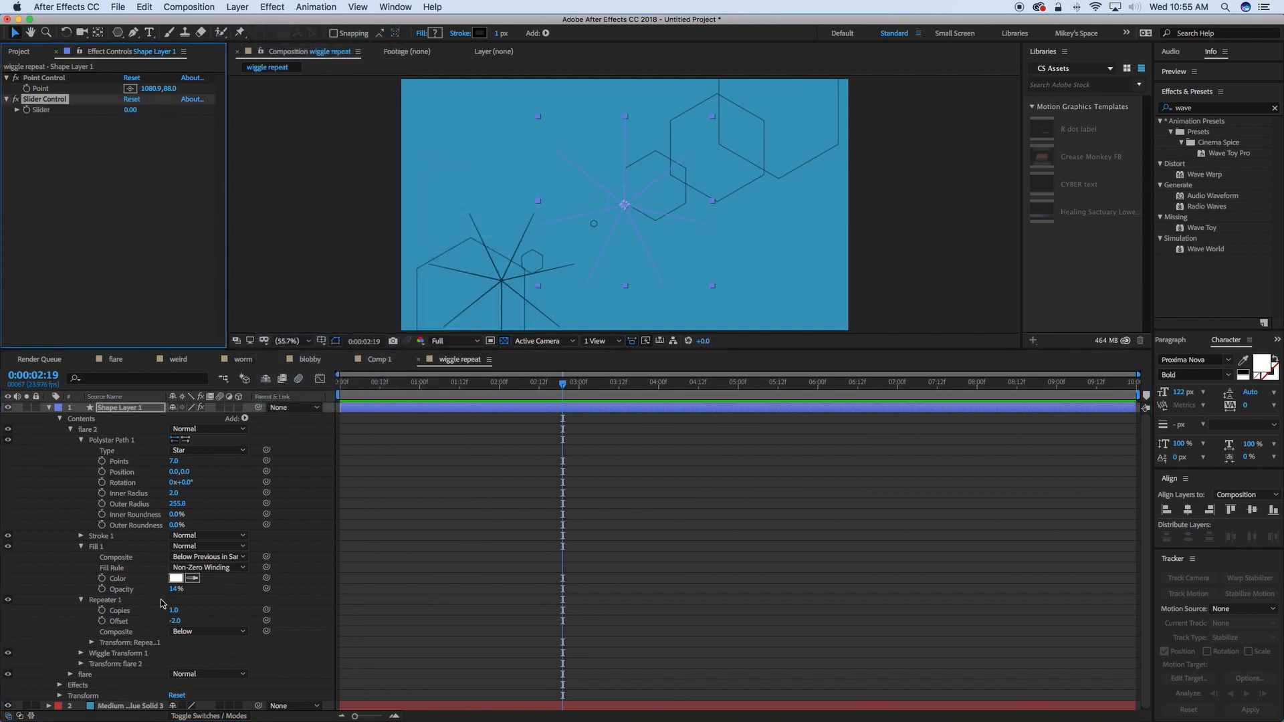
click(103, 621)
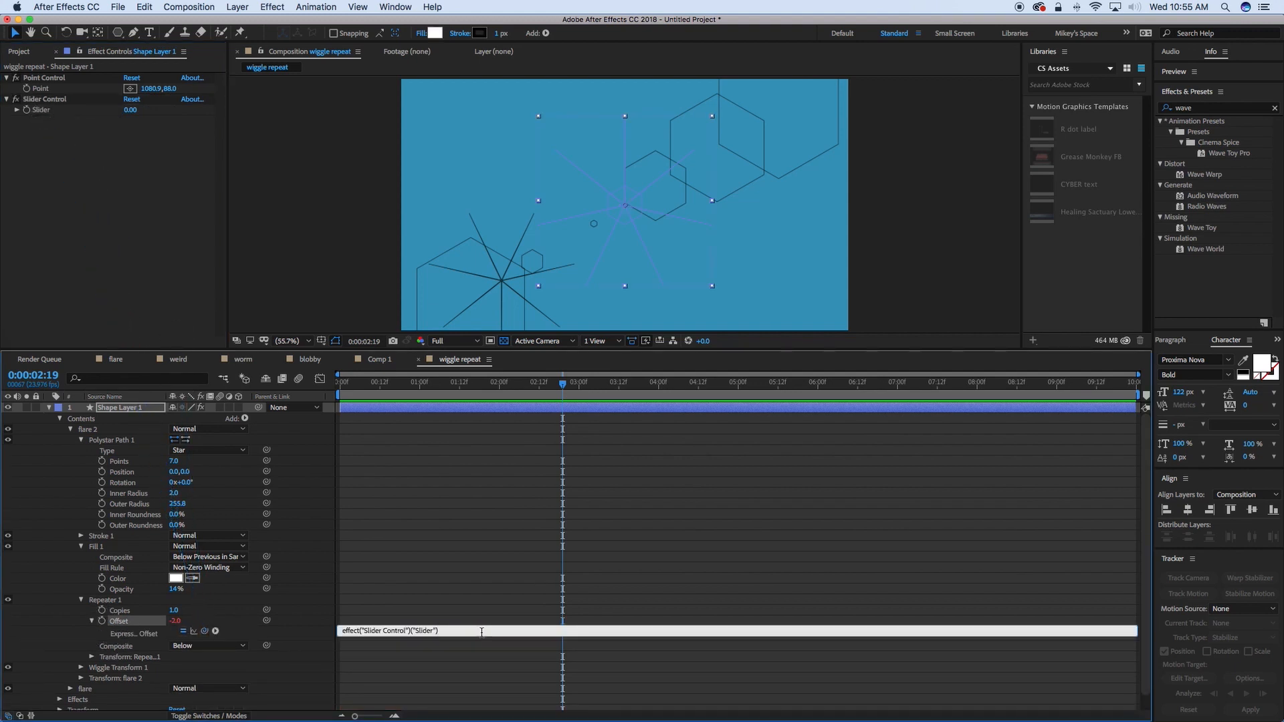
text(/100)
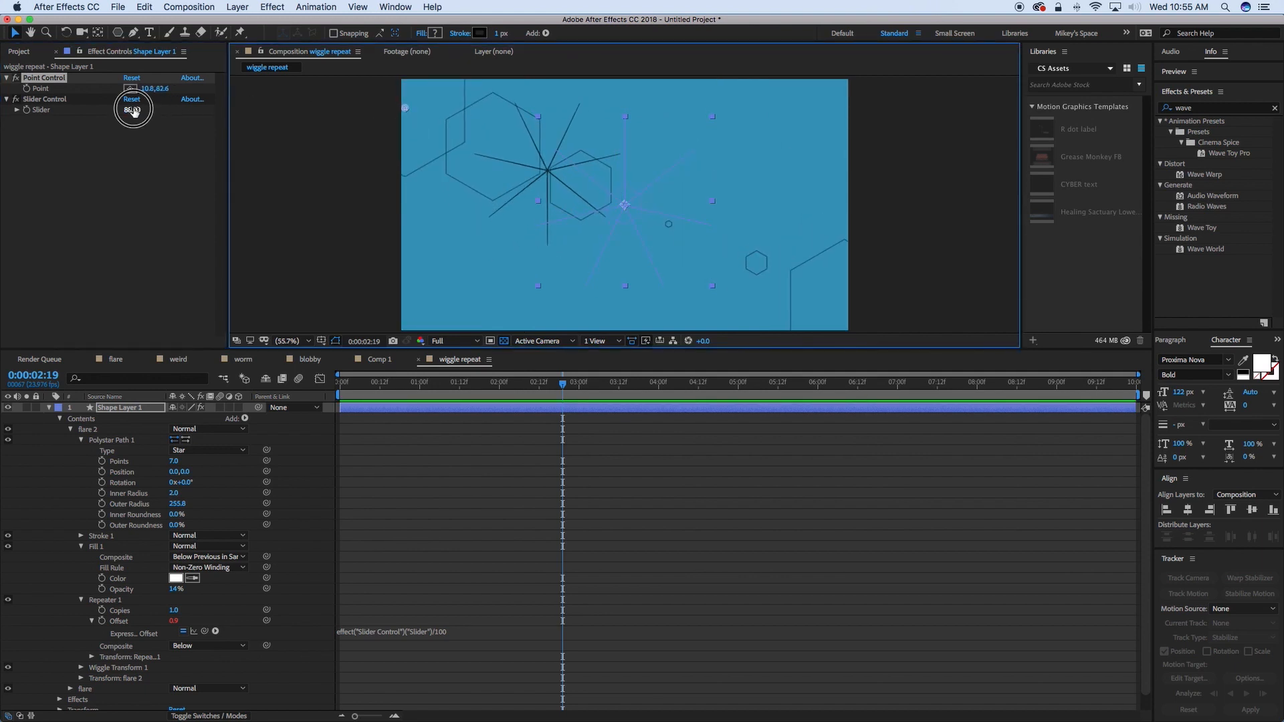
drag(132, 109, 50, 110)
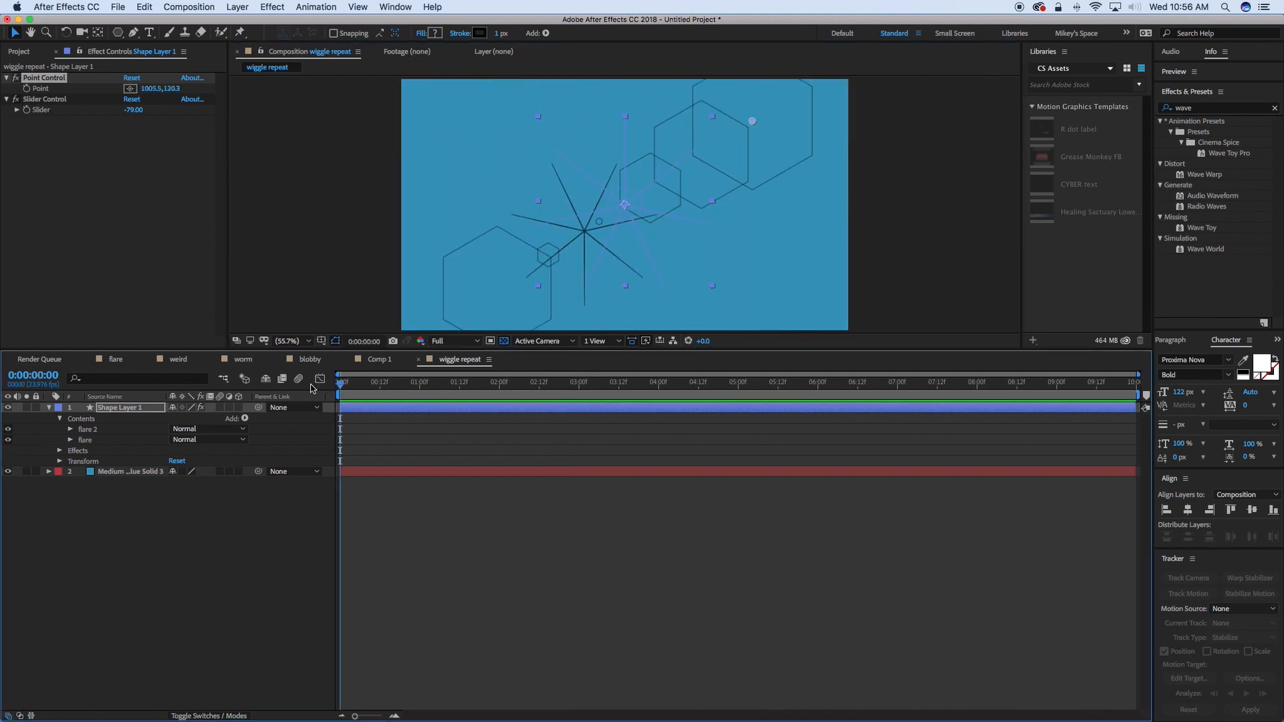
- Revisit the flare, weird and worm comps, then show Comp 1 fitted to the viewer
click(115, 360)
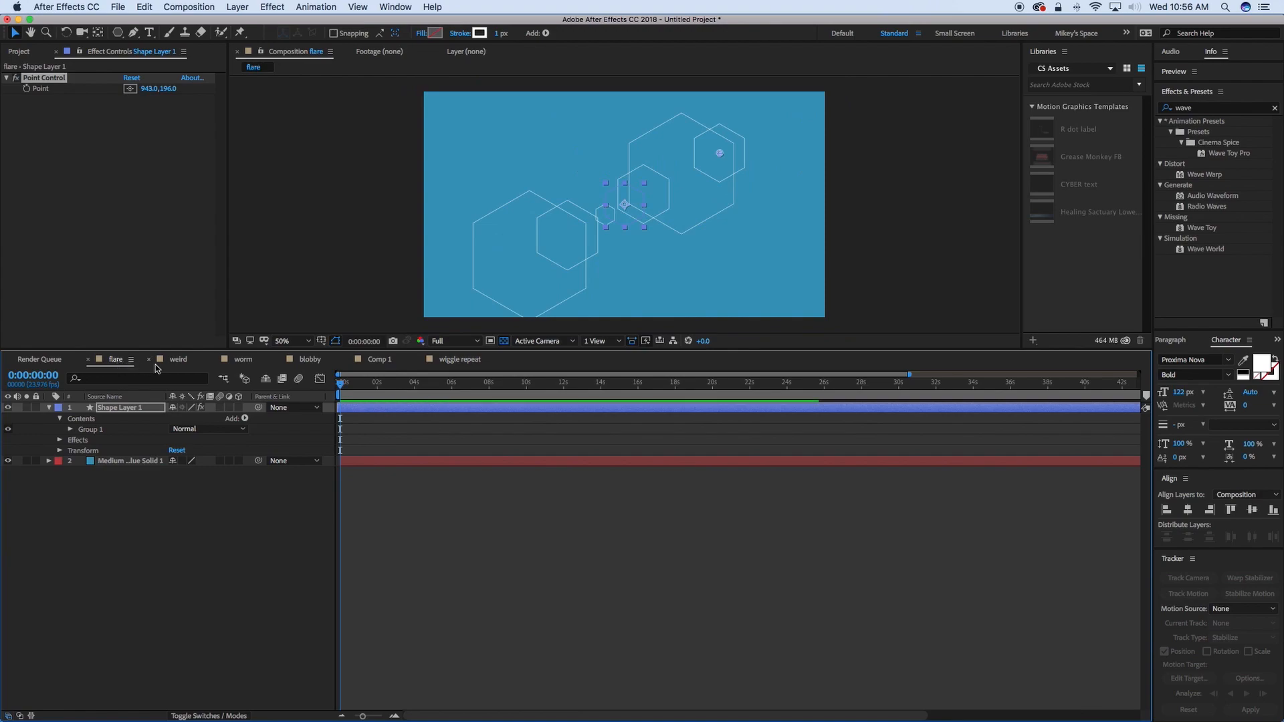
click(178, 360)
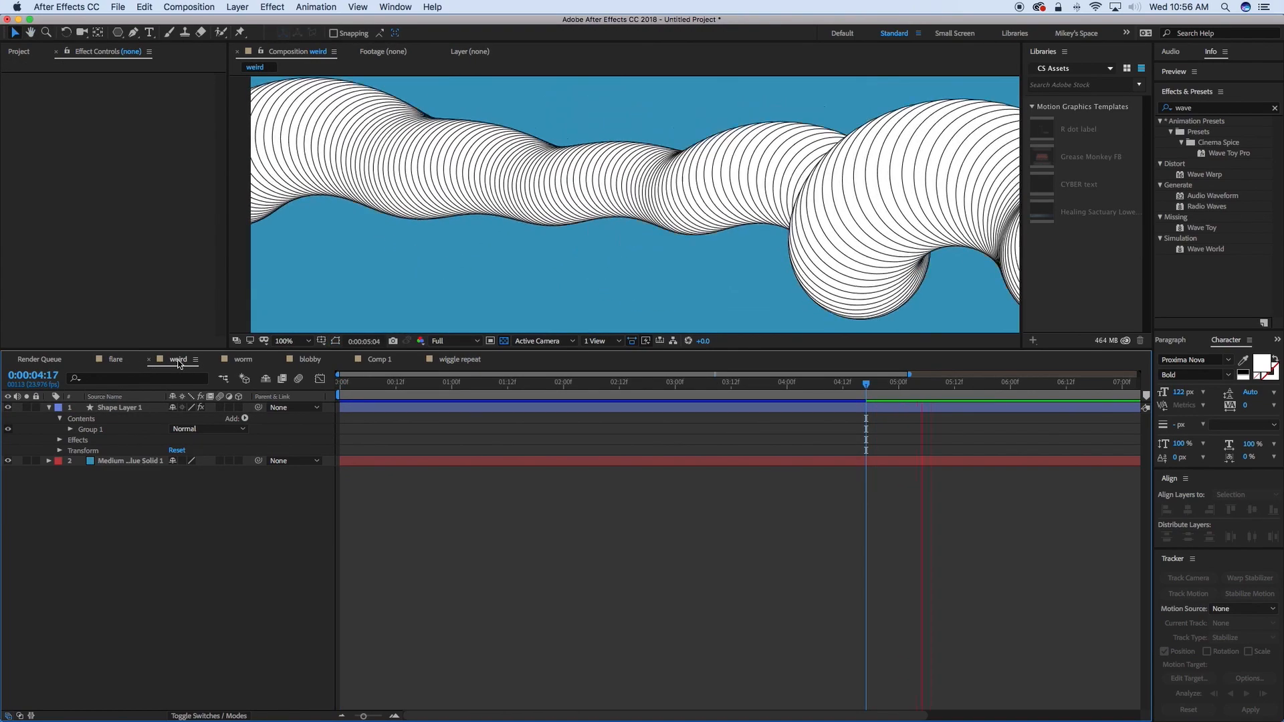
click(243, 358)
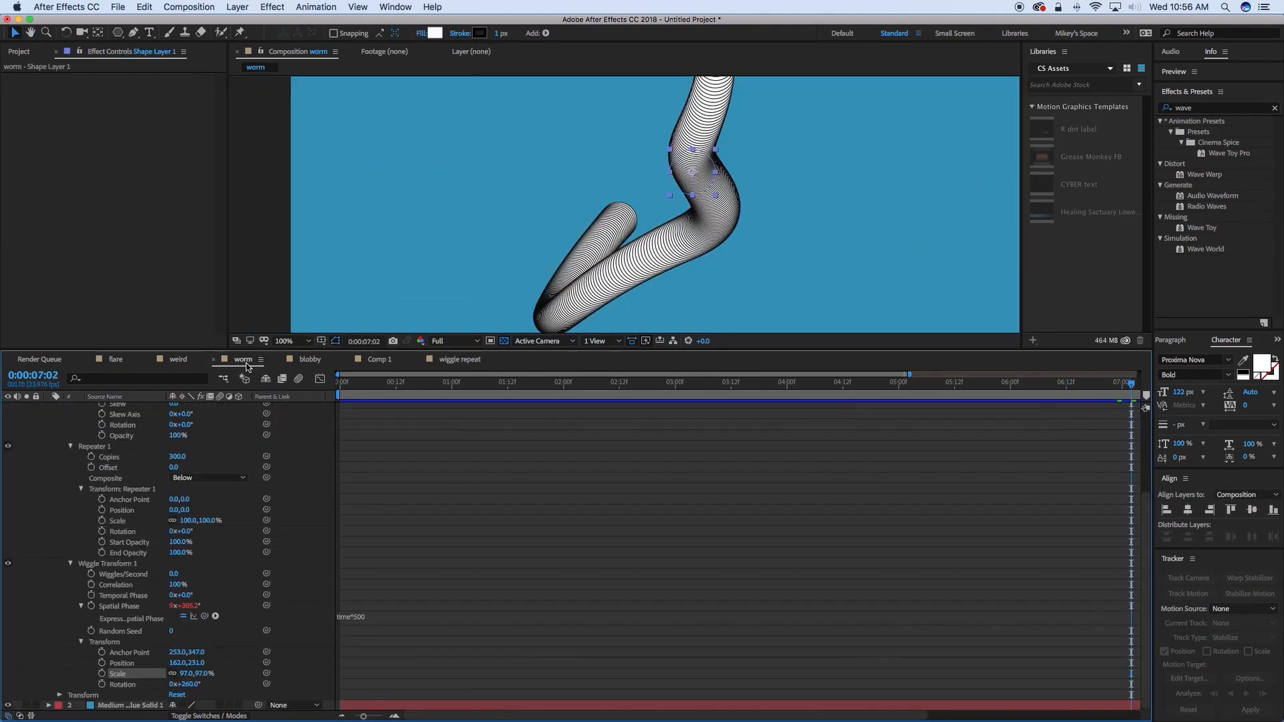
click(378, 358)
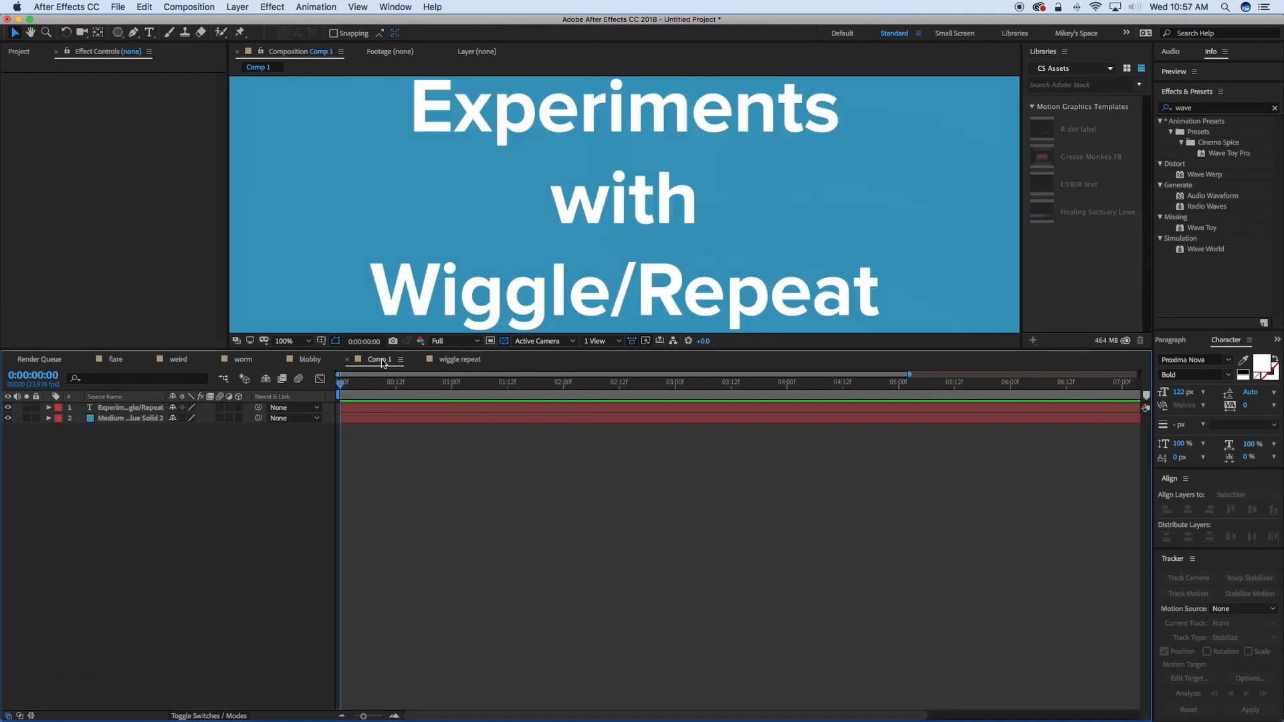
click(283, 341)
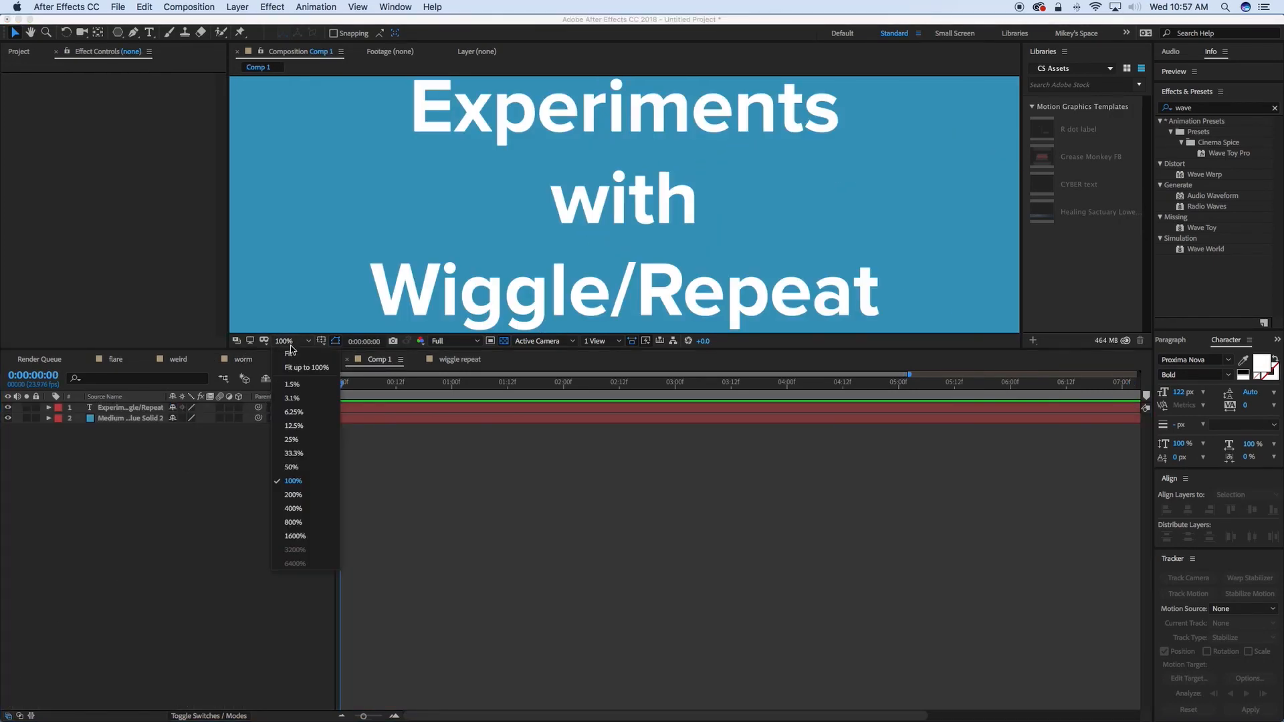
click(308, 367)
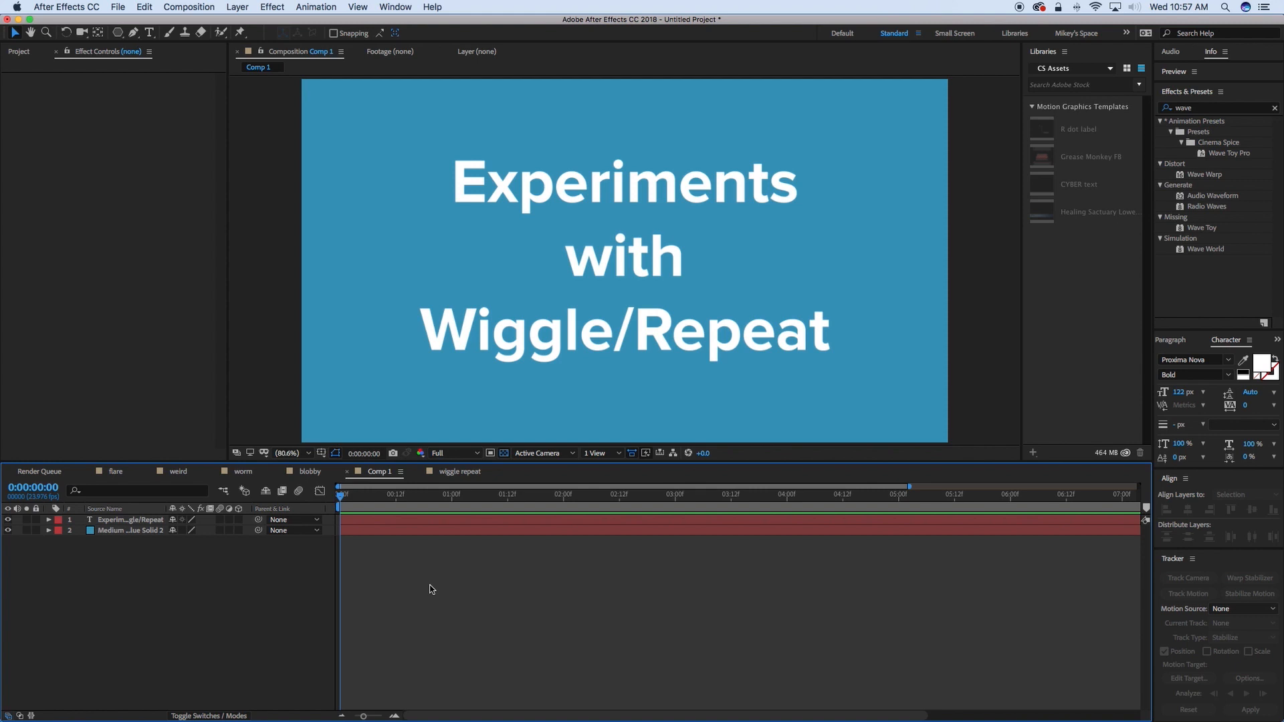
- Check the worm, flare and wiggle repeat comps and return to the Comp 1 title card
click(310, 471)
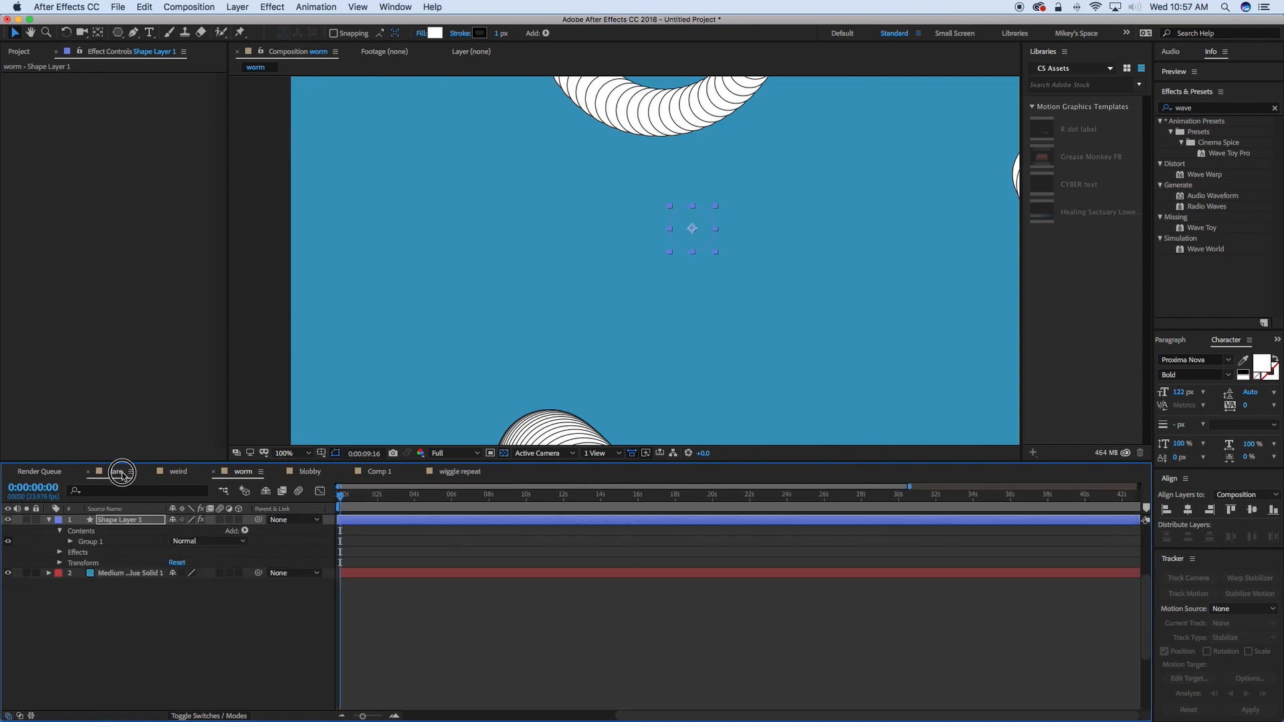
click(121, 471)
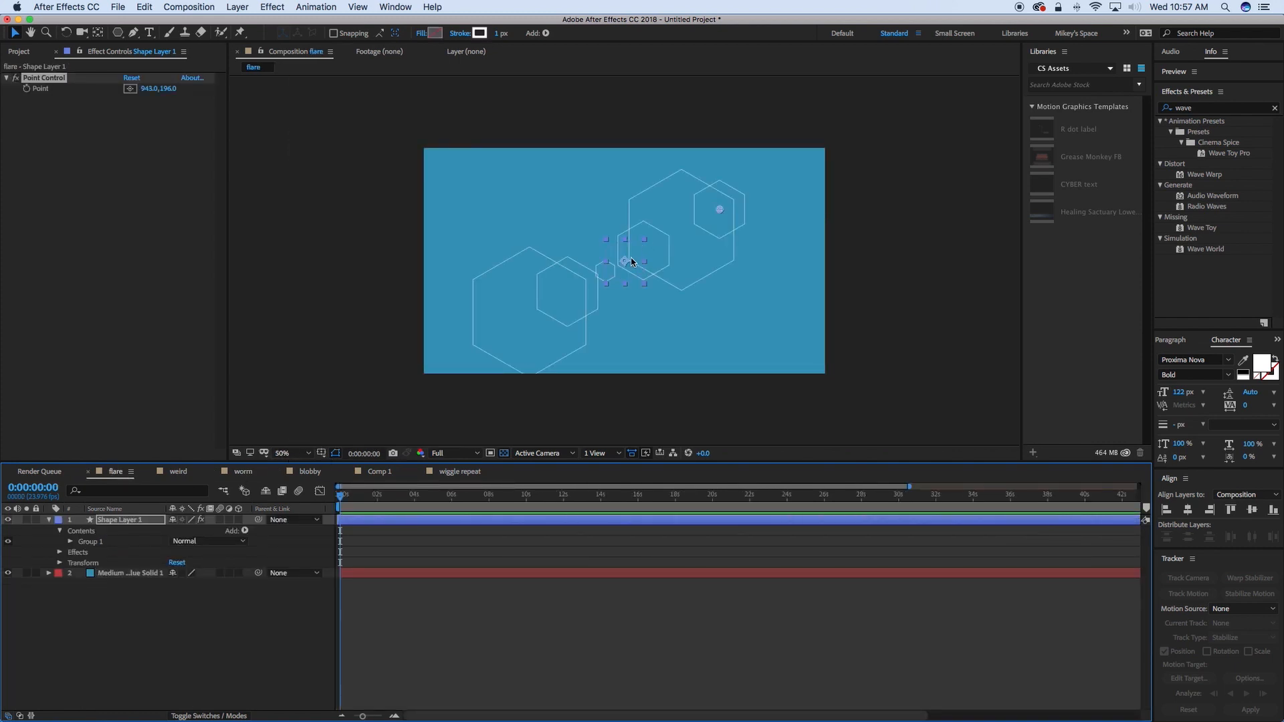
mouse_move(519, 385)
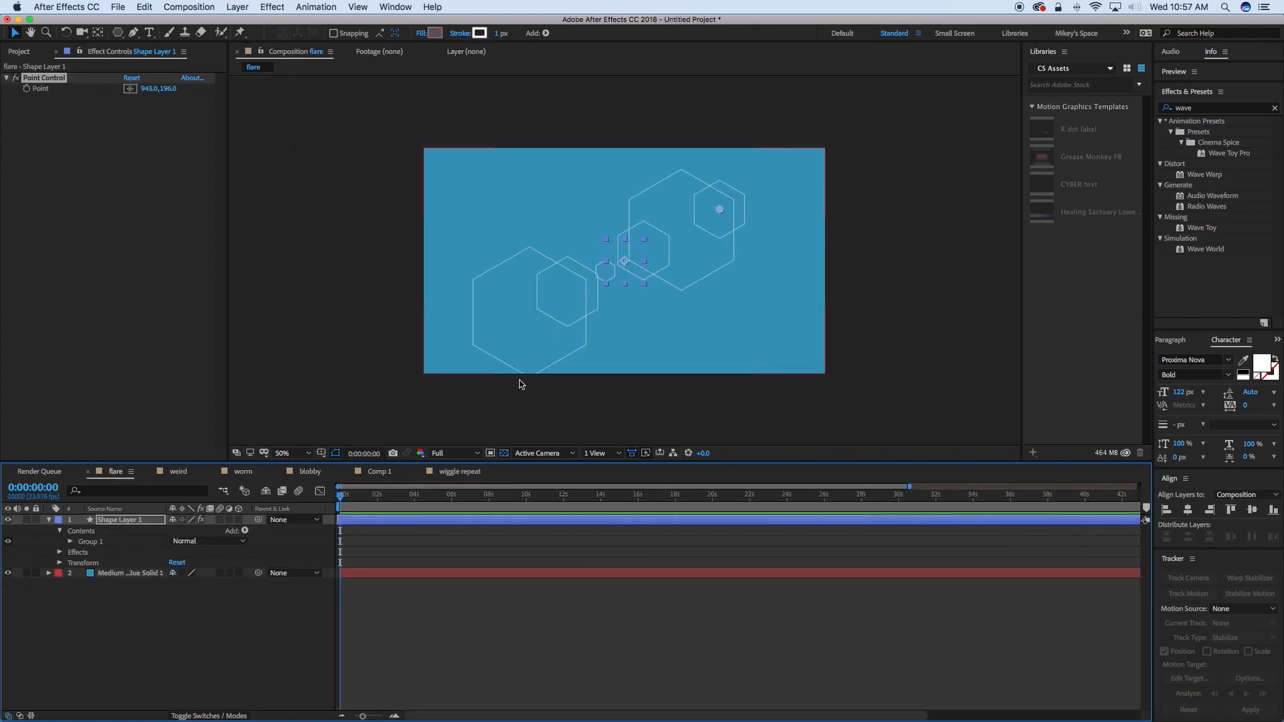
click(459, 471)
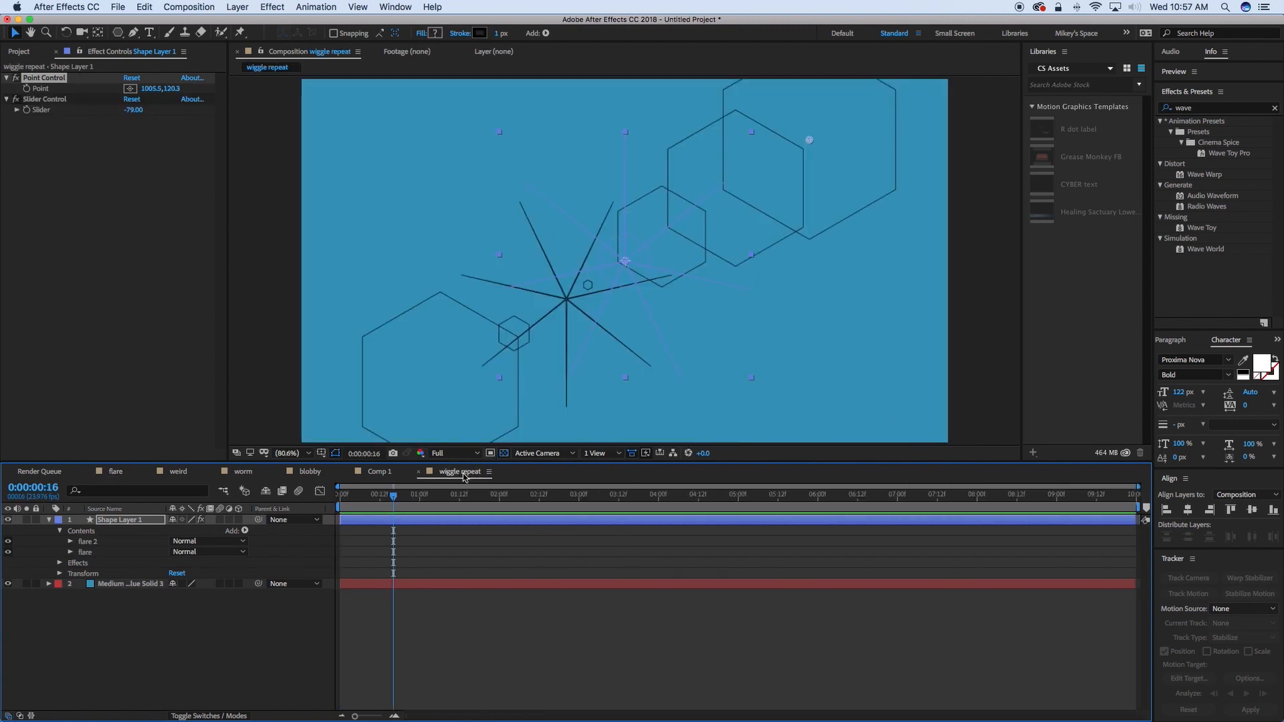
click(378, 471)
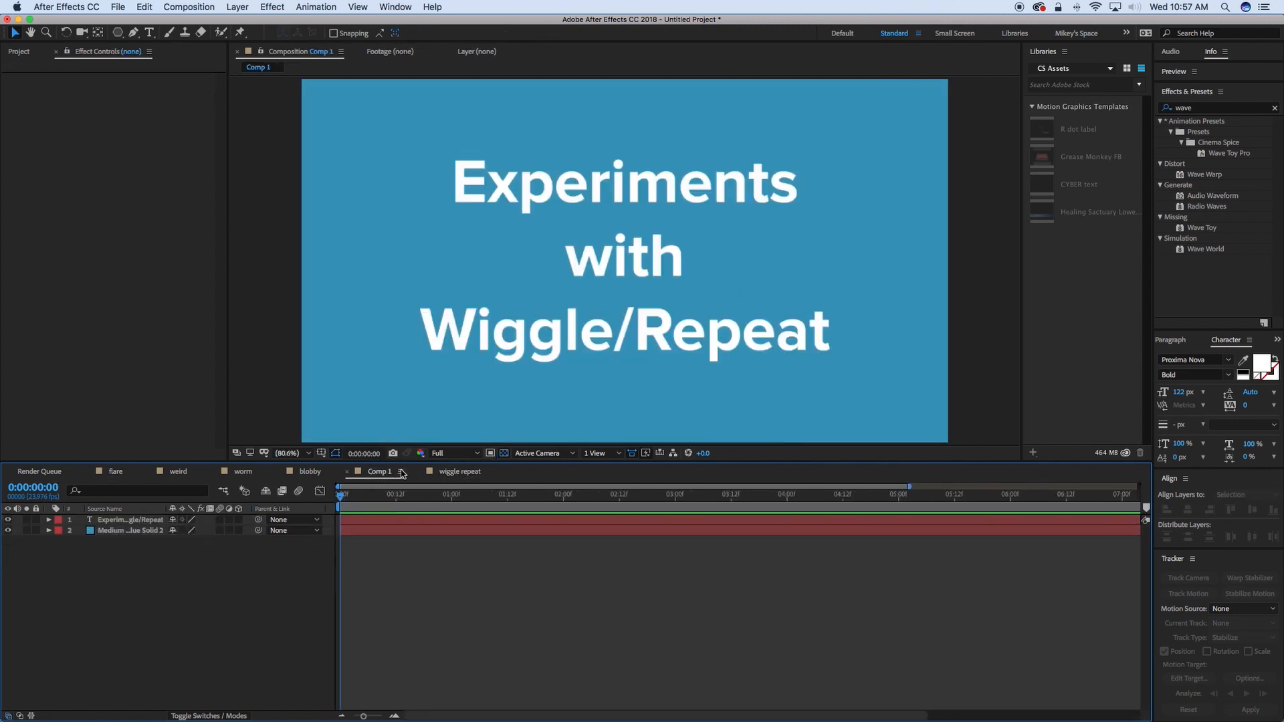
mouse_move(444, 467)
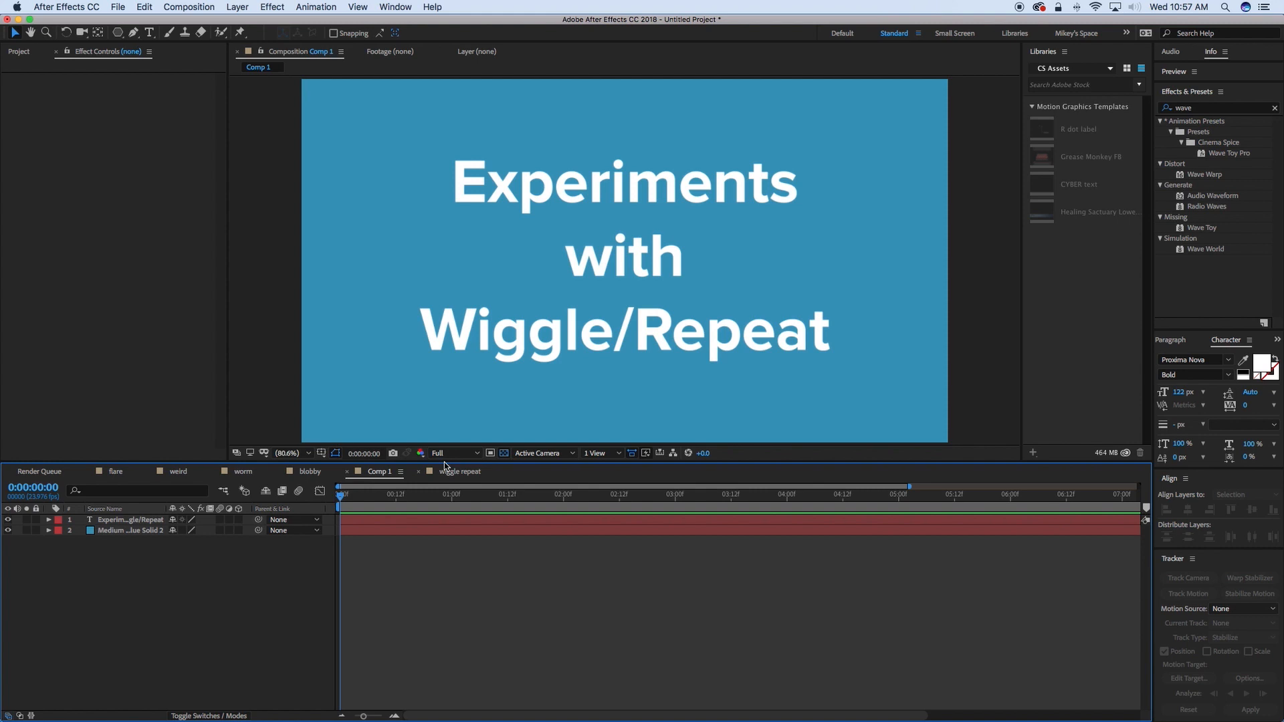